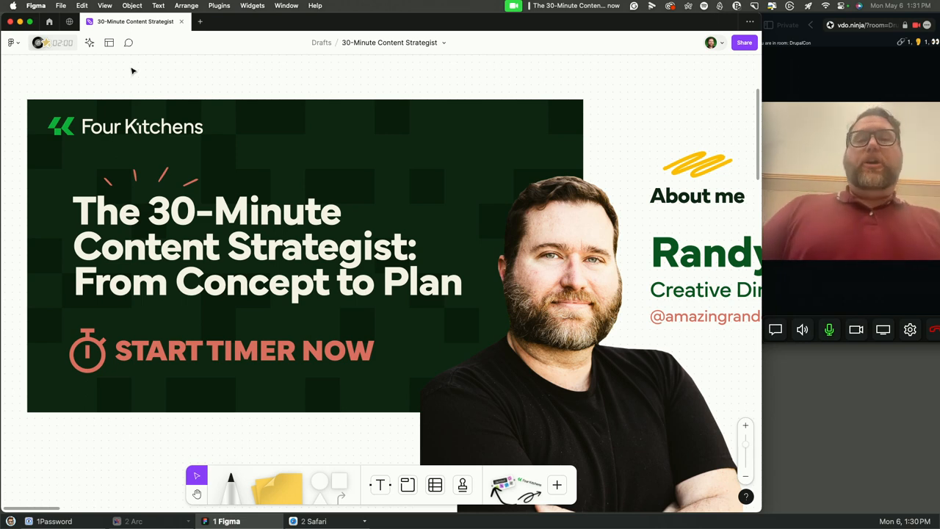
# - Start the 30-minute session timer with the board on the About me frame
pyautogui.click(51, 42)
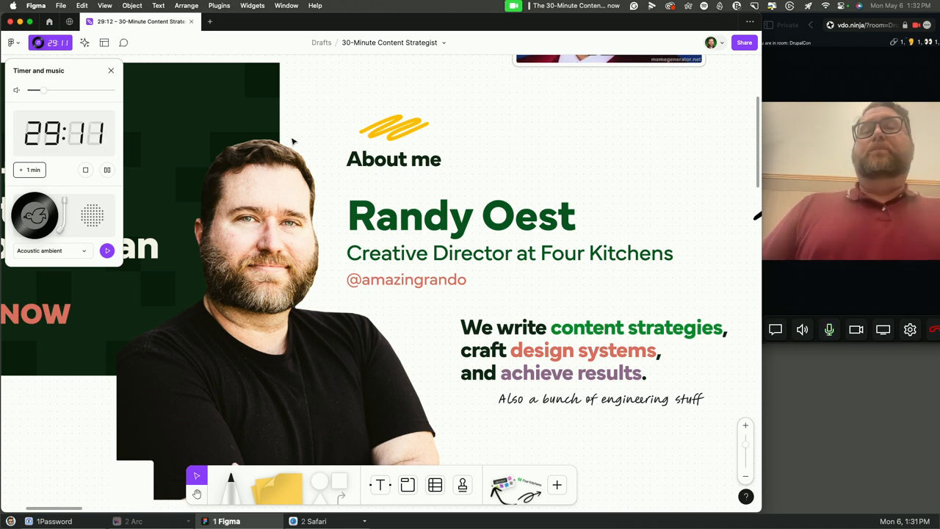
pyautogui.moveTo(332, 191)
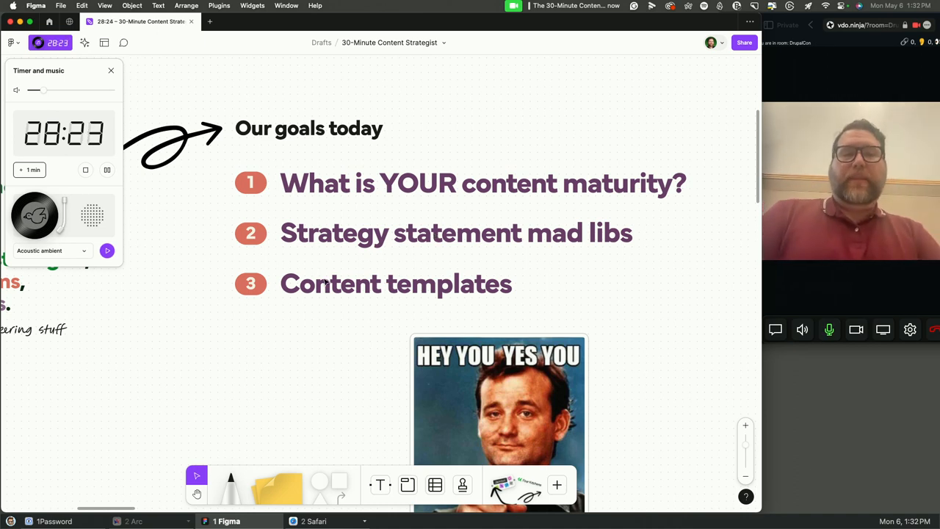
# - Scroll the board over to the 'Our goals today' frame and its three goals
pyautogui.scroll(-3)
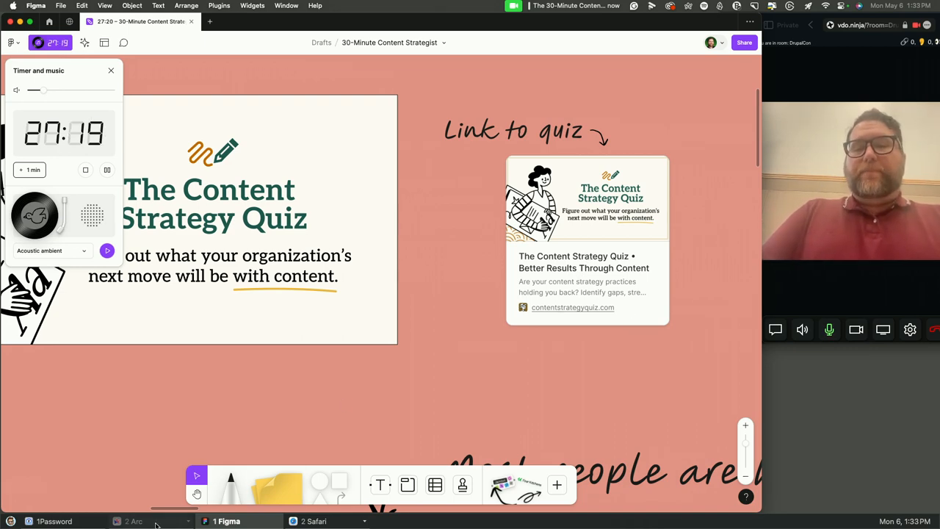
# - In Arc, read contentstrategyquiz.com to the Four Kitchens footer, then return to Take the quiz
pyautogui.click(136, 521)
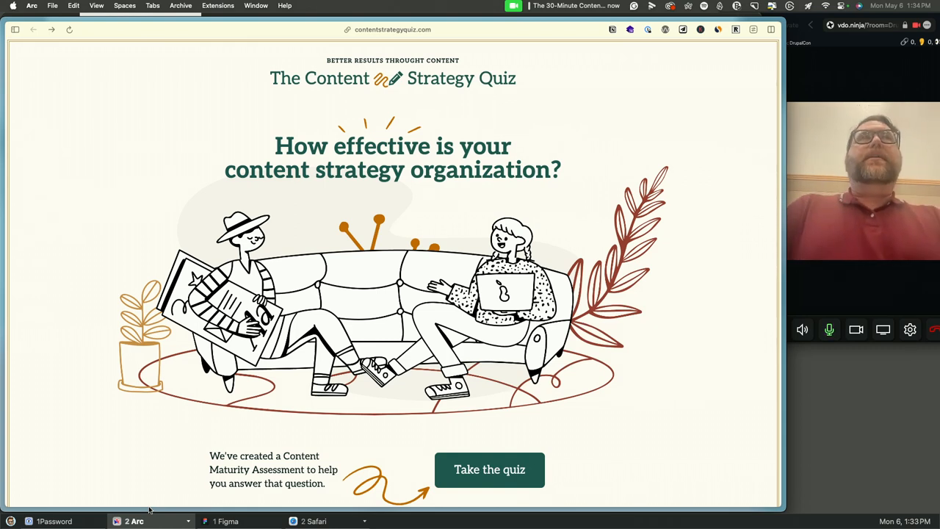
pyautogui.scroll(-3)
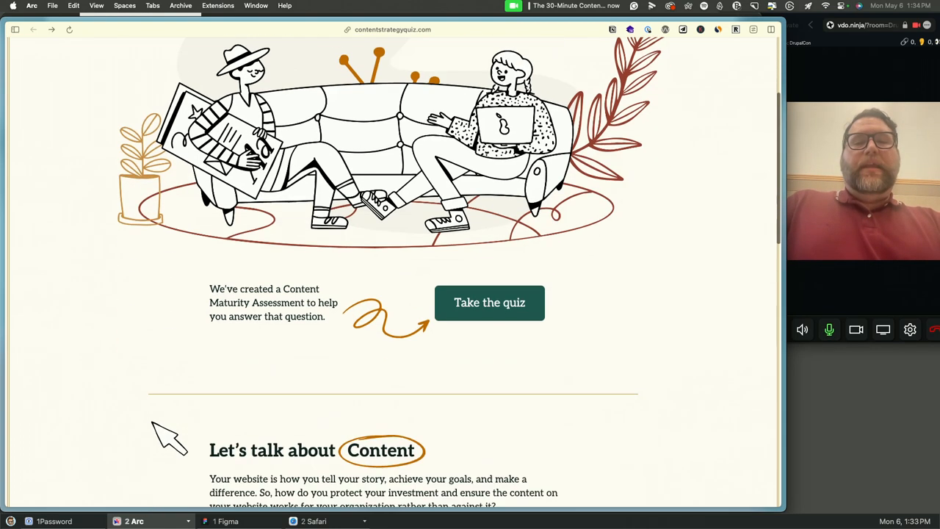
pyautogui.scroll(-3)
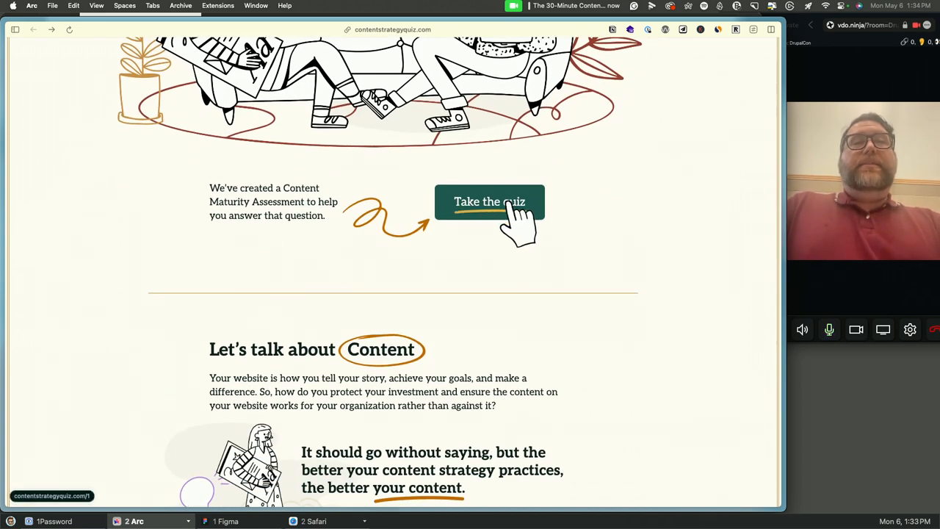
pyautogui.scroll(-3)
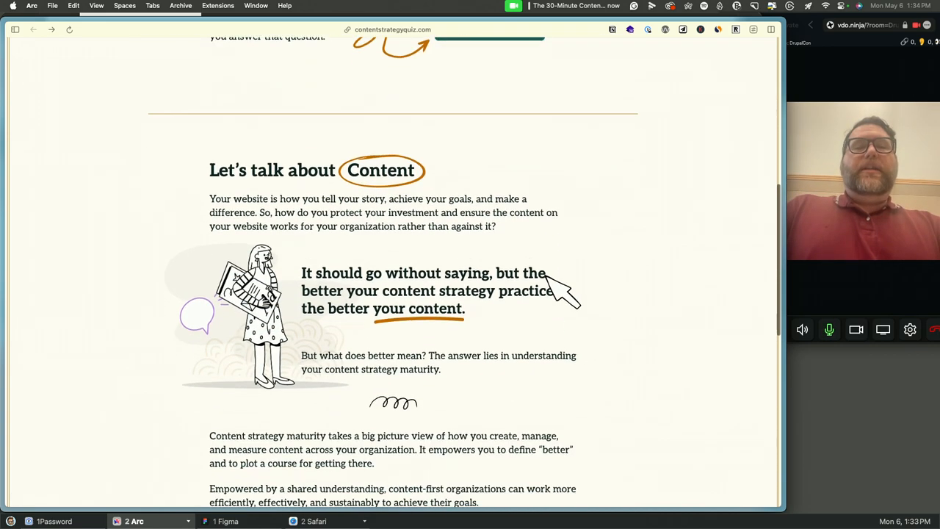
pyautogui.scroll(-3)
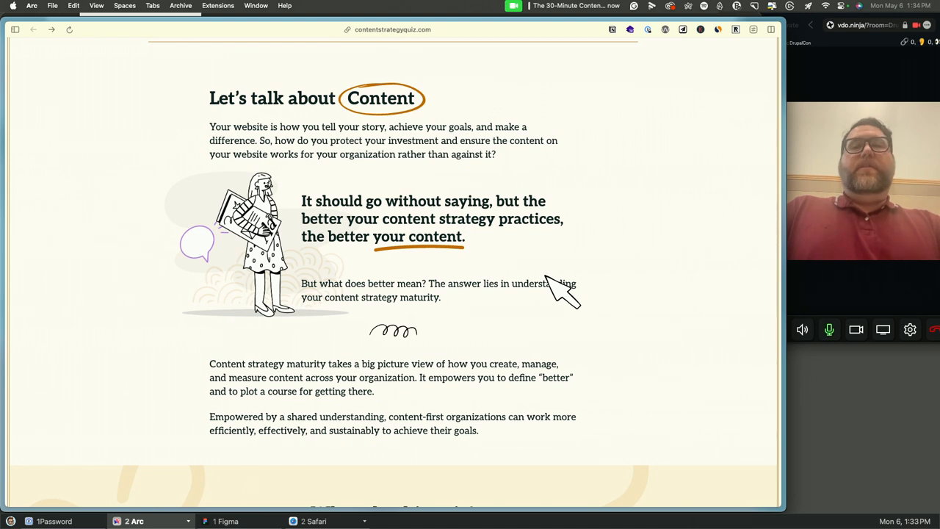
pyautogui.scroll(-3)
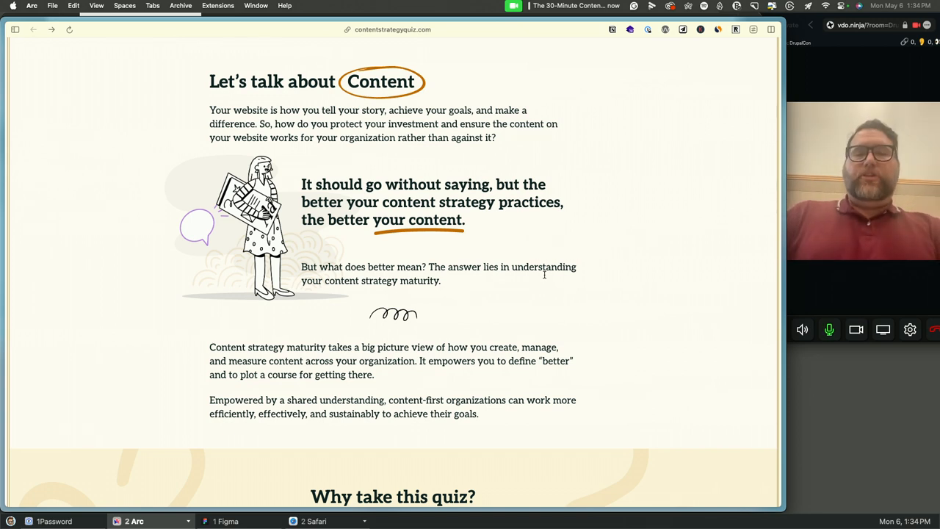
pyautogui.scroll(-3)
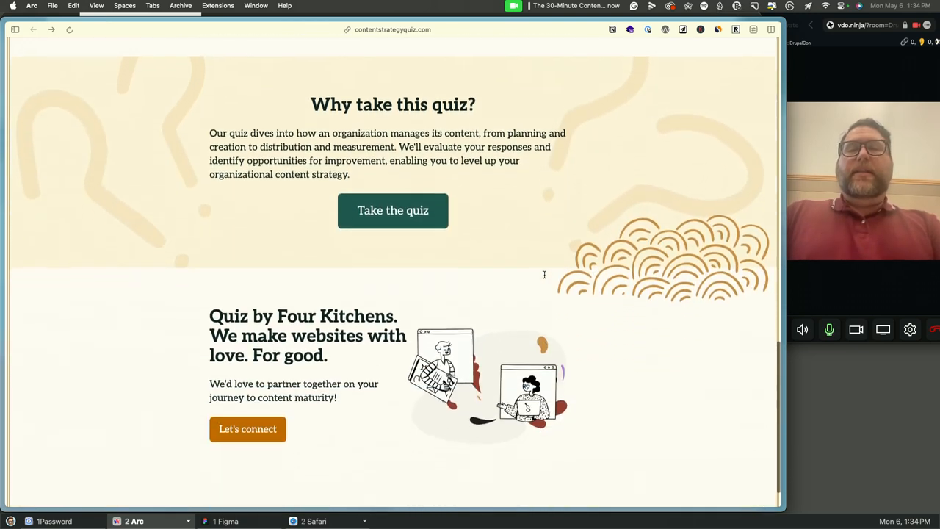
pyautogui.scroll(-3)
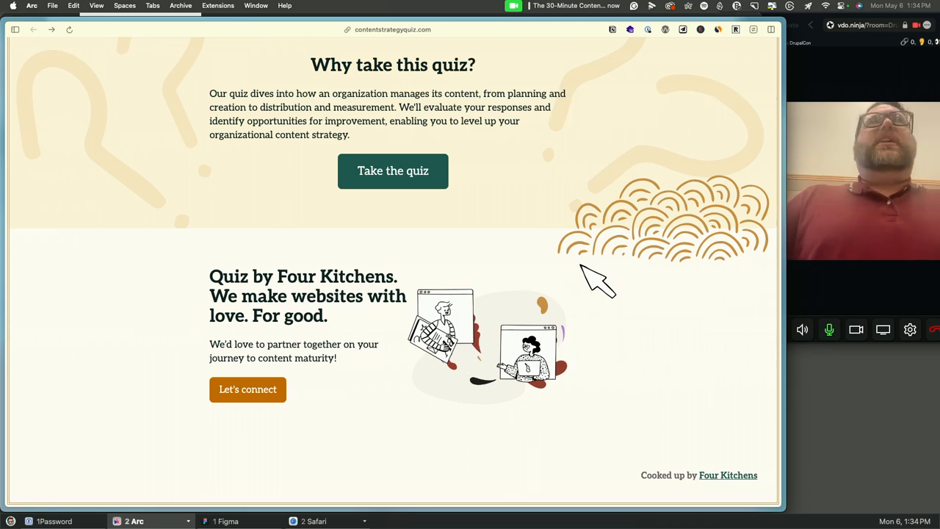
pyautogui.scroll(3)
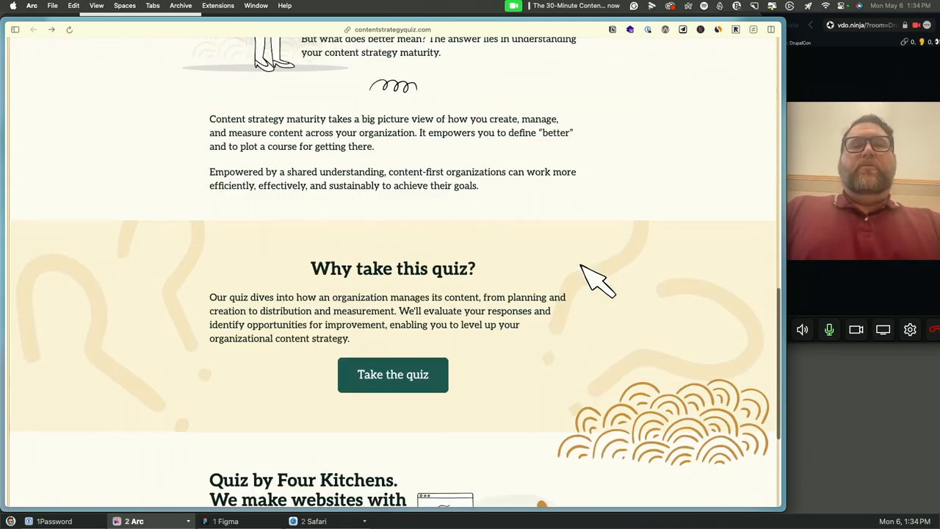
pyautogui.scroll(3)
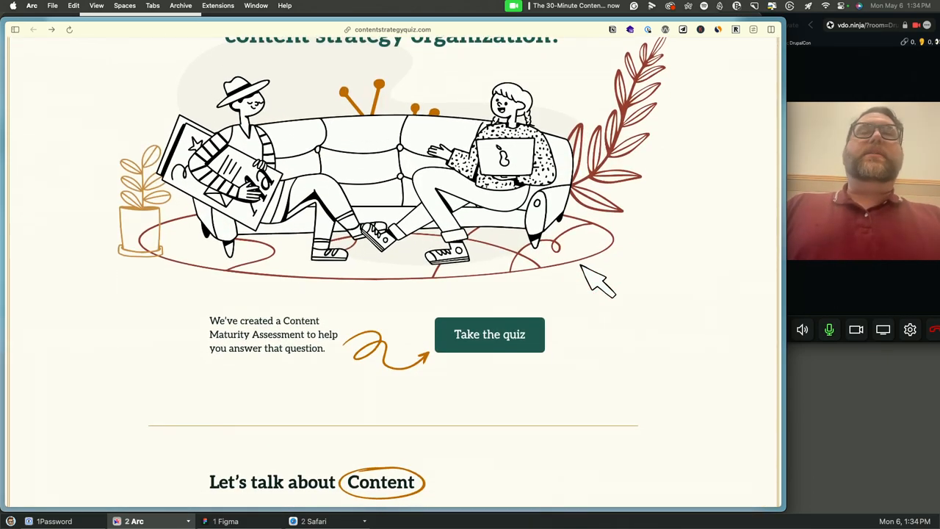
# - Start the quiz and check the first three strategy statements on question 1
pyautogui.click(489, 334)
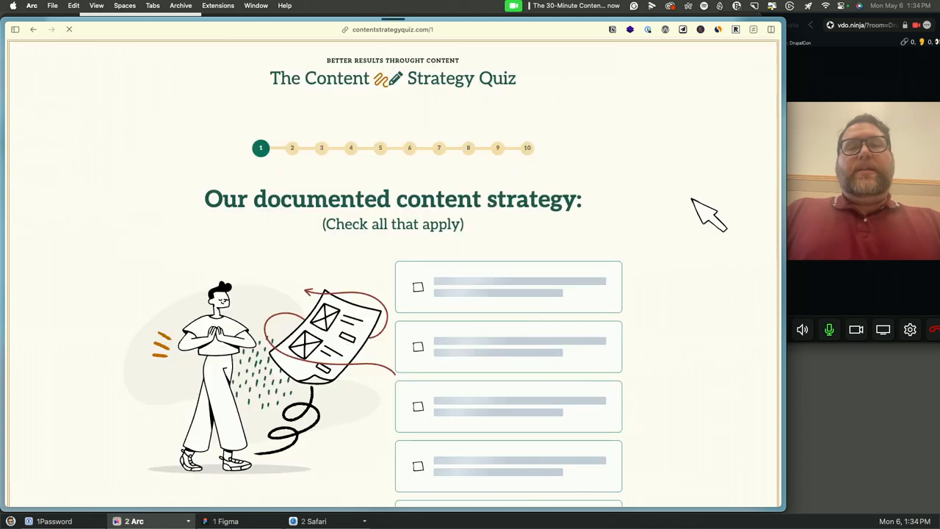
pyautogui.scroll(-3)
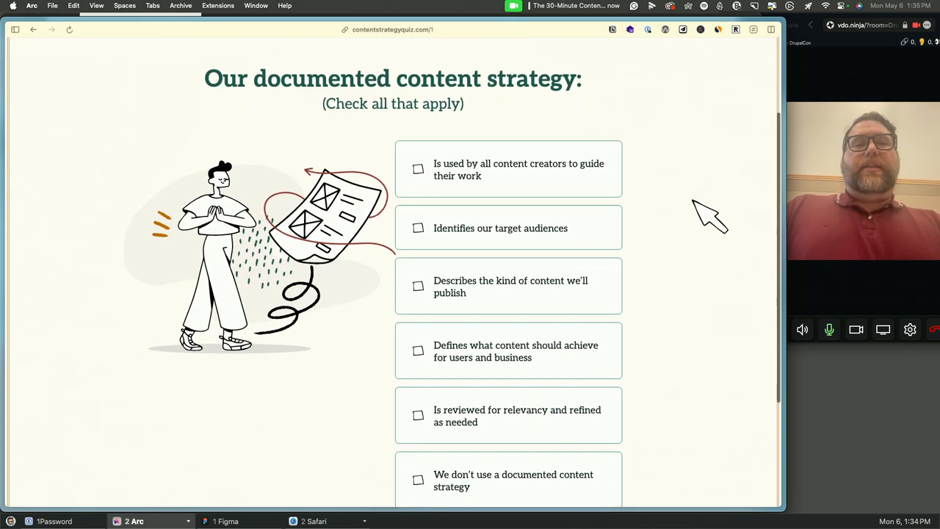
pyautogui.scroll(3)
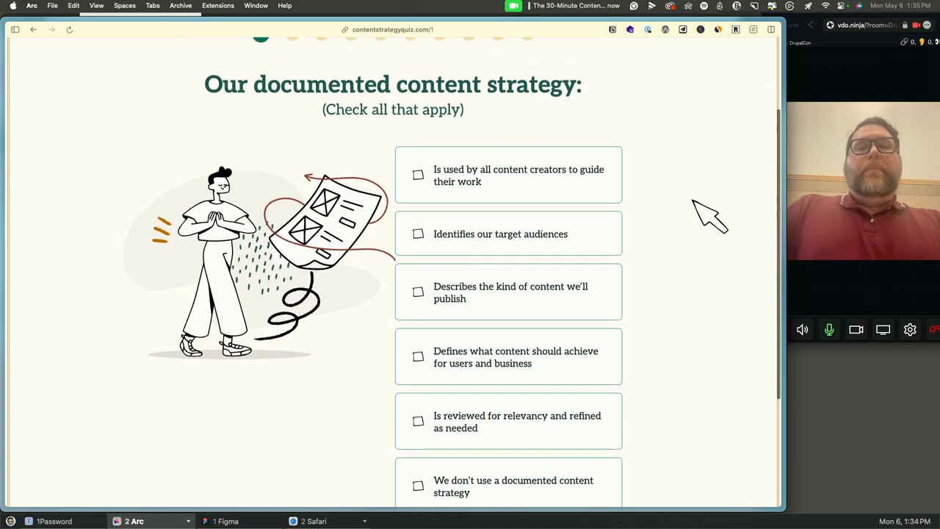
pyautogui.scroll(3)
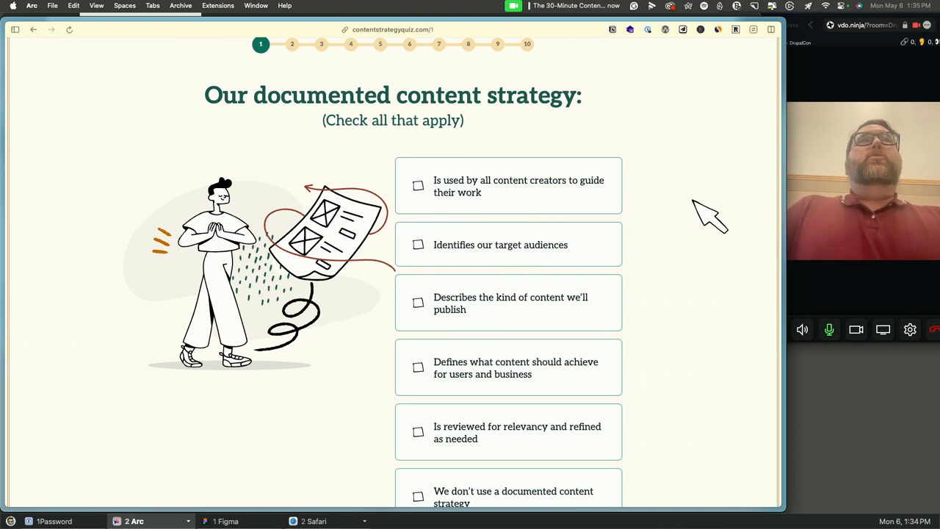
pyautogui.scroll(3)
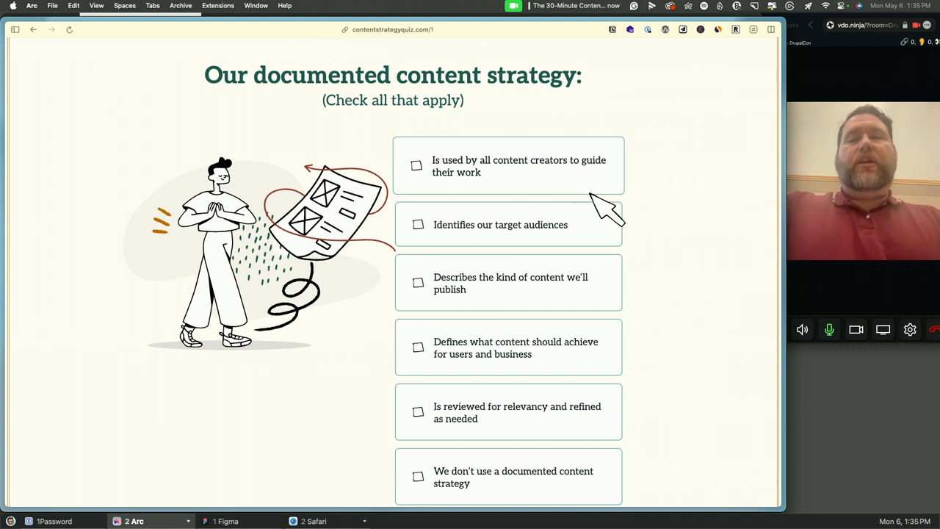
pyautogui.moveTo(562, 191)
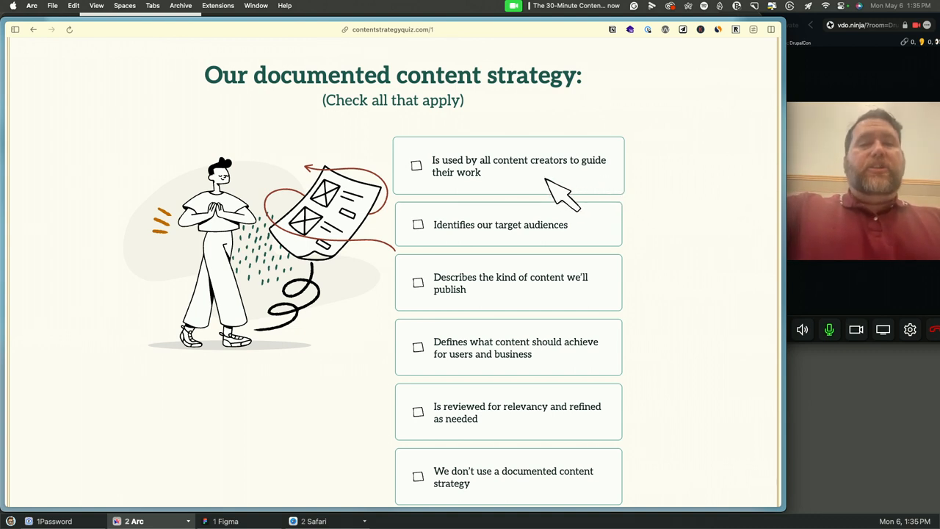
pyautogui.moveTo(584, 188)
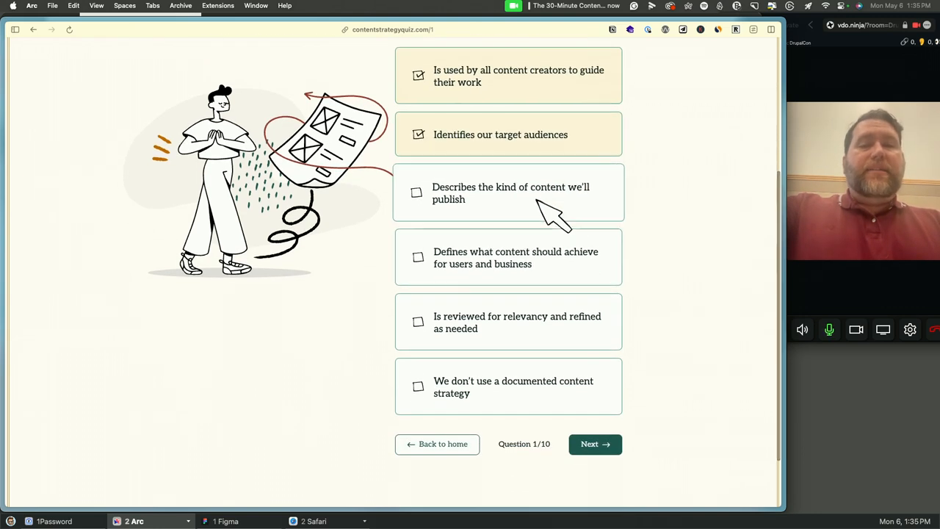
pyautogui.moveTo(514, 210)
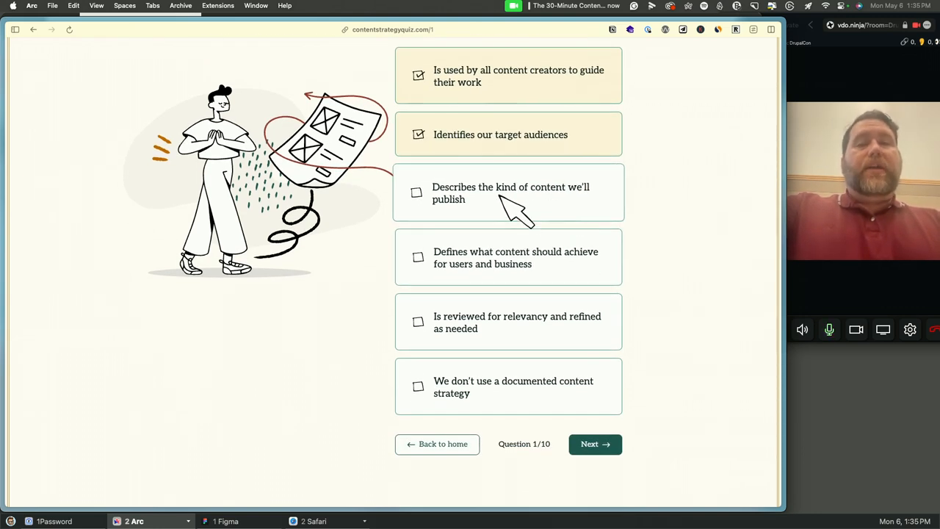
pyautogui.click(417, 193)
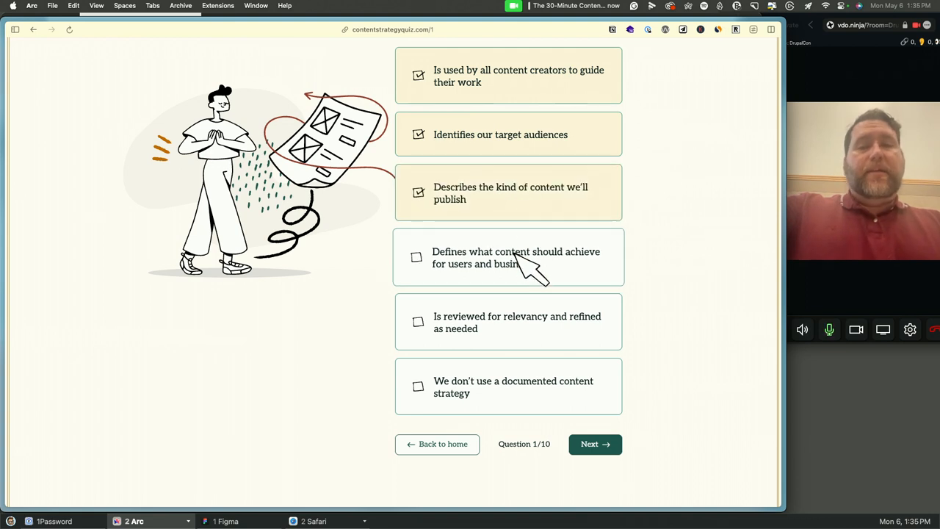
pyautogui.moveTo(547, 275)
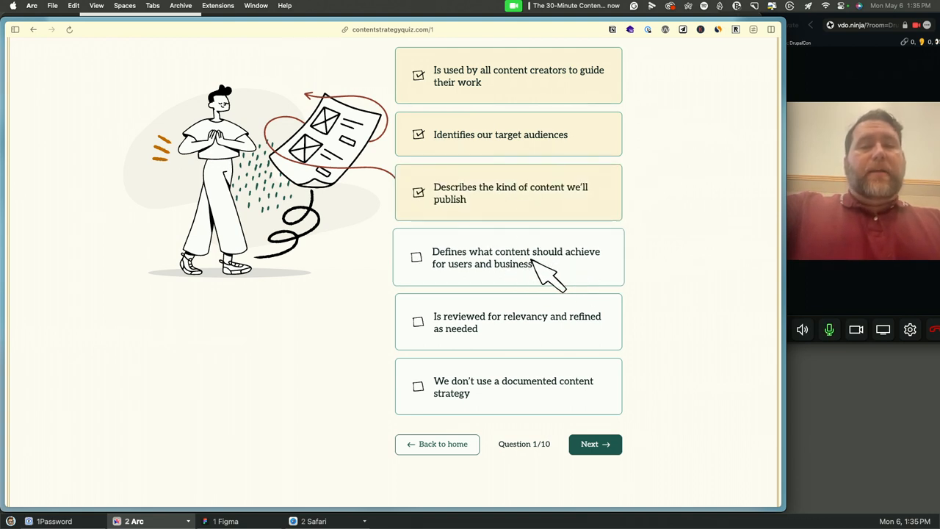
pyautogui.moveTo(595, 283)
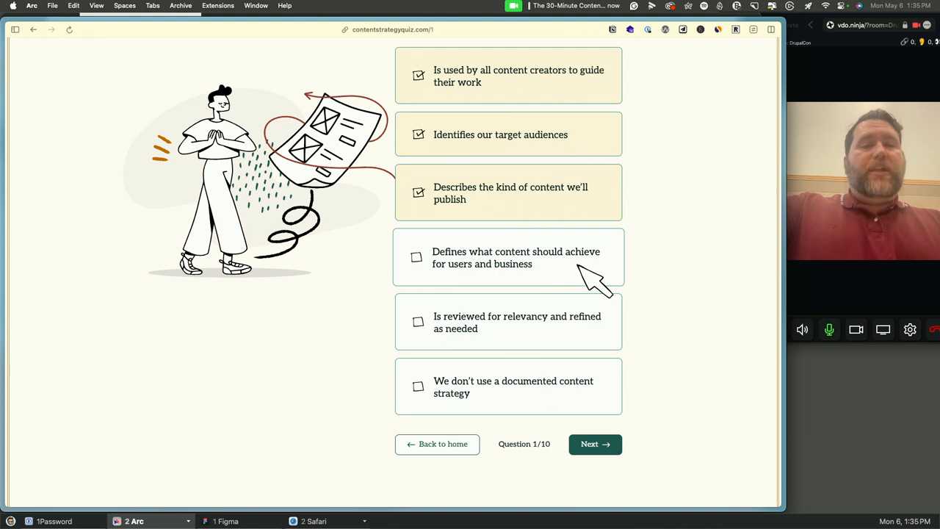
pyautogui.moveTo(576, 290)
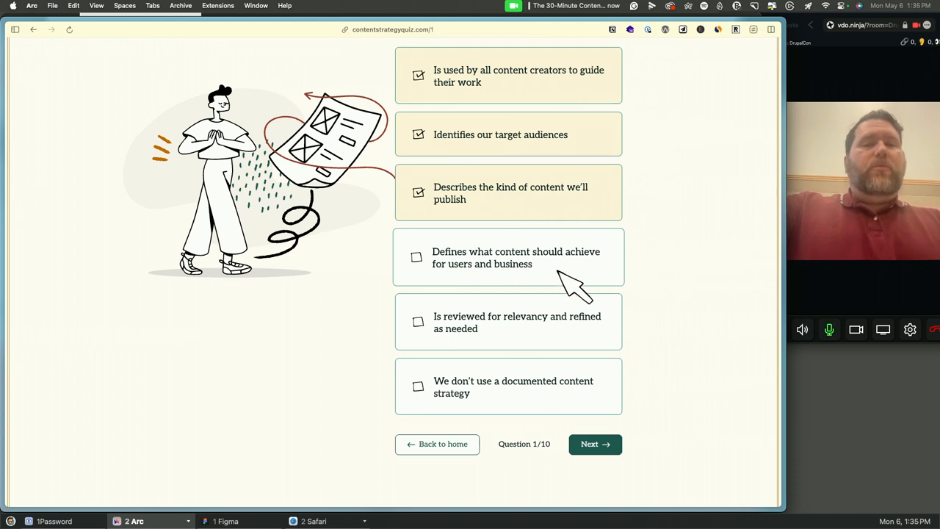
pyautogui.moveTo(562, 345)
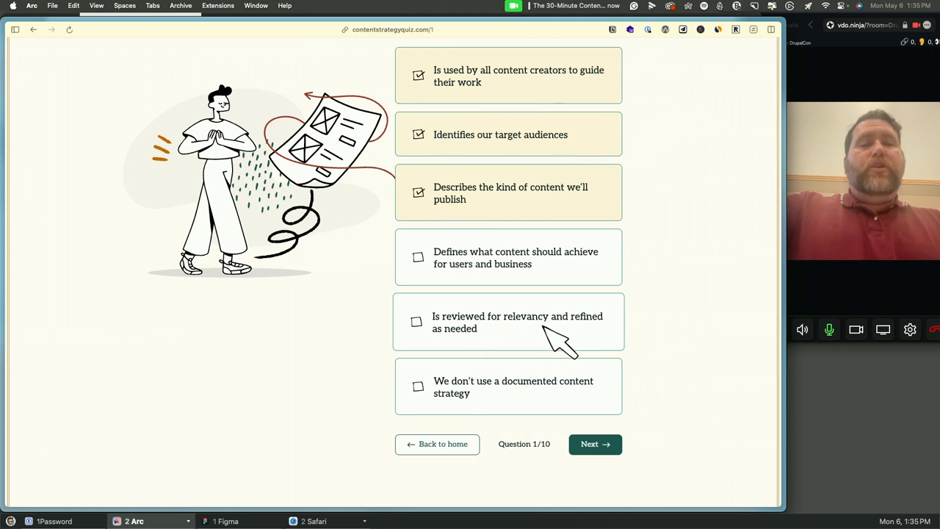
pyautogui.moveTo(614, 341)
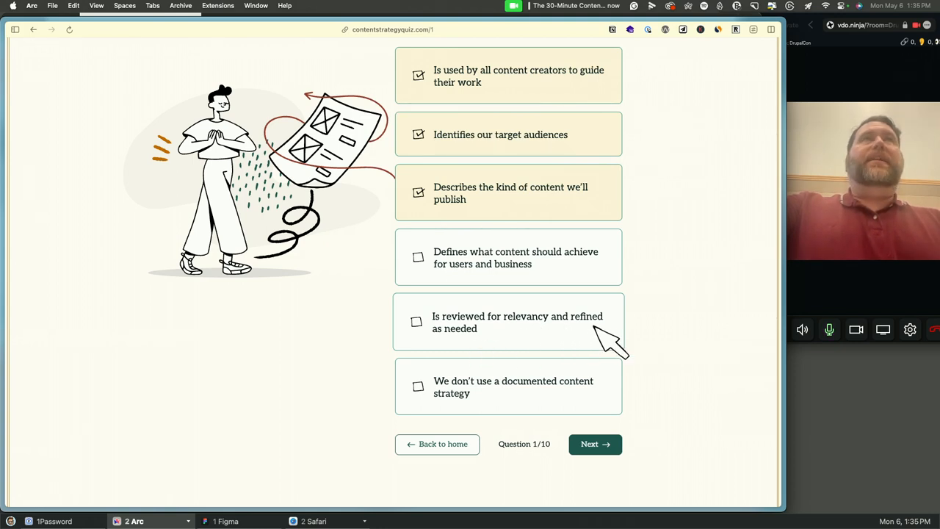
pyautogui.moveTo(506, 397)
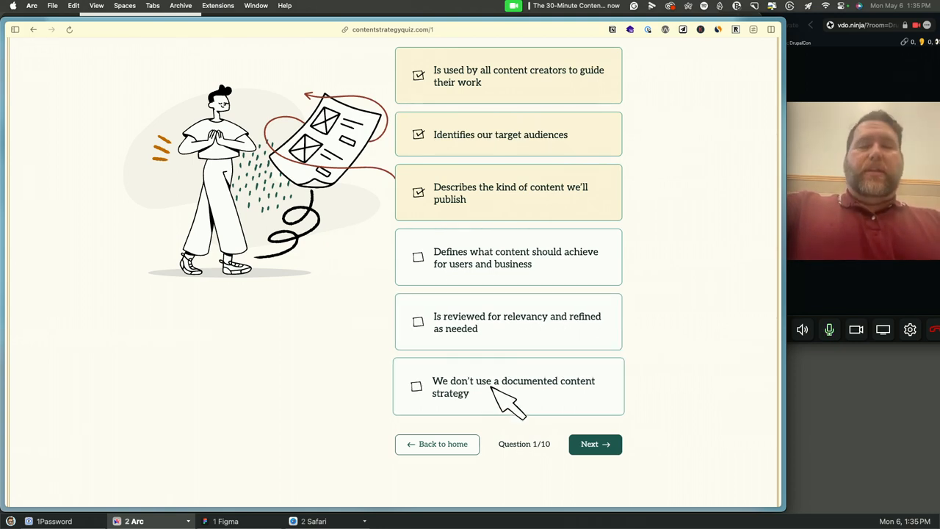
pyautogui.moveTo(554, 407)
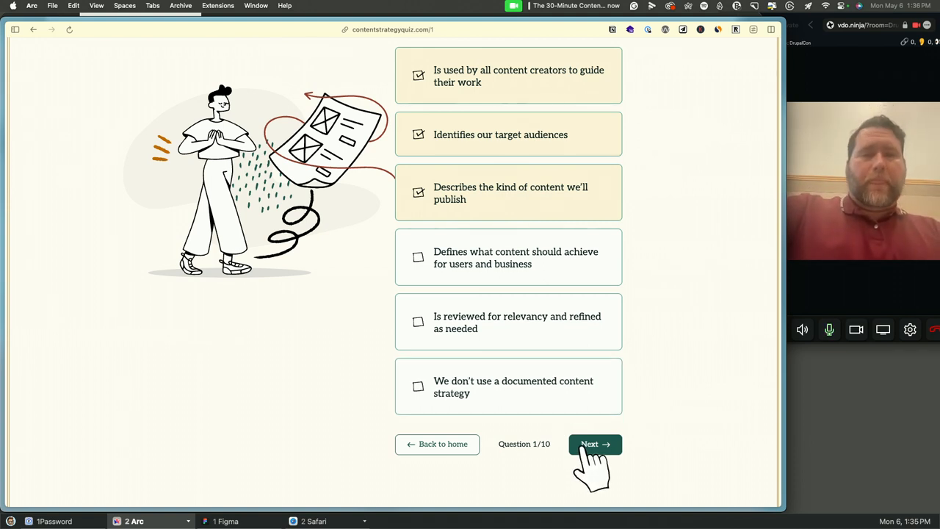
# - On question 2, check understanding goals, subject matter experts and uncovering pain points
pyautogui.click(595, 443)
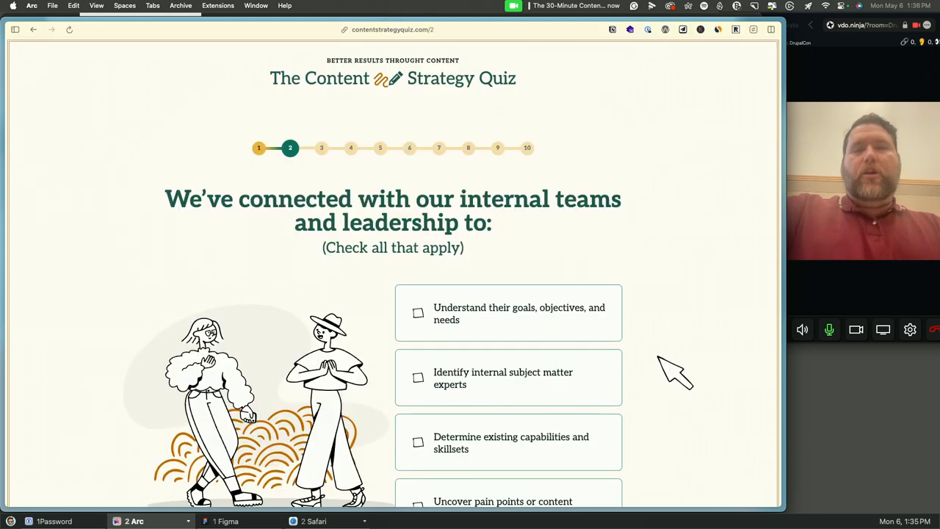
pyautogui.scroll(-3)
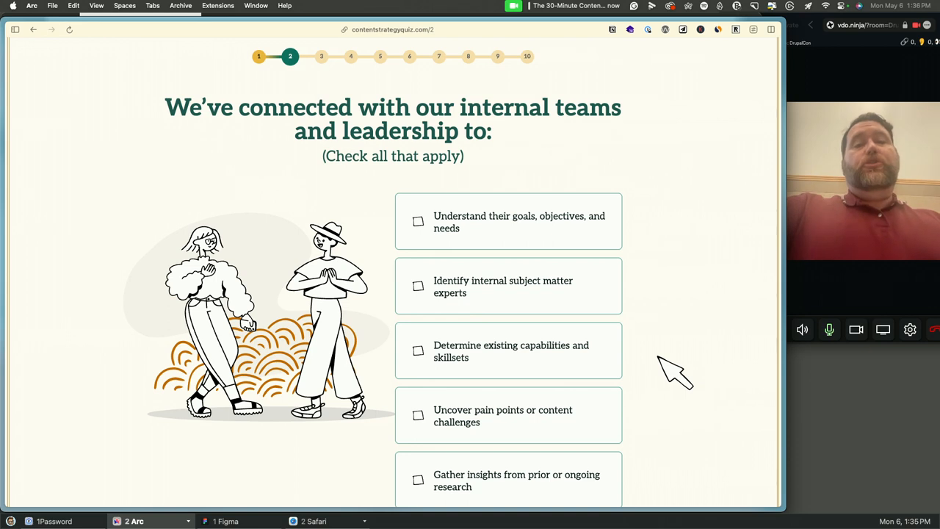
pyautogui.moveTo(595, 224)
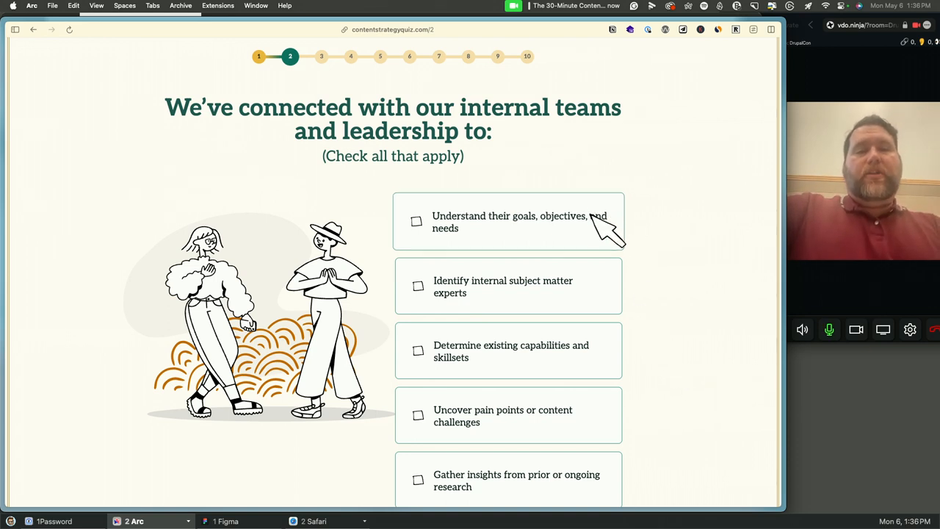
pyautogui.click(417, 221)
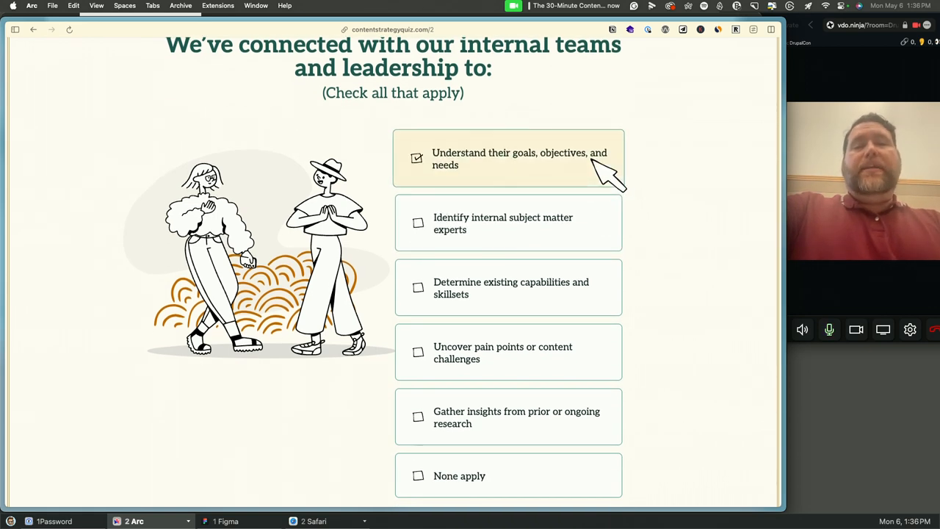
pyautogui.scroll(-3)
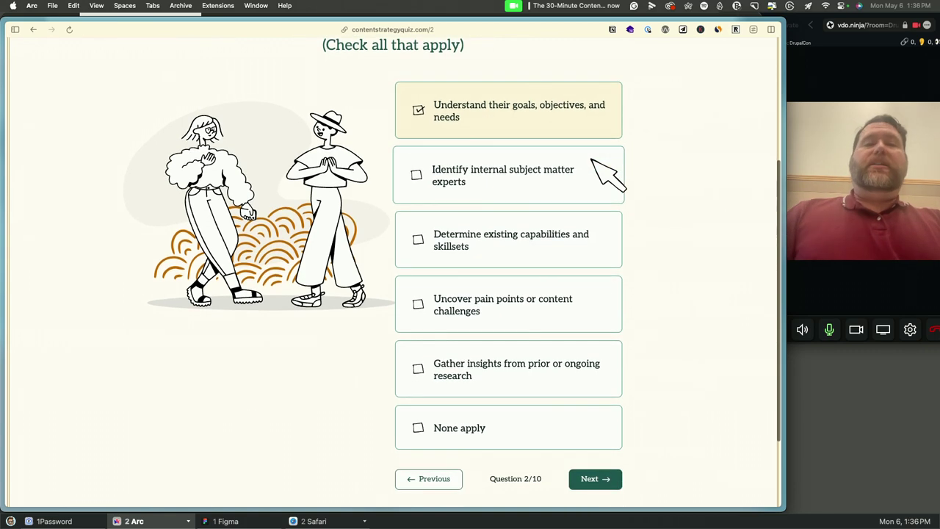
pyautogui.moveTo(561, 202)
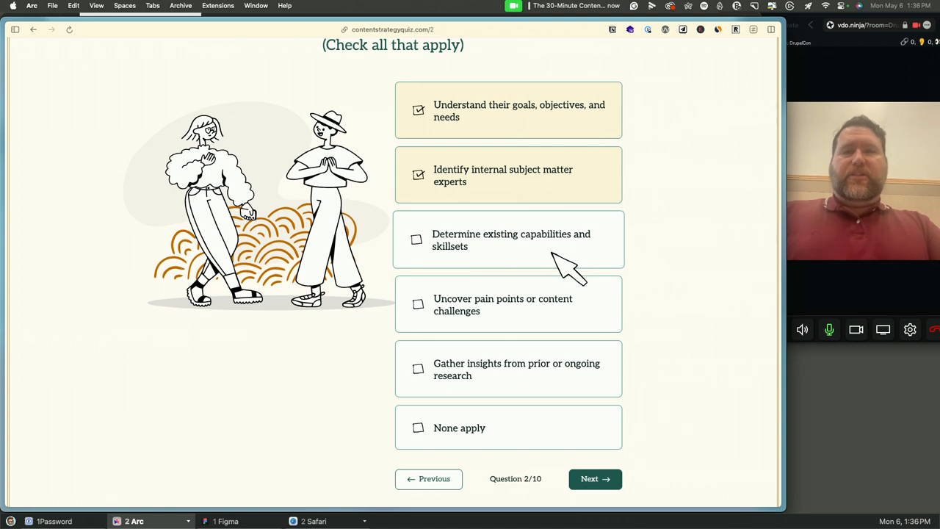
pyautogui.moveTo(562, 319)
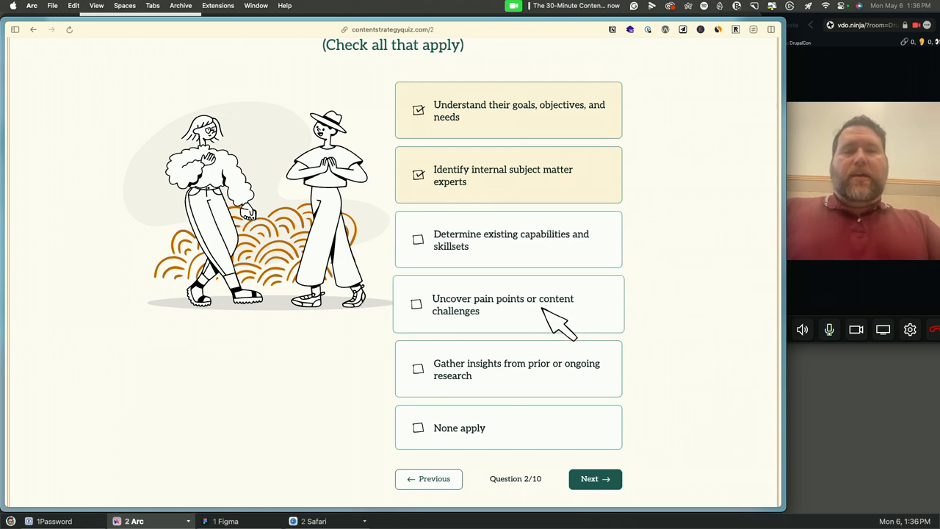
pyautogui.scroll(3)
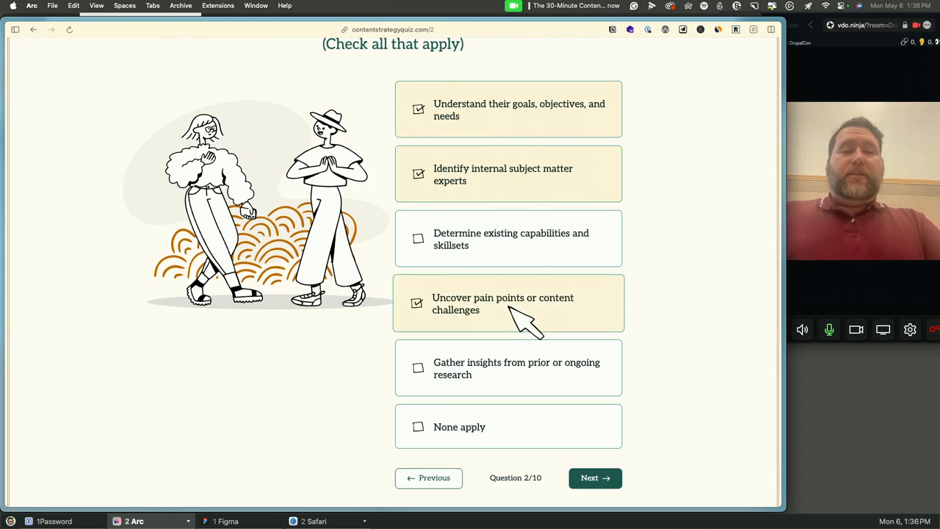
pyautogui.scroll(3)
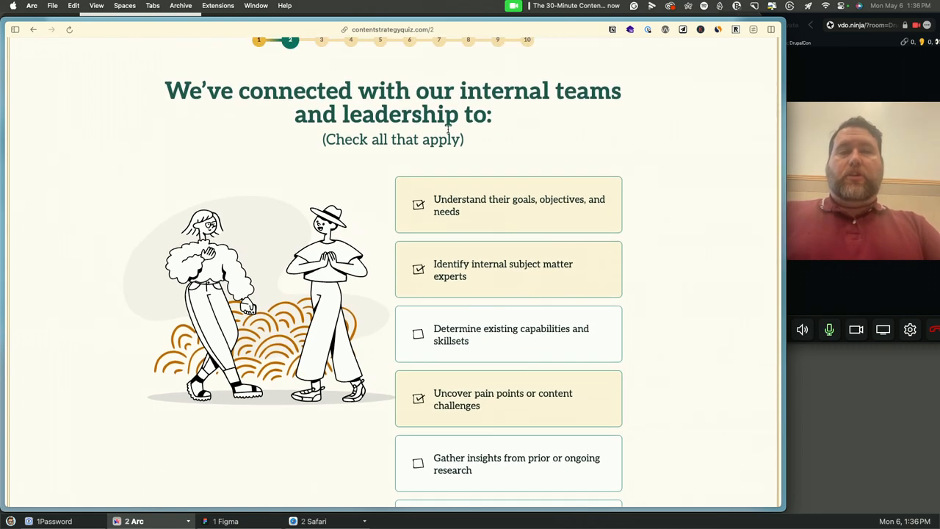
pyautogui.scroll(-3)
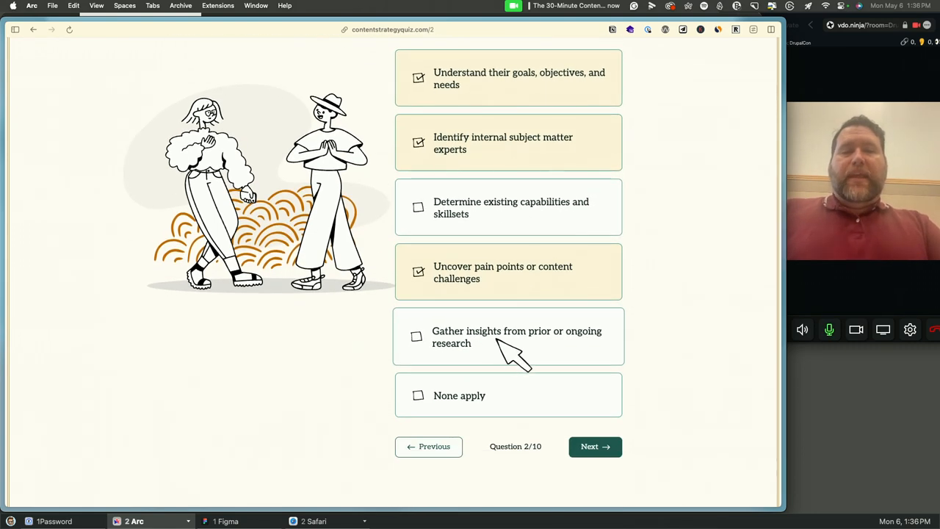
pyautogui.moveTo(565, 363)
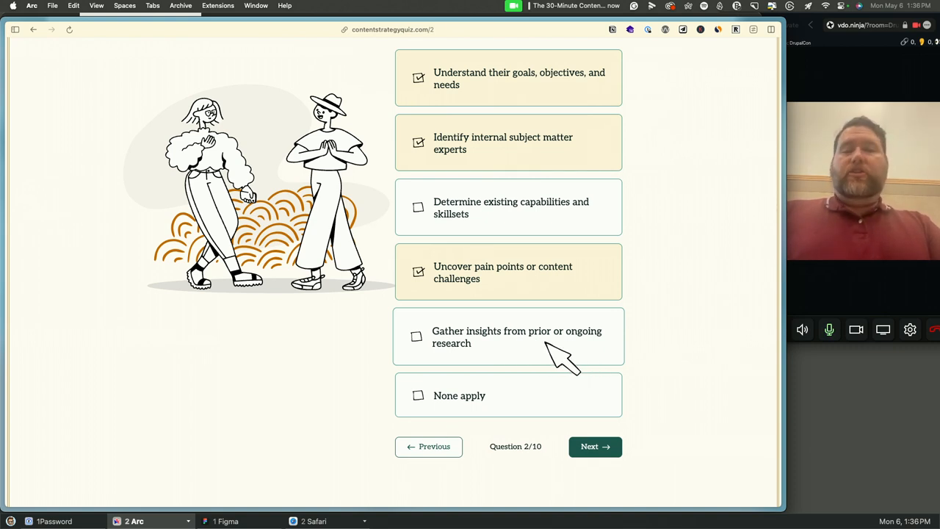
pyautogui.moveTo(484, 407)
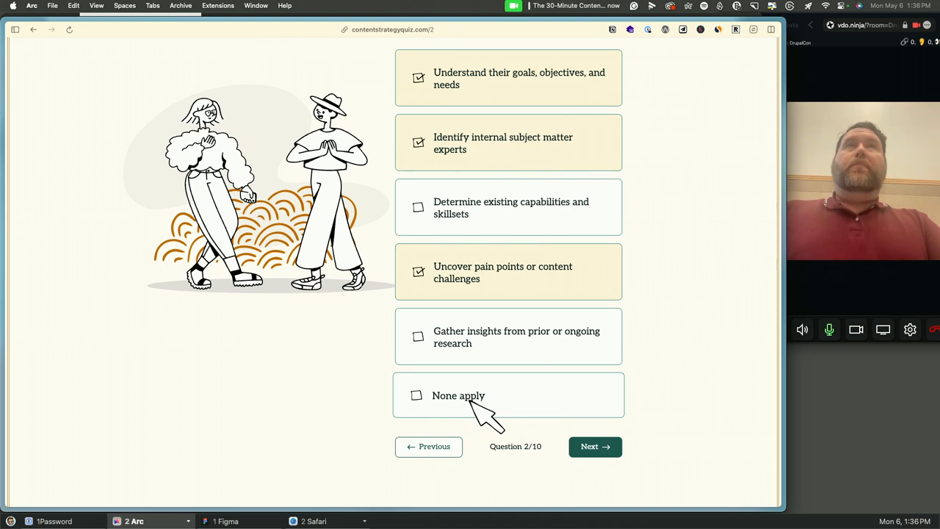
pyautogui.moveTo(595, 446)
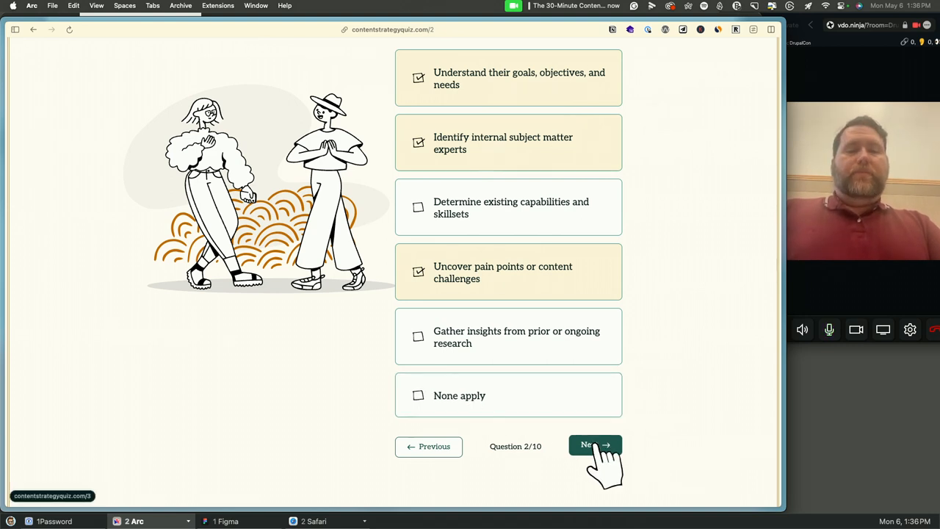
# - Answer question 3 on measurable goals with 'Yes, but only for some content'
pyautogui.click(595, 446)
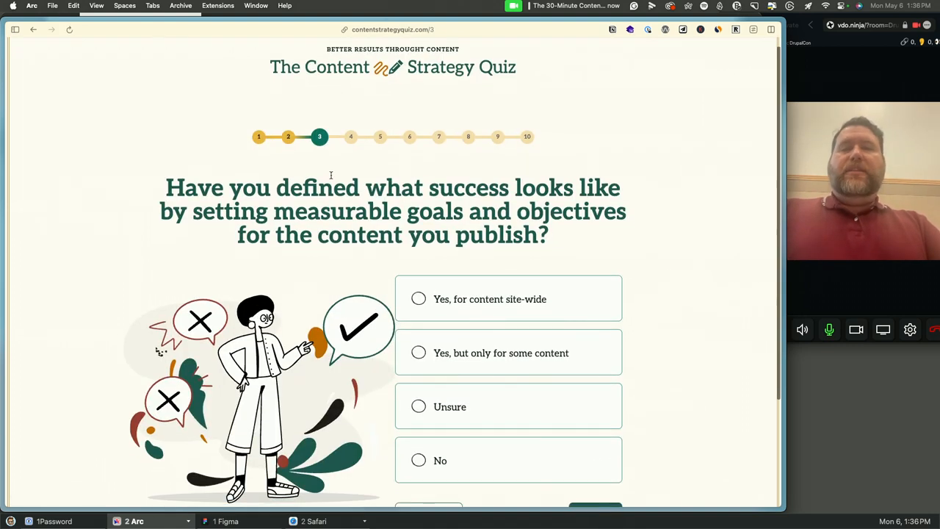
pyautogui.scroll(-3)
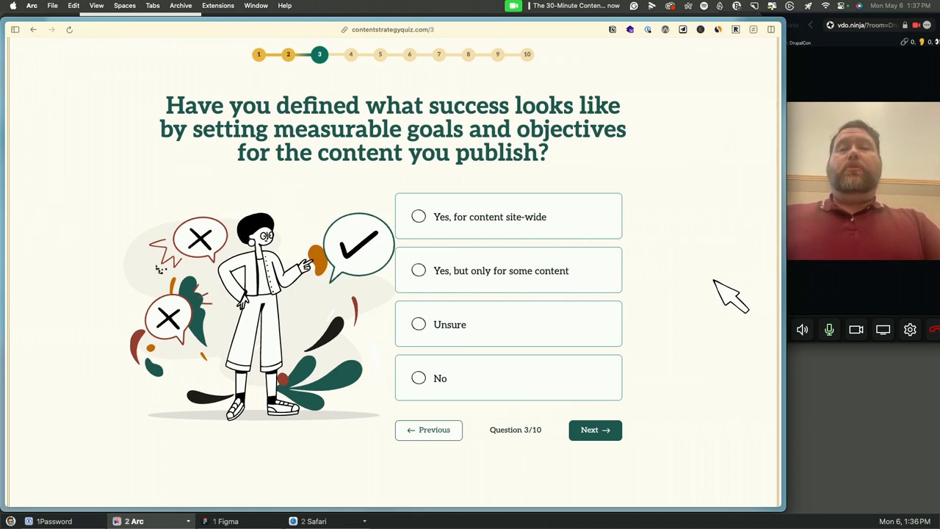
pyautogui.moveTo(481, 153)
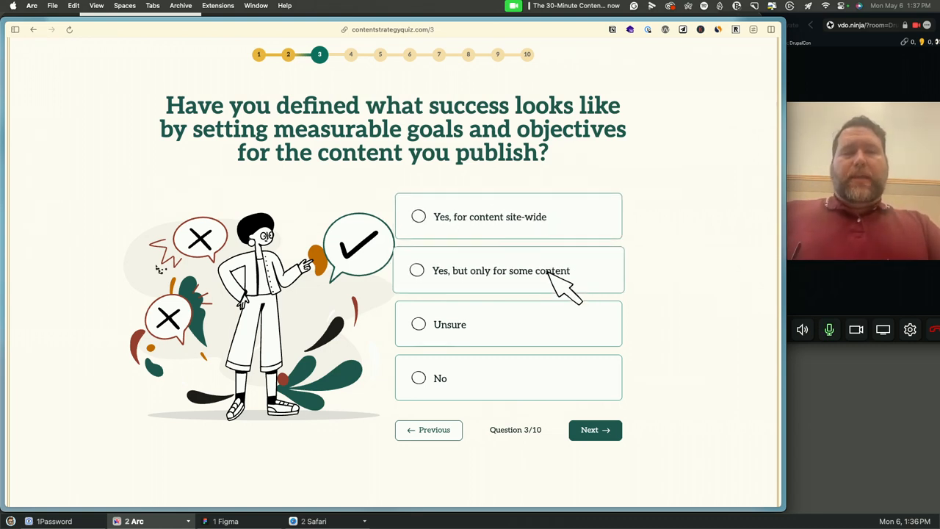
pyautogui.click(418, 270)
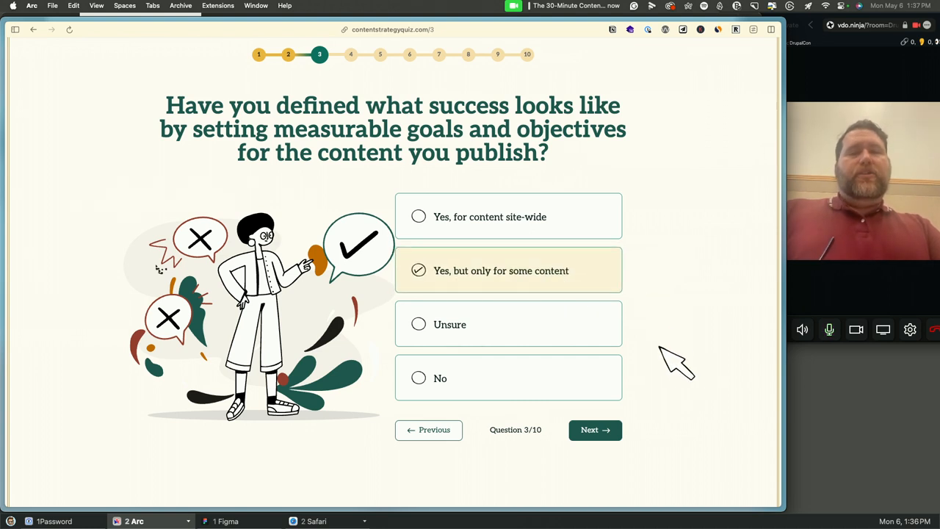
pyautogui.moveTo(681, 373)
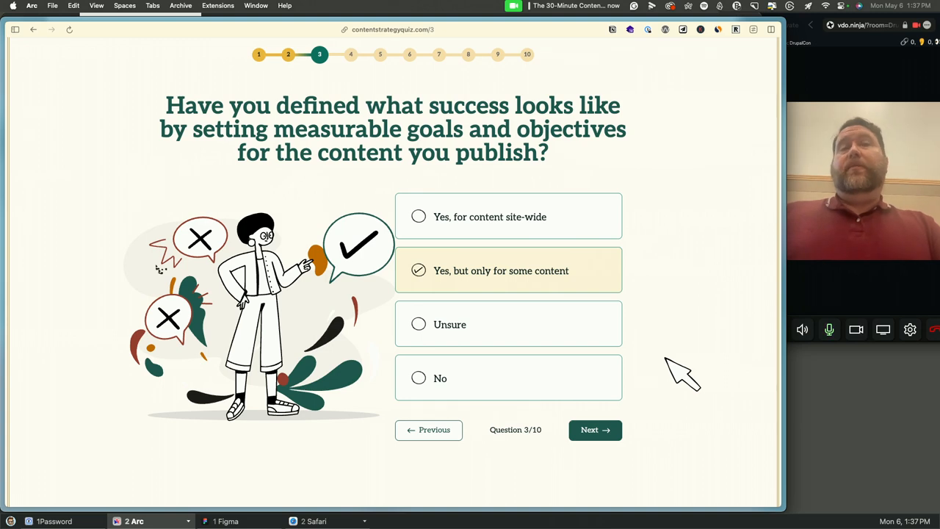
# - Answer question 4 with 'We have data but aren't confident in our processes'
pyautogui.click(595, 430)
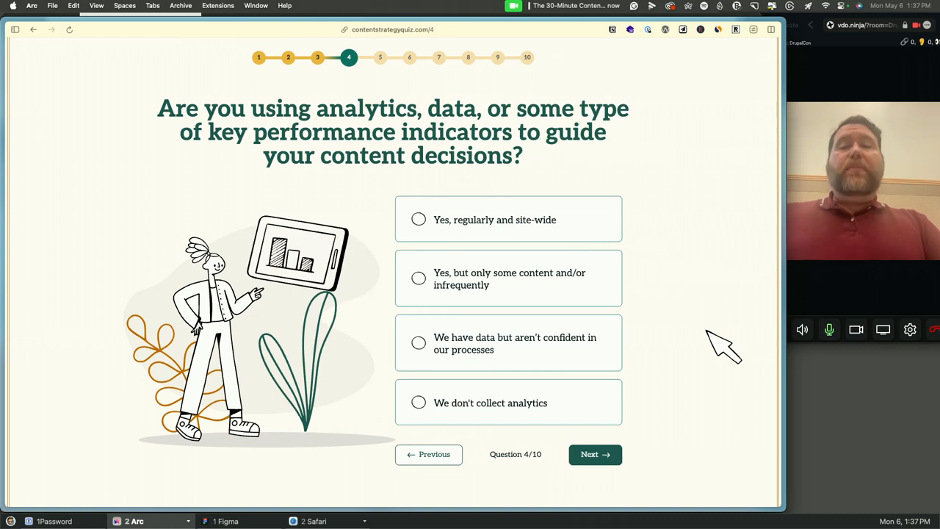
pyautogui.scroll(-3)
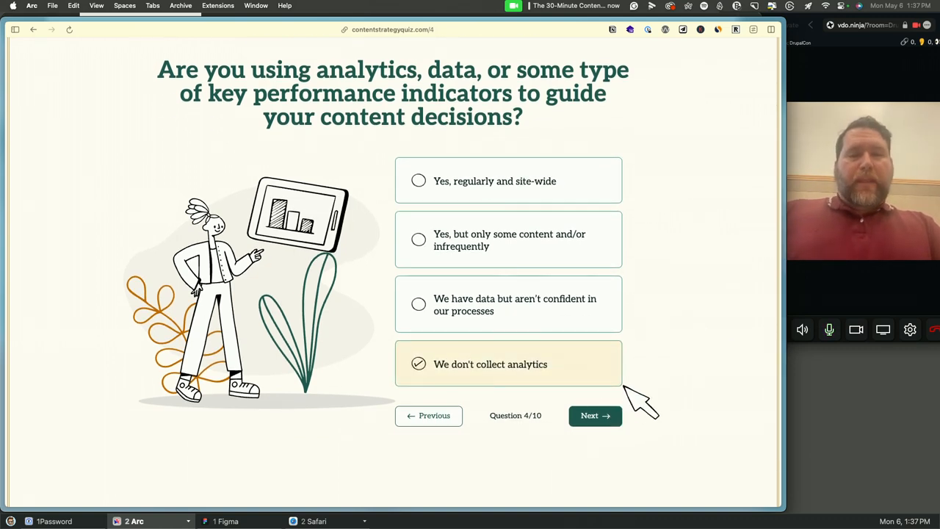
pyautogui.click(508, 304)
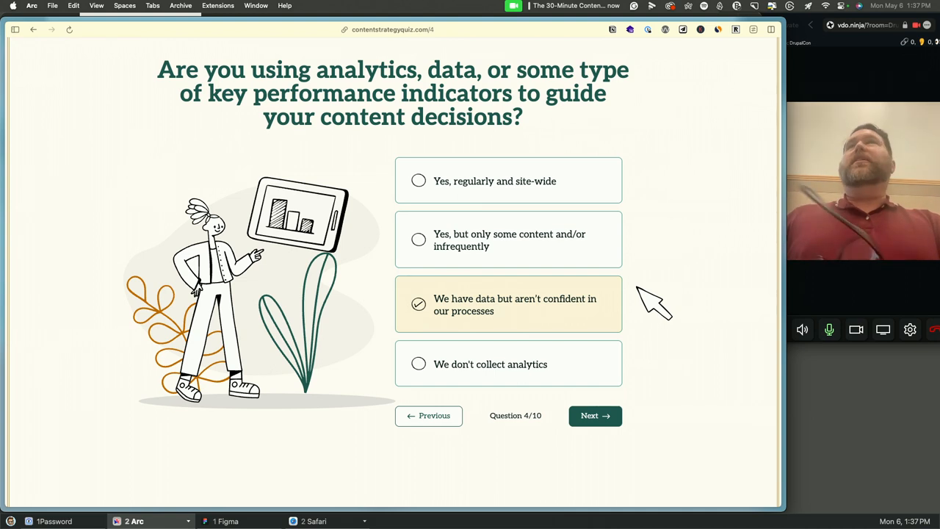
pyautogui.moveTo(595, 415)
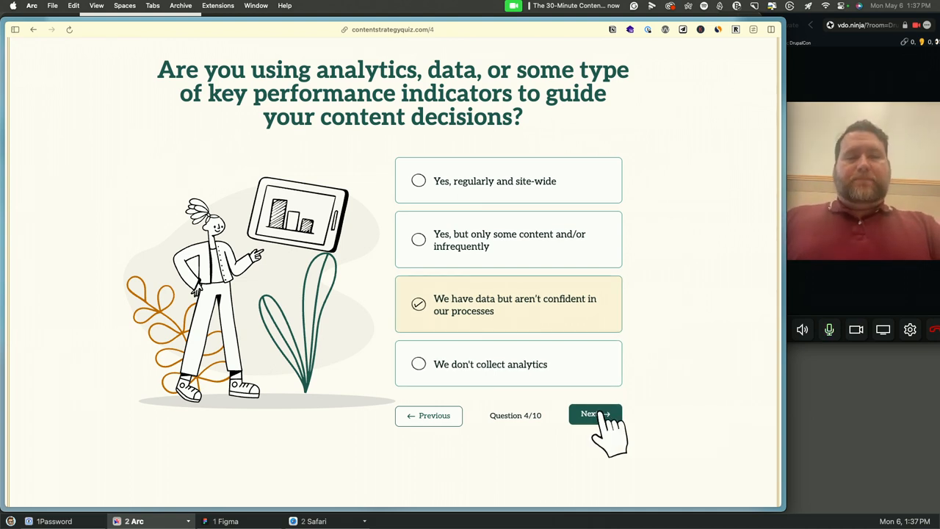
# - Answer question 5 with 'Yes, and we always create content with them in mind'
pyautogui.click(595, 413)
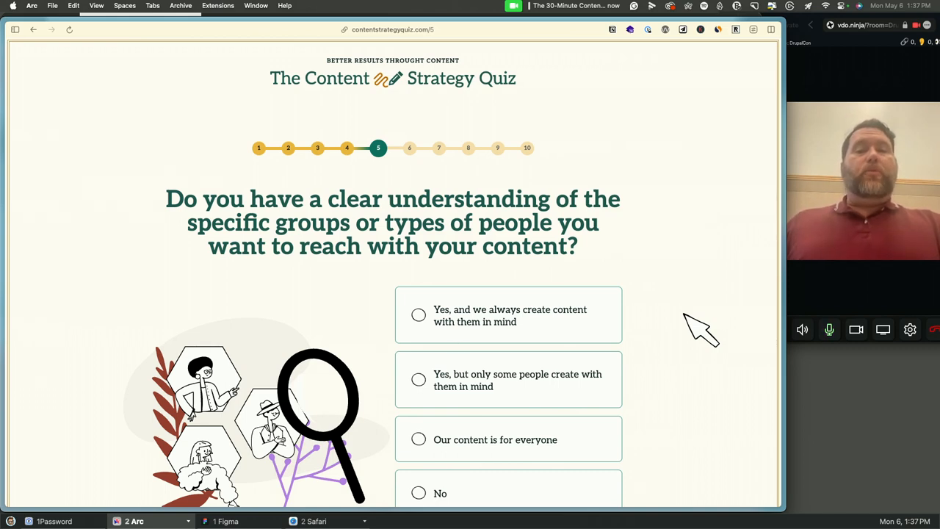
pyautogui.scroll(-3)
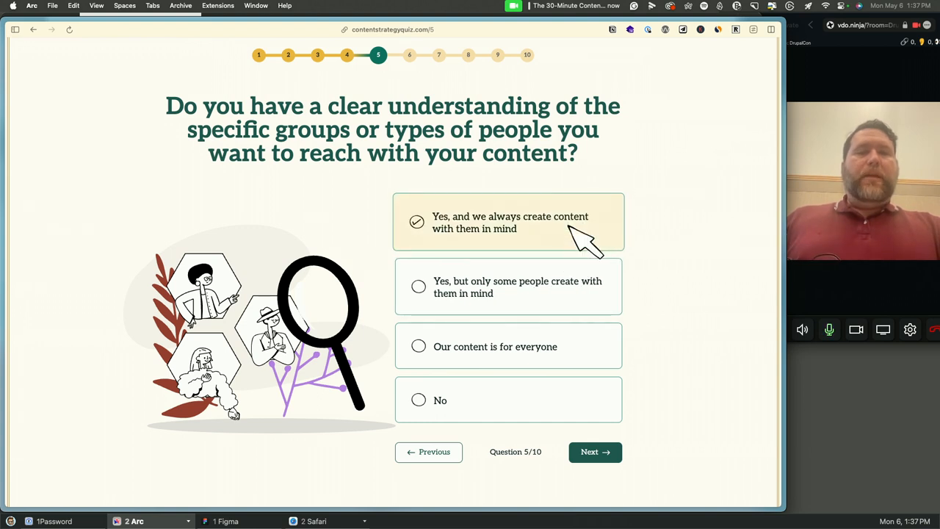
pyautogui.moveTo(665, 228)
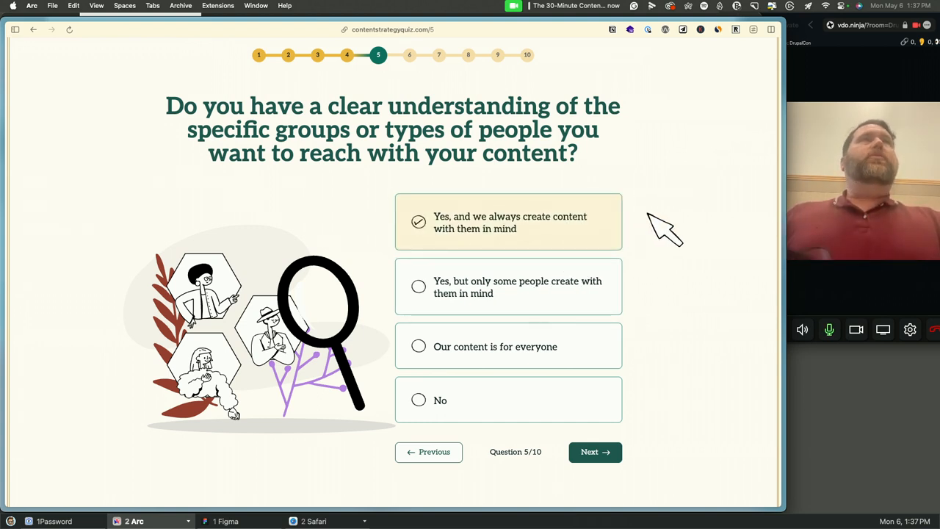
pyautogui.moveTo(610, 426)
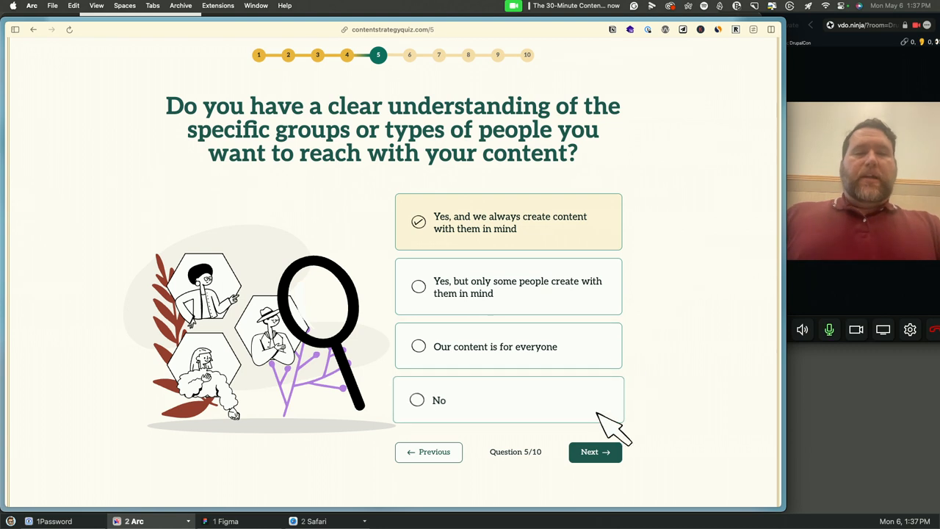
# - On question 6, check leadership support, roles, quality standards and approval workflows
pyautogui.click(595, 452)
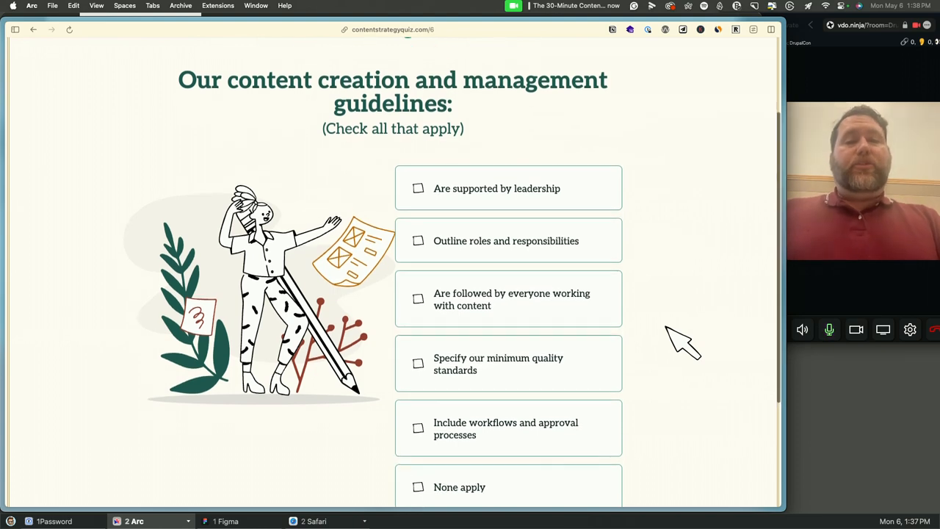
pyautogui.click(418, 188)
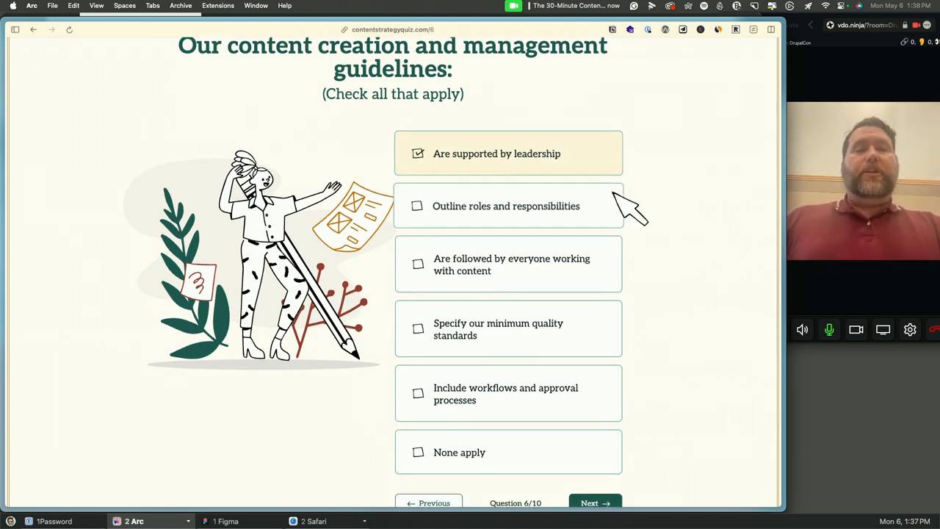
pyautogui.scroll(-3)
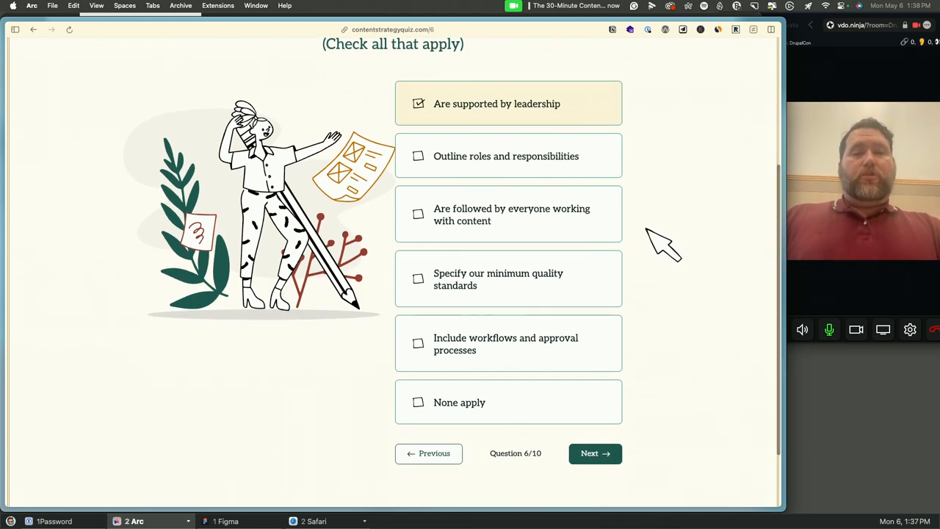
pyautogui.moveTo(551, 158)
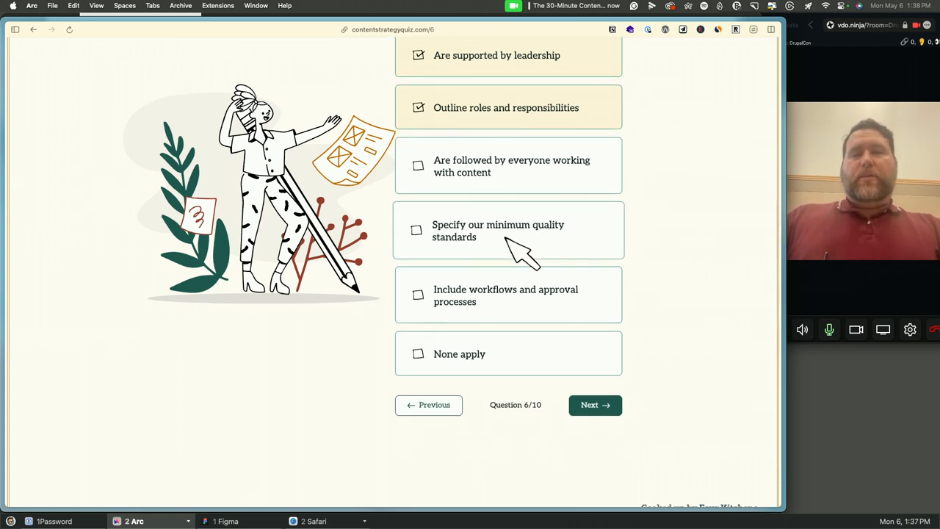
pyautogui.moveTo(503, 253)
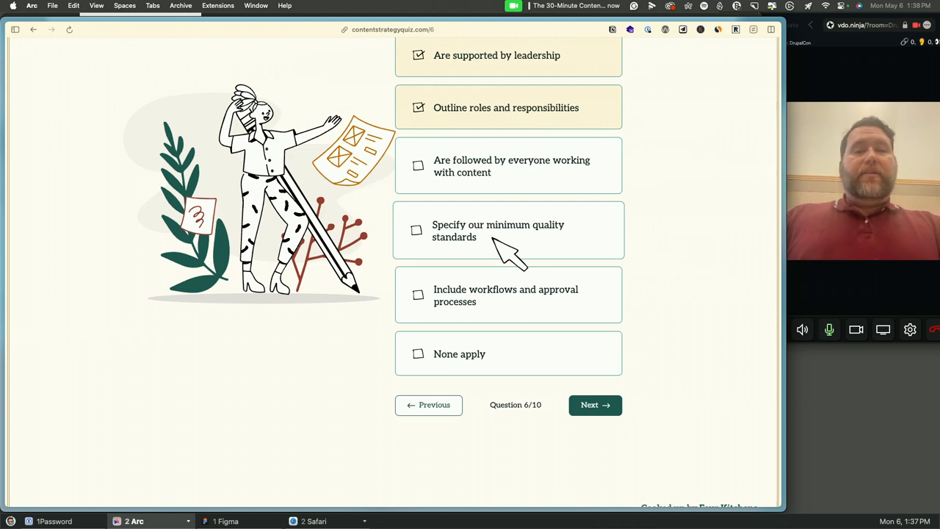
pyautogui.click(417, 230)
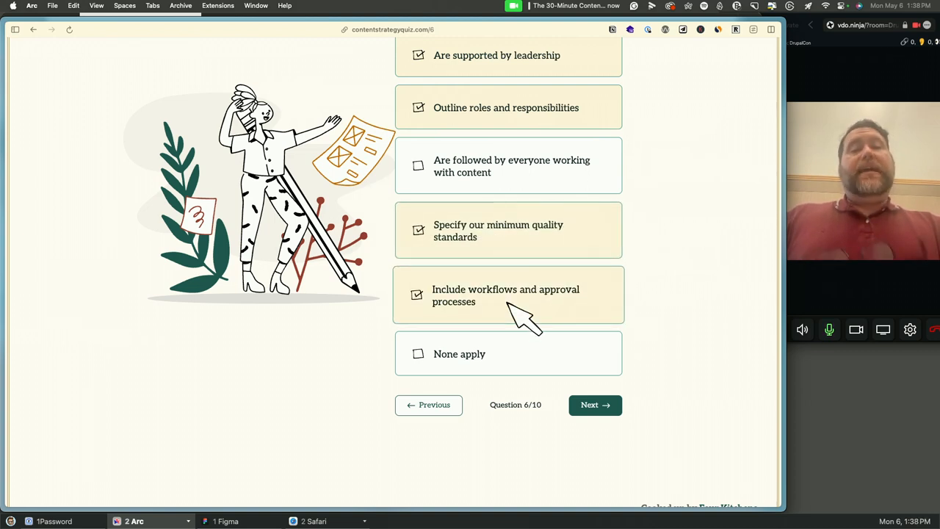
pyautogui.moveTo(499, 364)
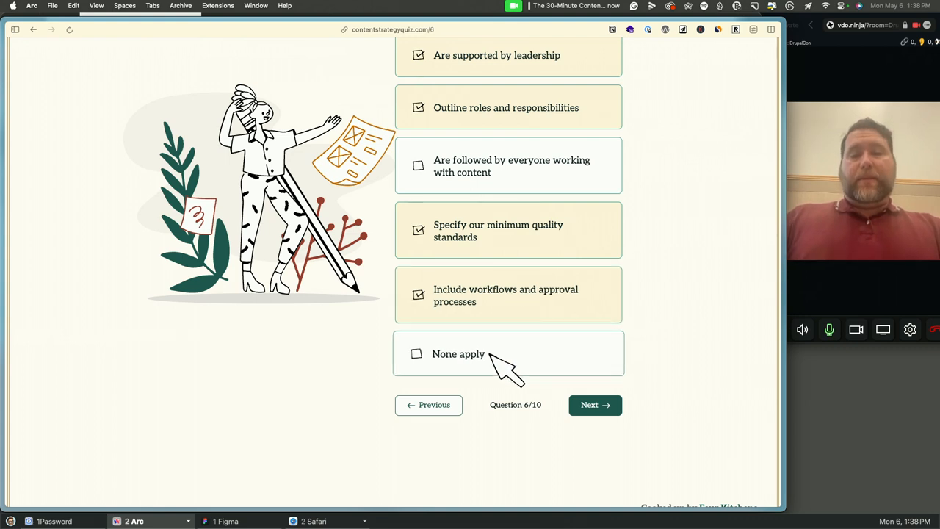
pyautogui.click(594, 404)
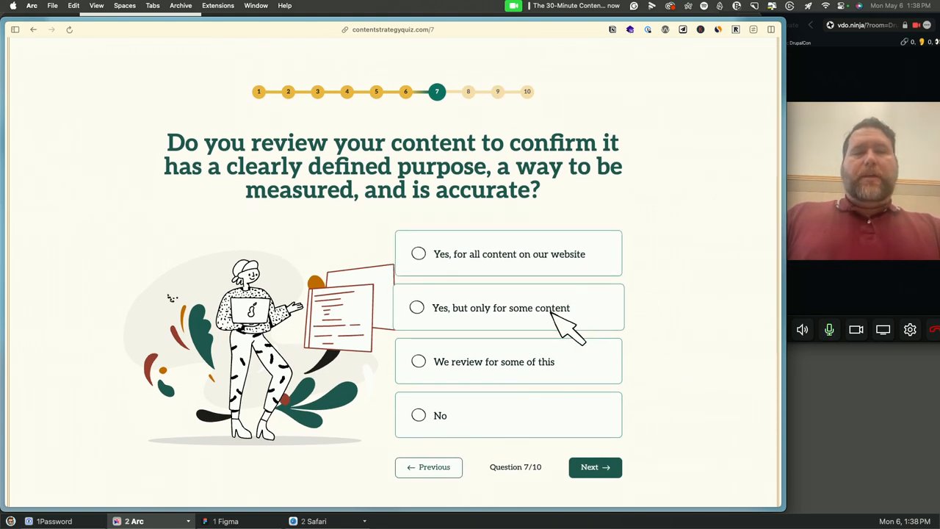
# - Select 'We review for some of this' on the content review question
pyautogui.click(419, 361)
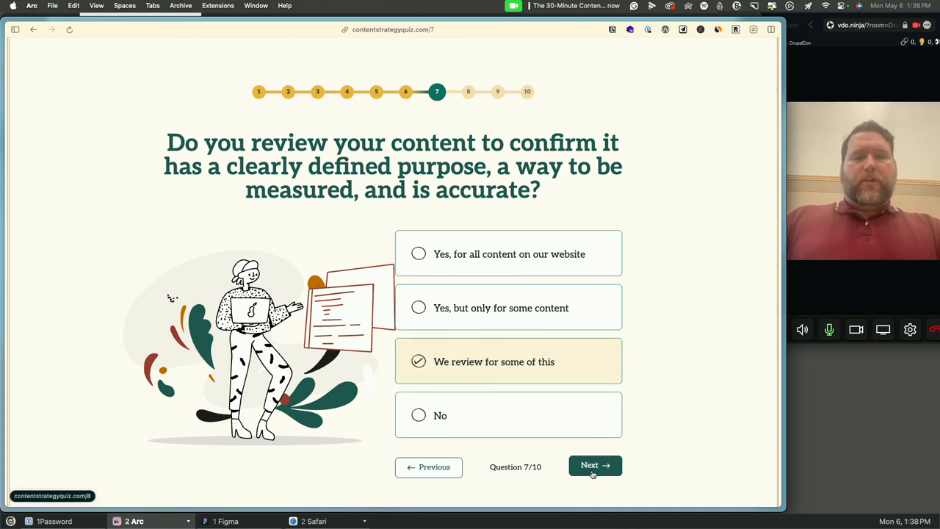
# - Advance to question 8 and answer 'We have some of this' instead of 'No'
pyautogui.click(595, 465)
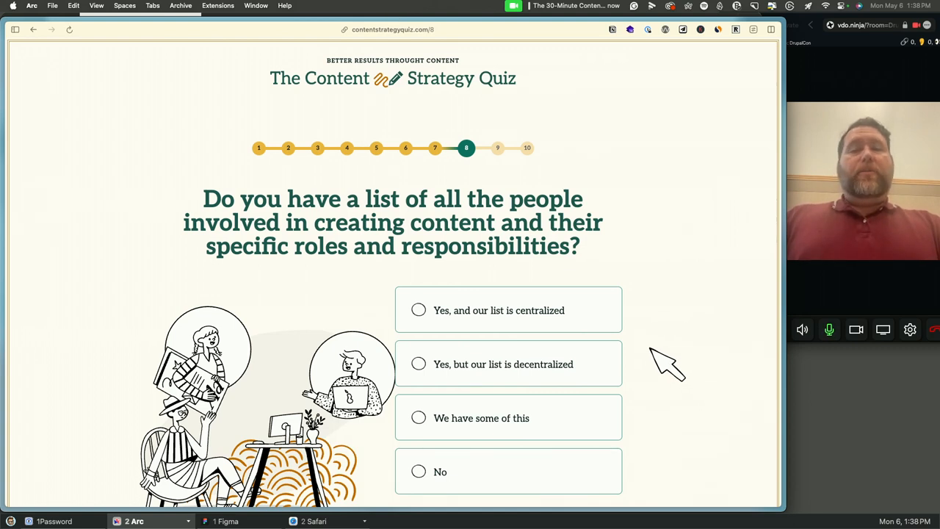
pyautogui.scroll(-3)
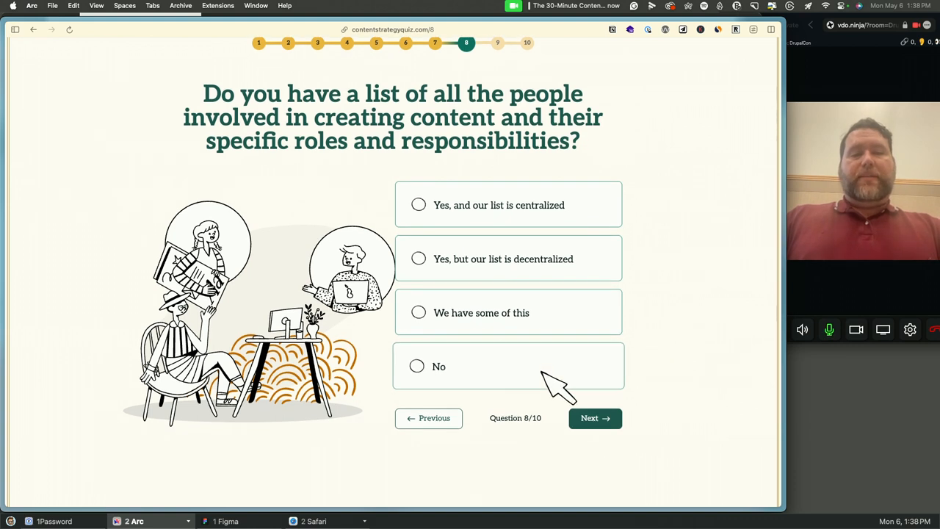
pyautogui.click(417, 366)
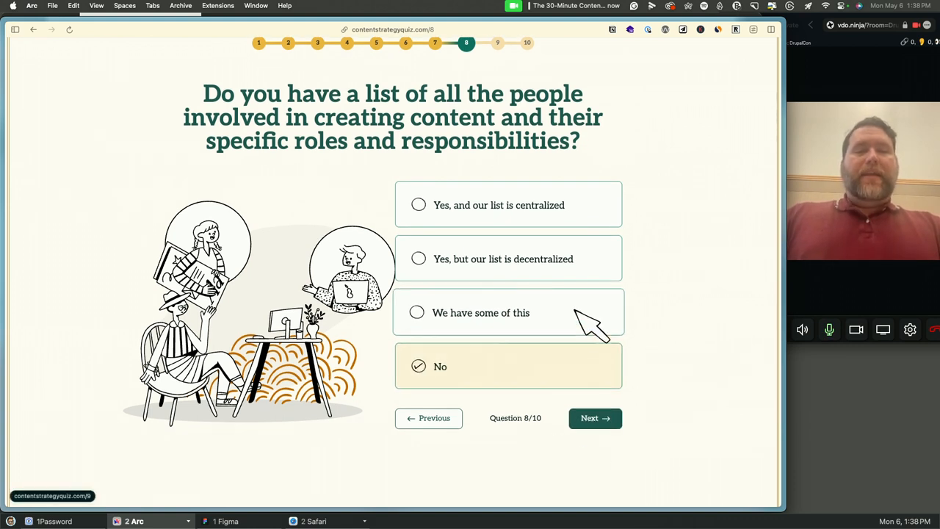
pyautogui.click(508, 313)
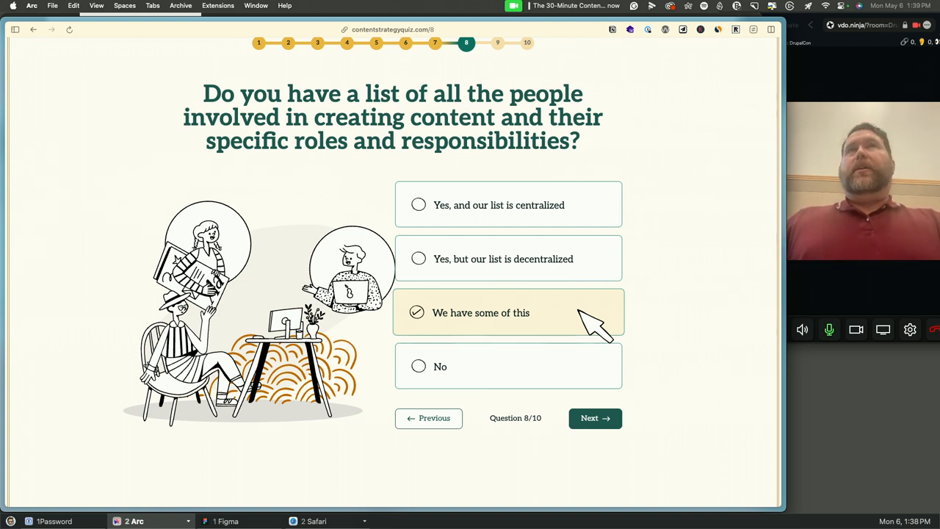
pyautogui.moveTo(602, 430)
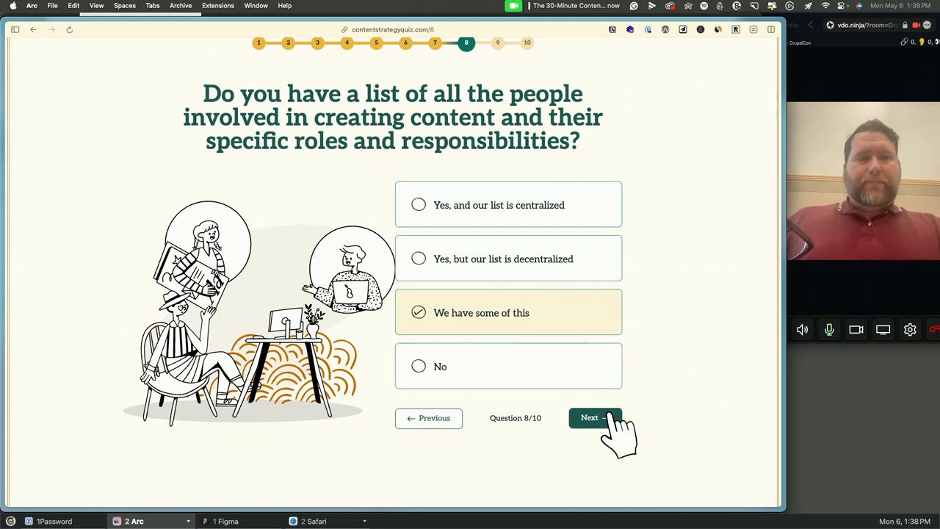
# - Advance to question 9 and tick the six guides, including Web accessibility guidelines
pyautogui.click(595, 418)
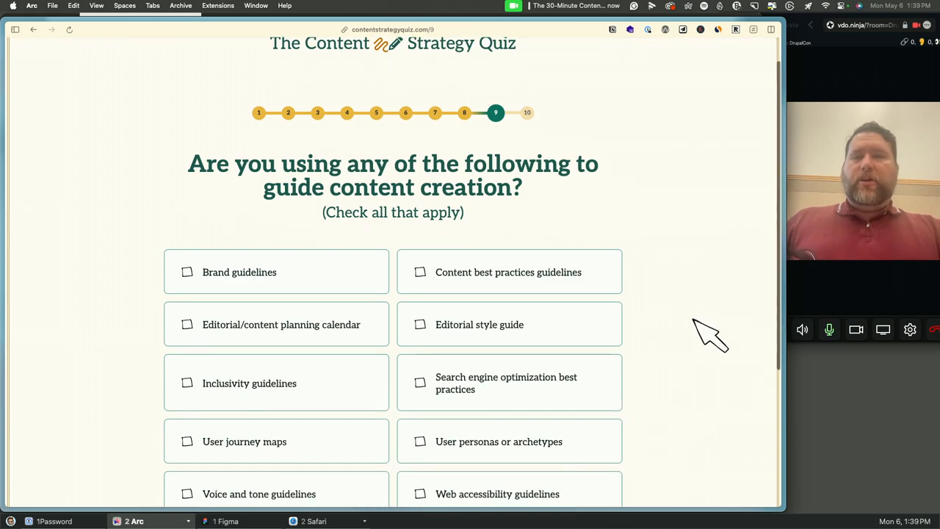
pyautogui.scroll(-3)
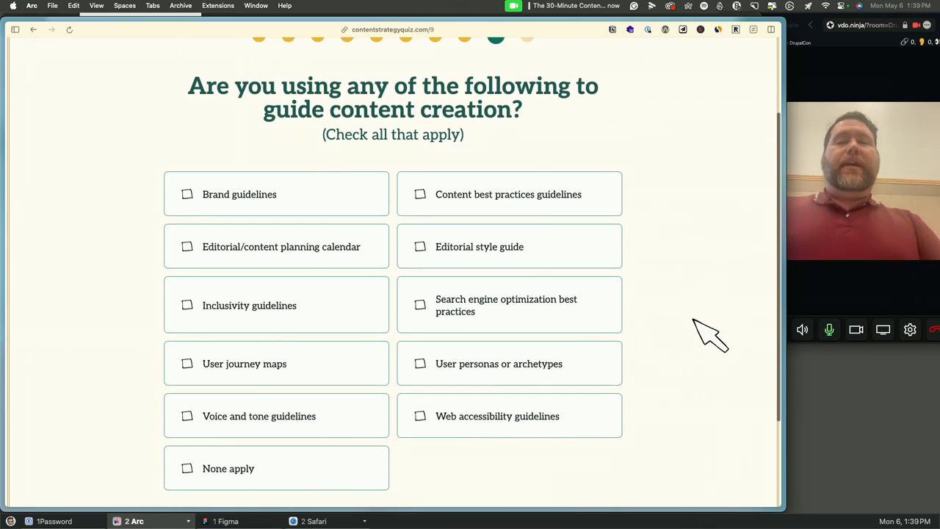
pyautogui.scroll(-3)
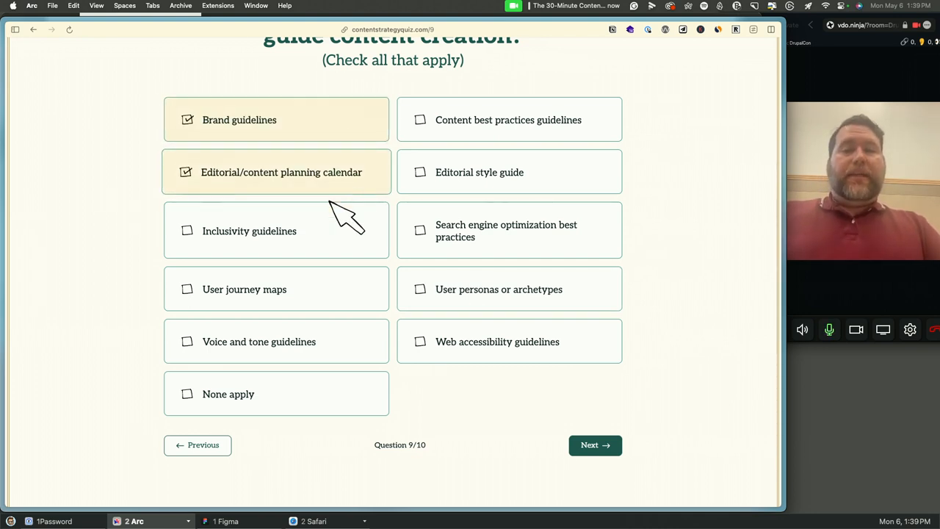
pyautogui.moveTo(349, 287)
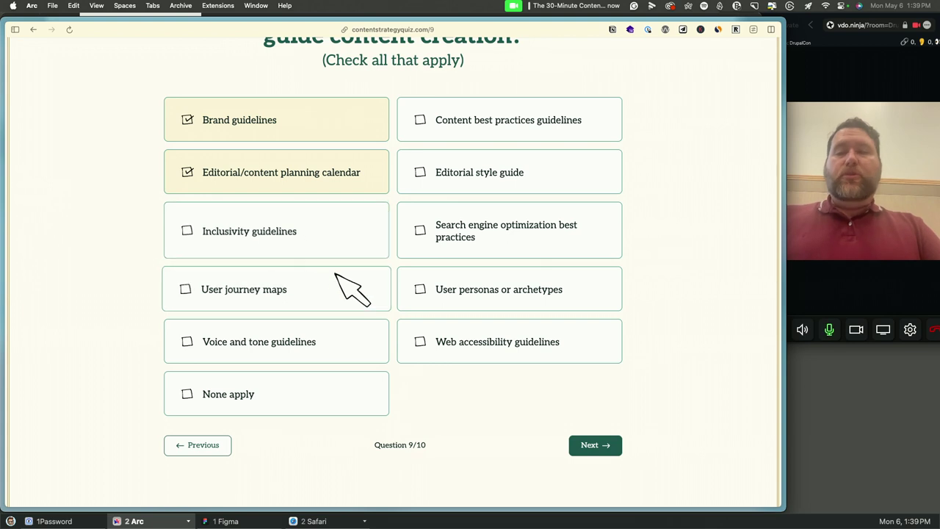
pyautogui.moveTo(346, 294)
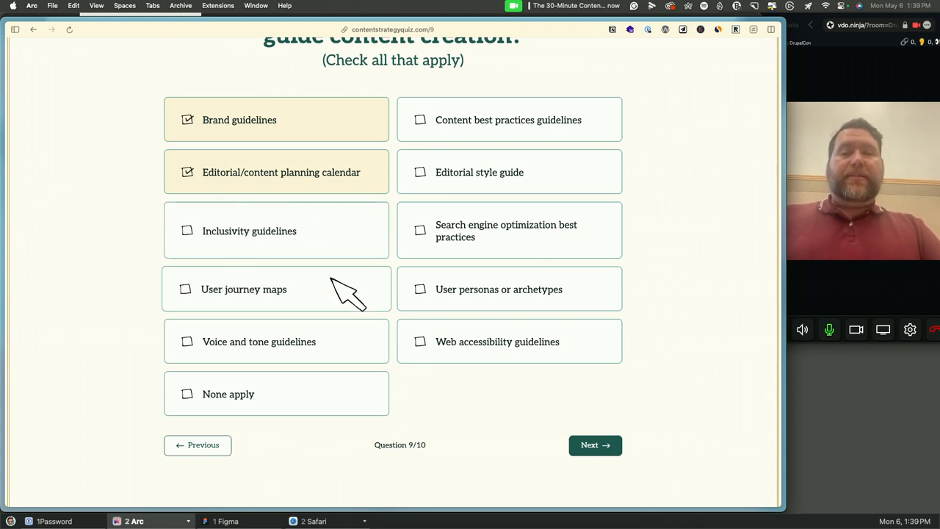
pyautogui.moveTo(327, 305)
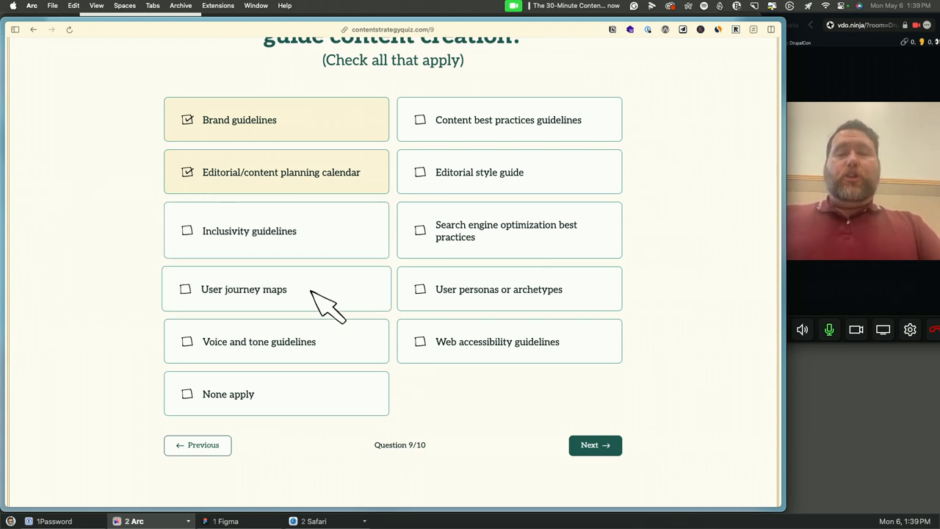
pyautogui.moveTo(334, 357)
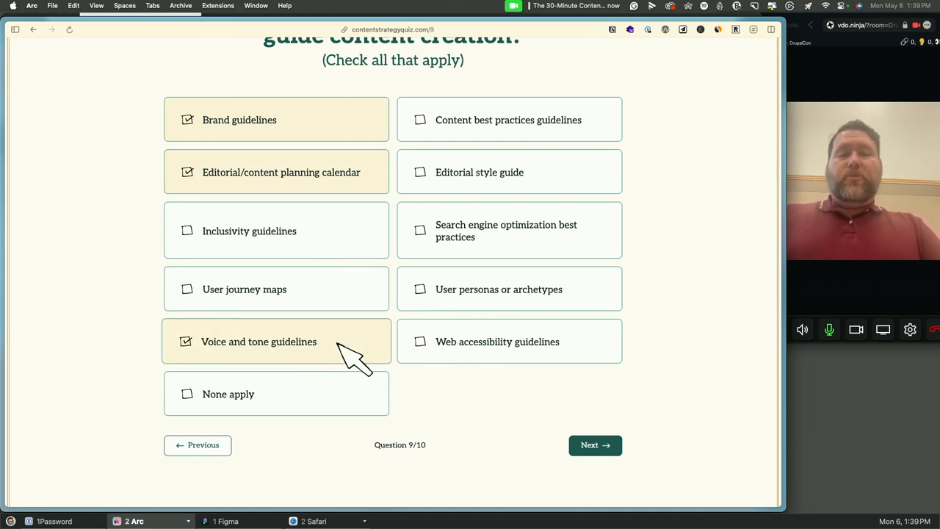
pyautogui.moveTo(595, 132)
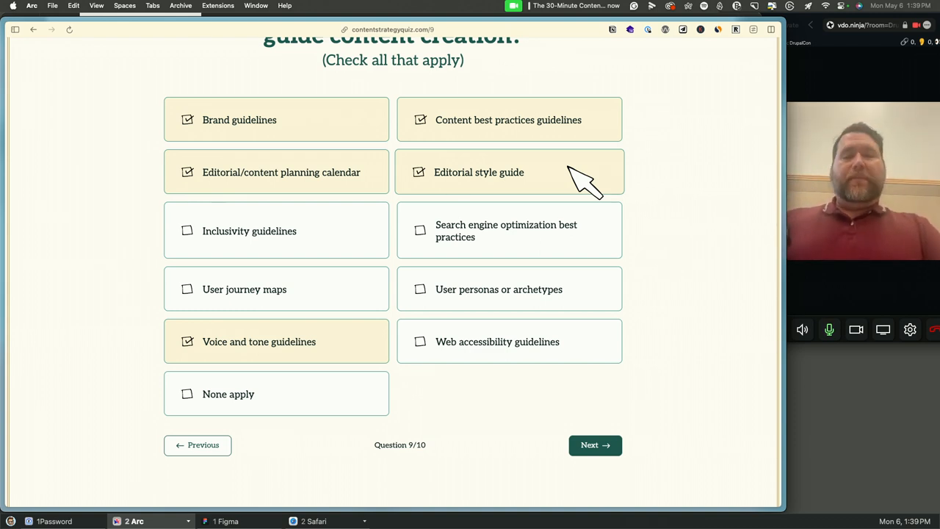
pyautogui.moveTo(547, 250)
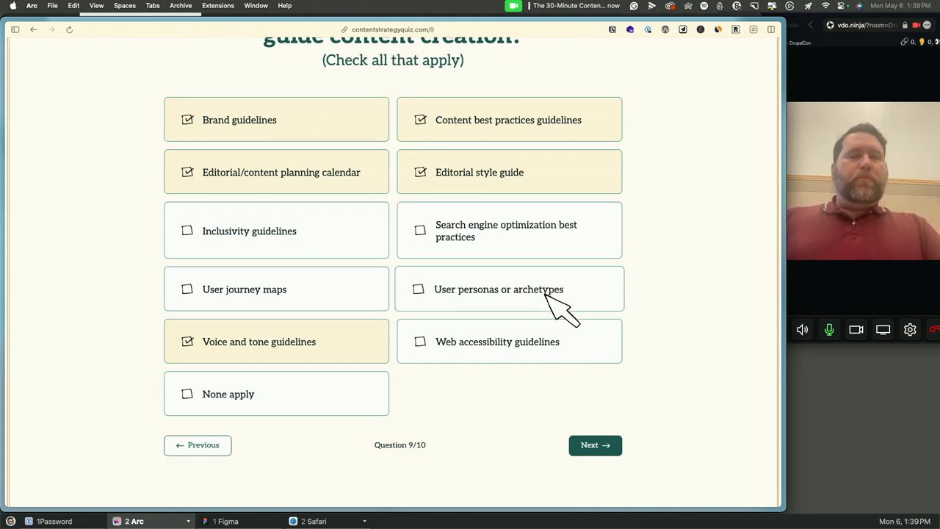
pyautogui.click(509, 344)
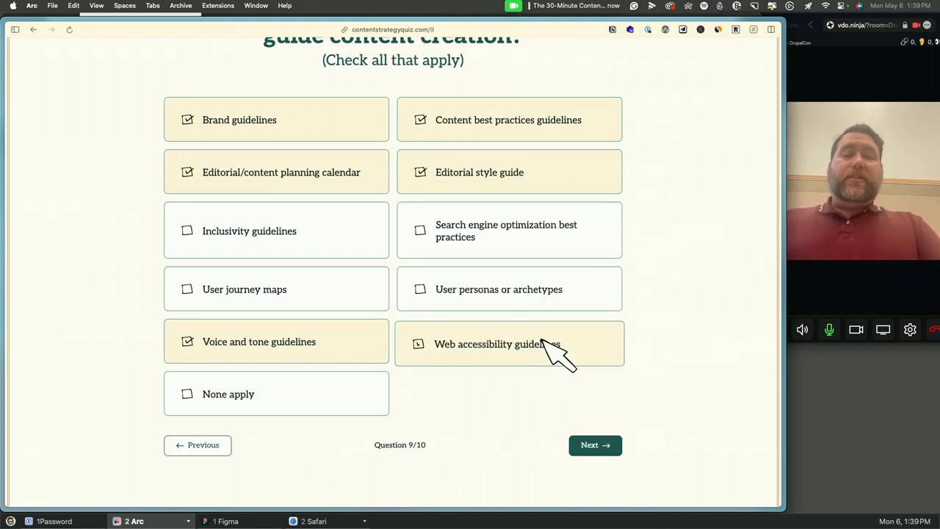
pyautogui.click(509, 341)
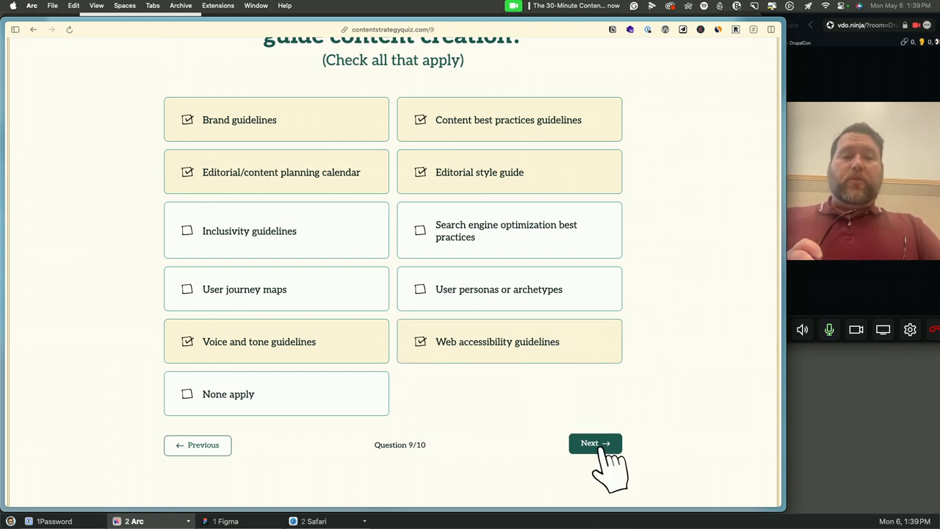
# - On question 10, tick the content workflows and easy publishing CMS statements
pyautogui.click(595, 443)
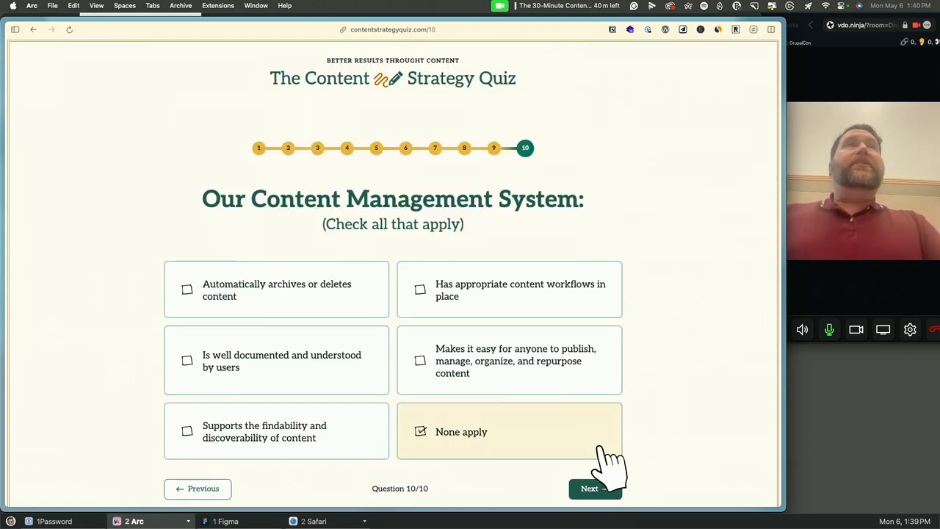
pyautogui.scroll(3)
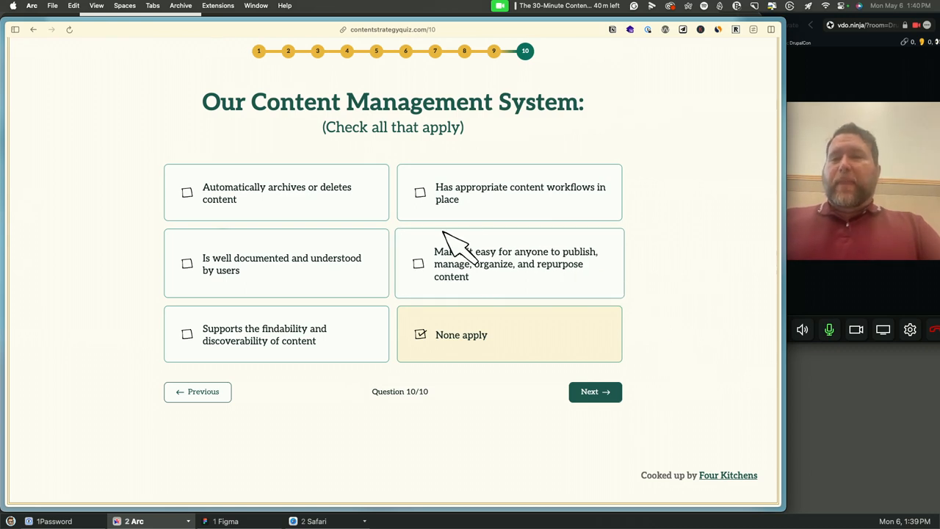
pyautogui.moveTo(272, 209)
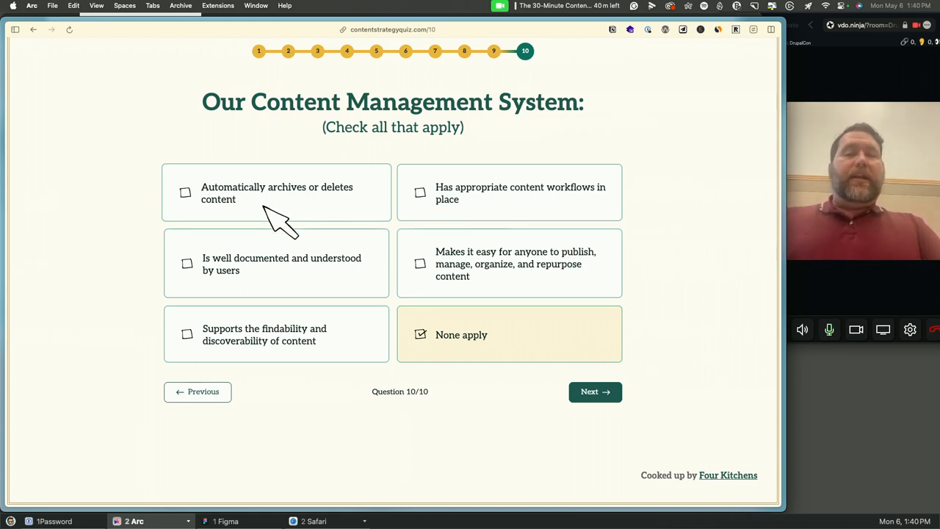
pyautogui.moveTo(309, 298)
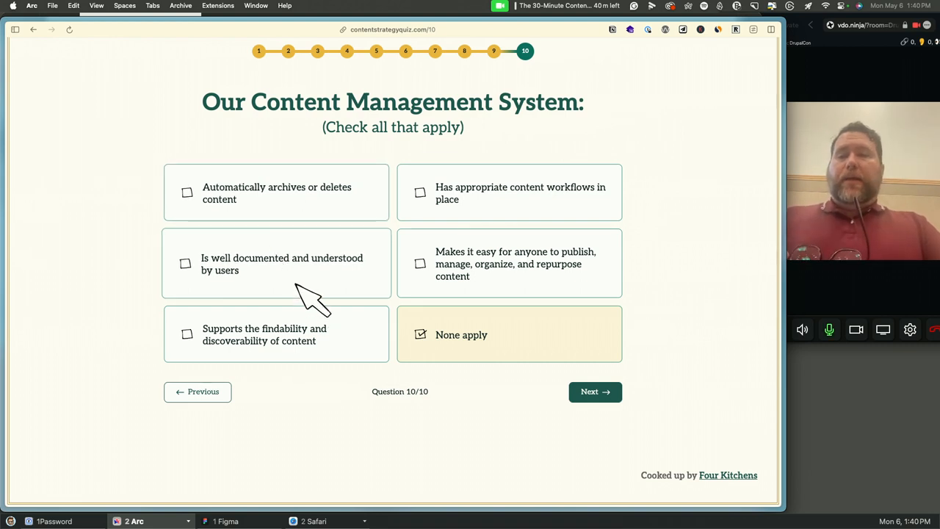
pyautogui.moveTo(312, 287)
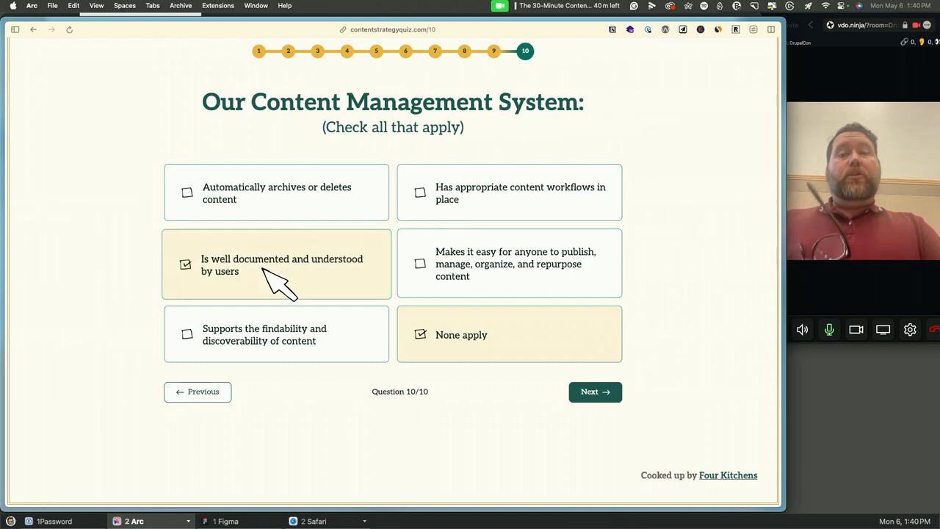
pyautogui.moveTo(279, 301)
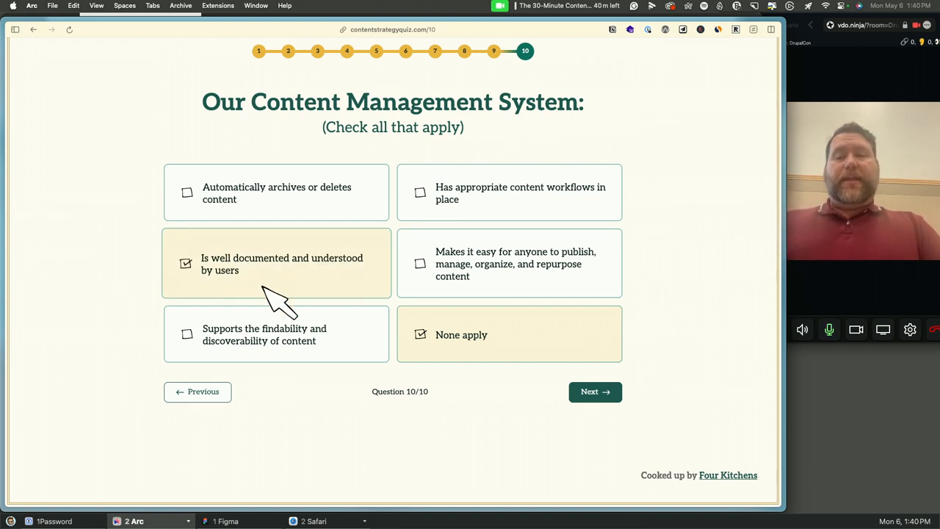
pyautogui.moveTo(345, 353)
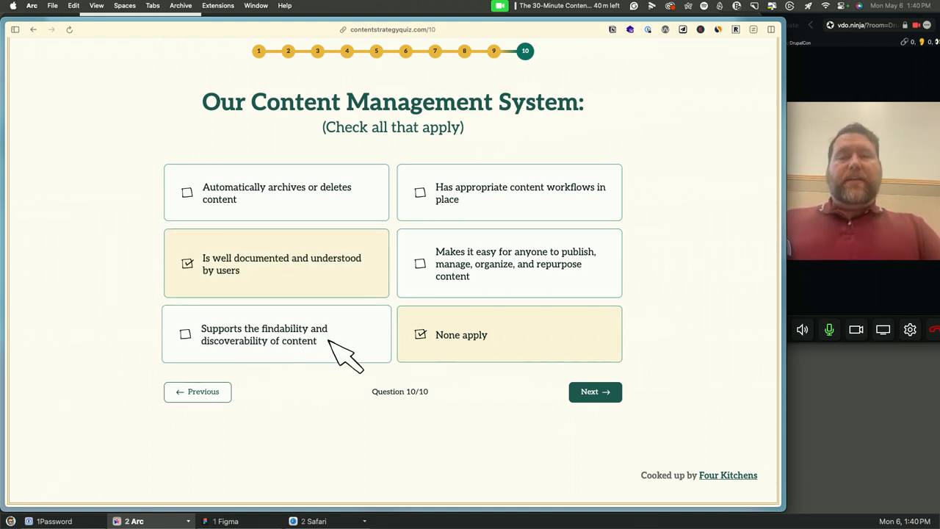
pyautogui.moveTo(294, 349)
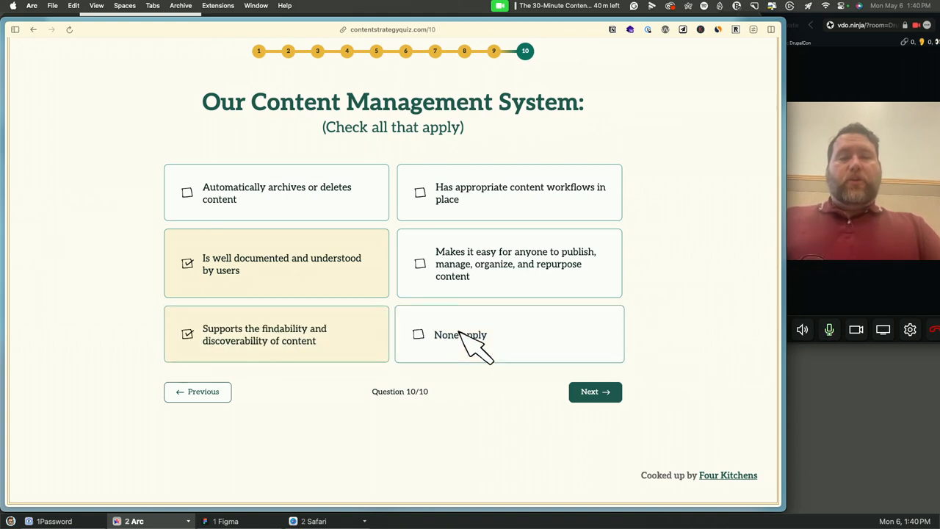
pyautogui.moveTo(522, 213)
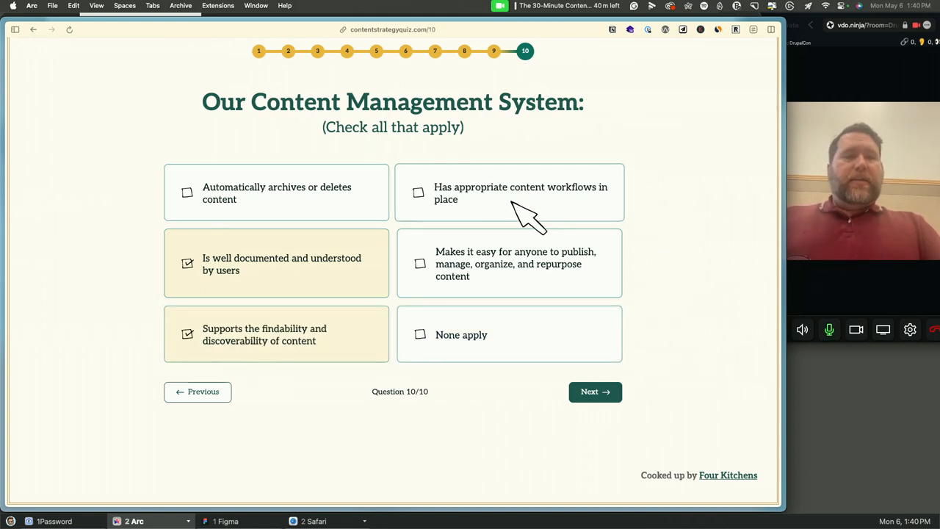
pyautogui.moveTo(610, 213)
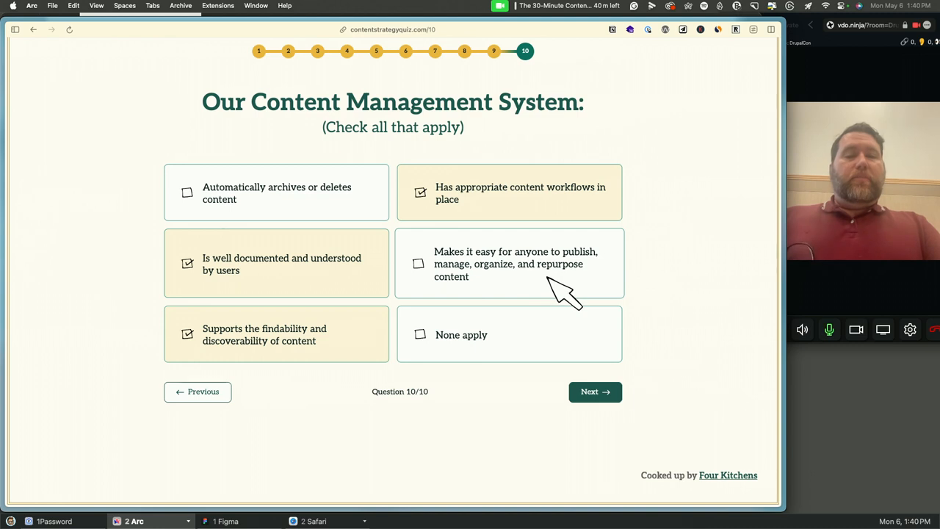
pyautogui.moveTo(509, 286)
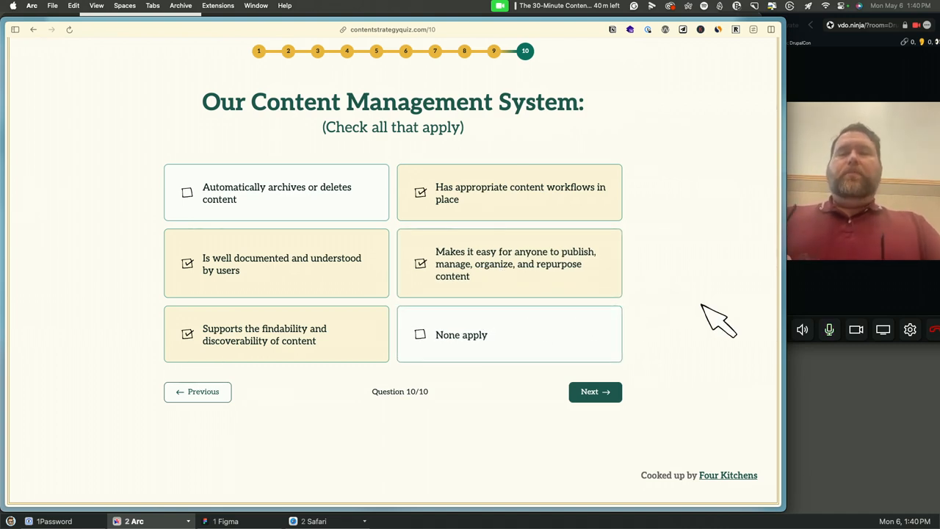
pyautogui.moveTo(657, 397)
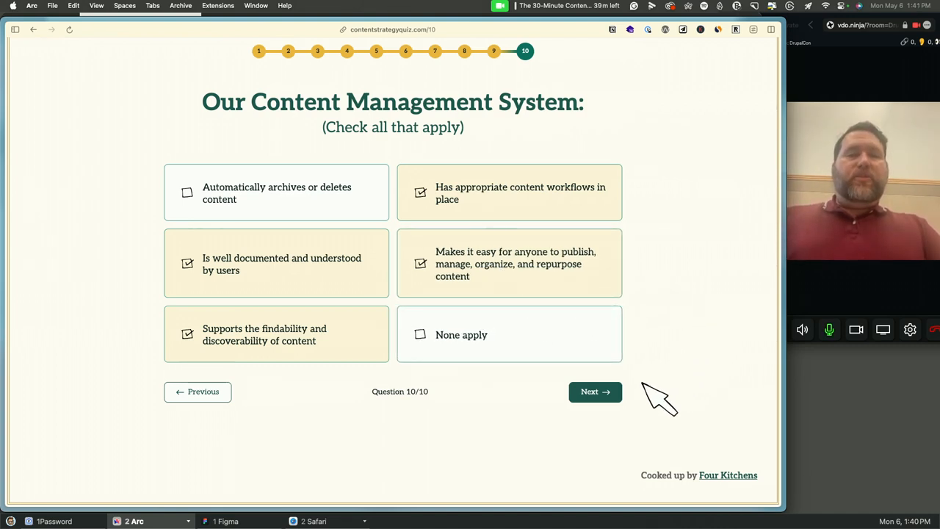
pyautogui.click(595, 392)
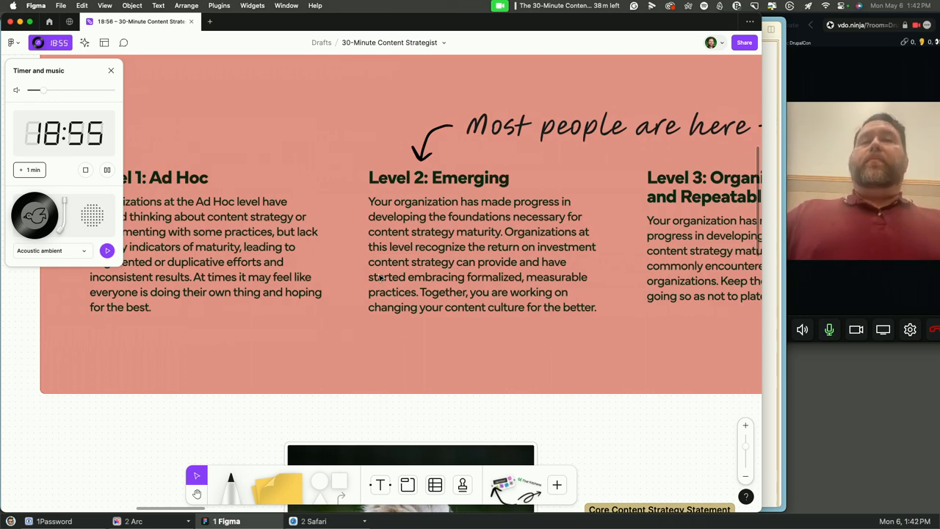
# - Scroll the FigJam board left to the content strategy maturity levels
pyautogui.hscroll(-3)
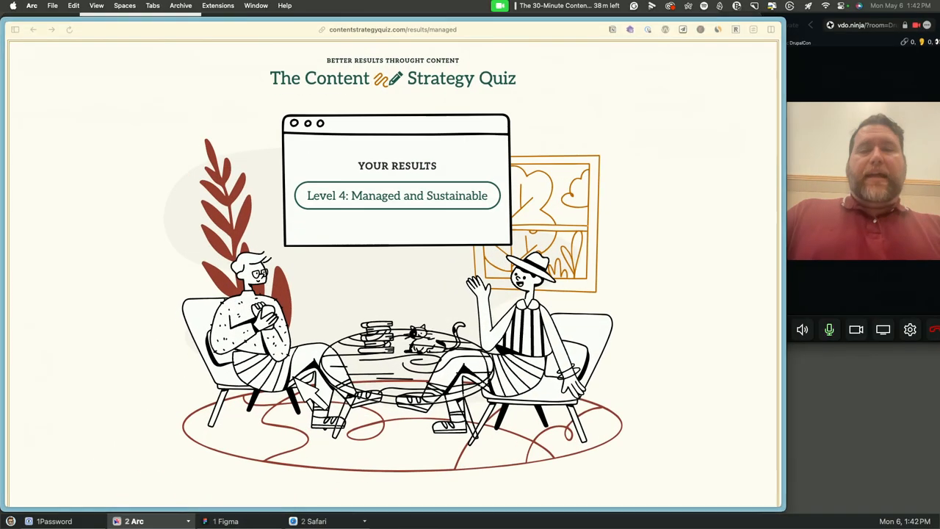
# - Scroll through the Level 4: Managed and Sustainable results and its Next Steps
pyautogui.scroll(-3)
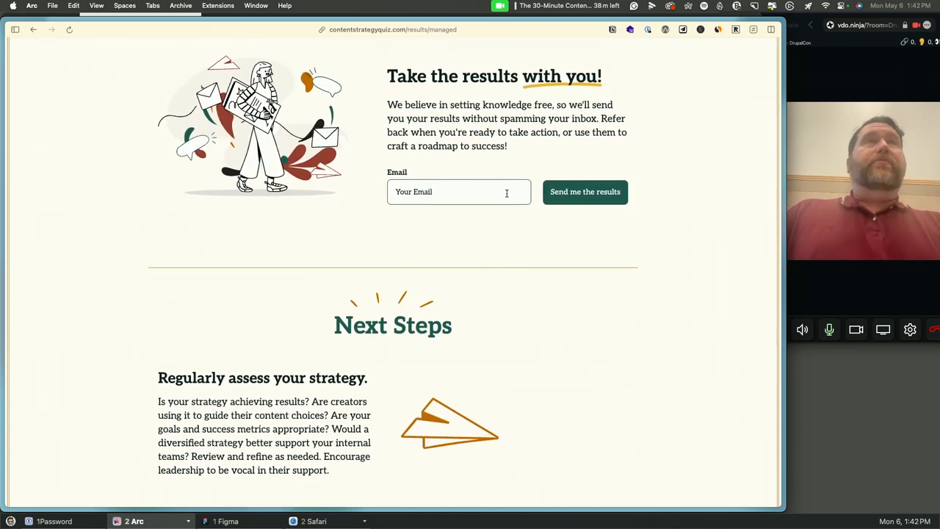
pyautogui.scroll(-3)
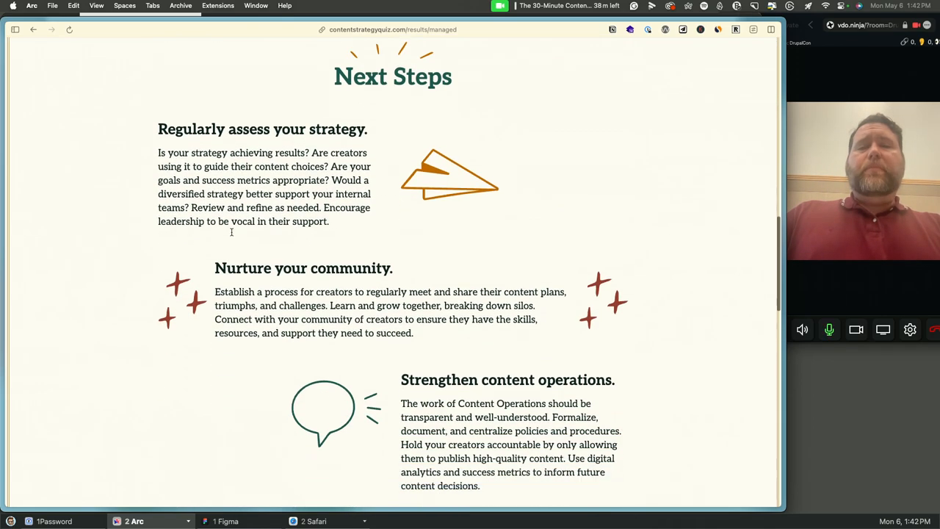
pyautogui.scroll(-3)
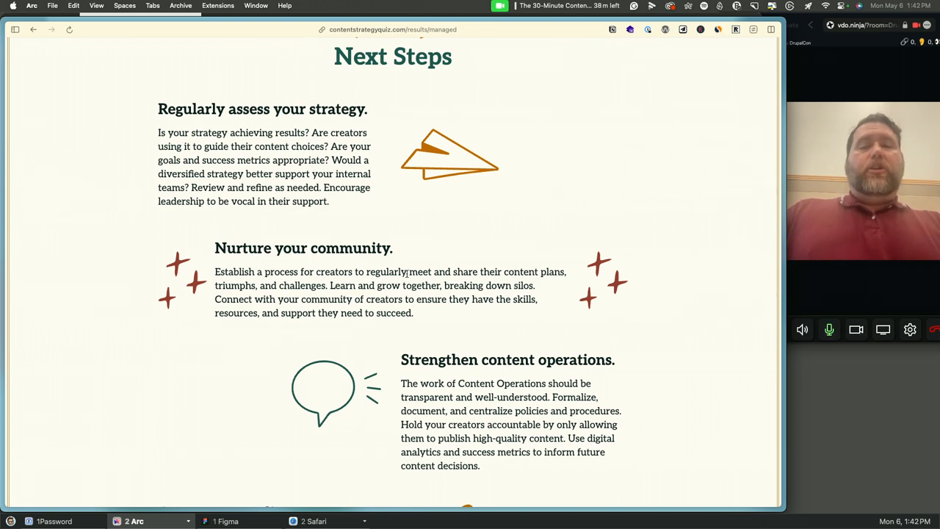
pyautogui.scroll(-3)
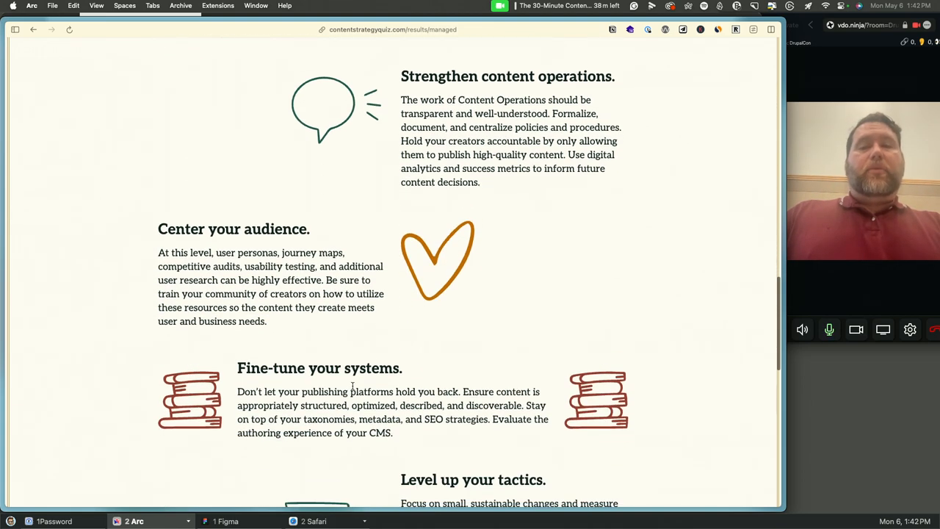
pyautogui.scroll(-3)
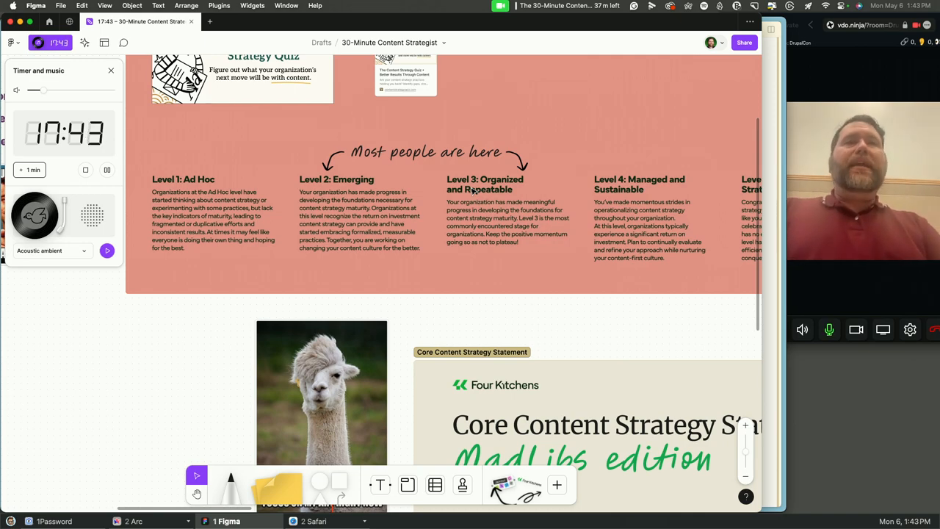
# - Scroll down the board to the Core Content Strategy Statement MadLibs frame
pyautogui.scroll(-3)
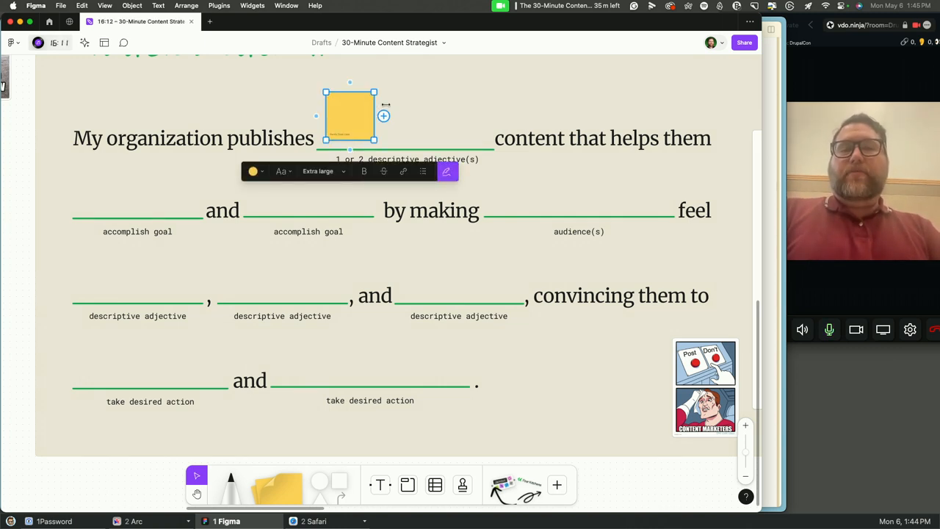
# - Write 'Design system stuffs' and 'Content McStrategies' on stickies for the first blank
pyautogui.doubleClick(350, 116)
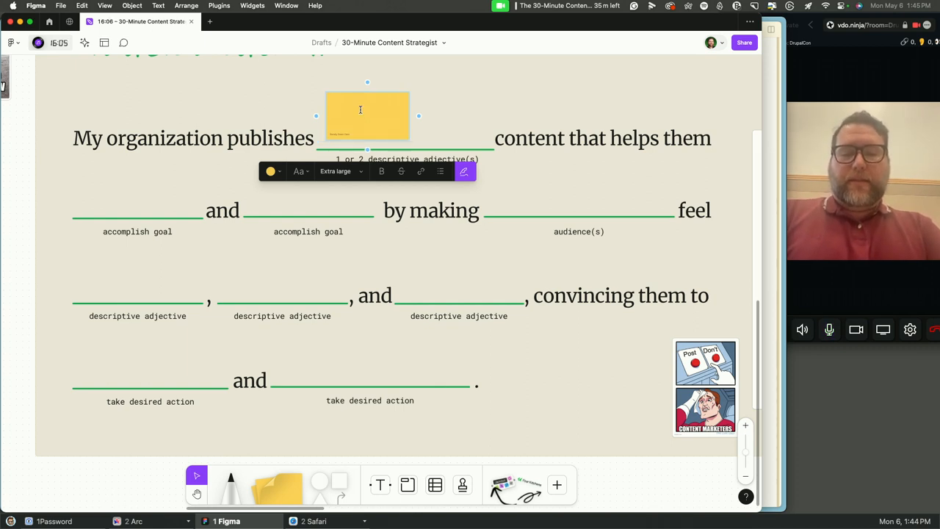
pyautogui.write('Design sy')
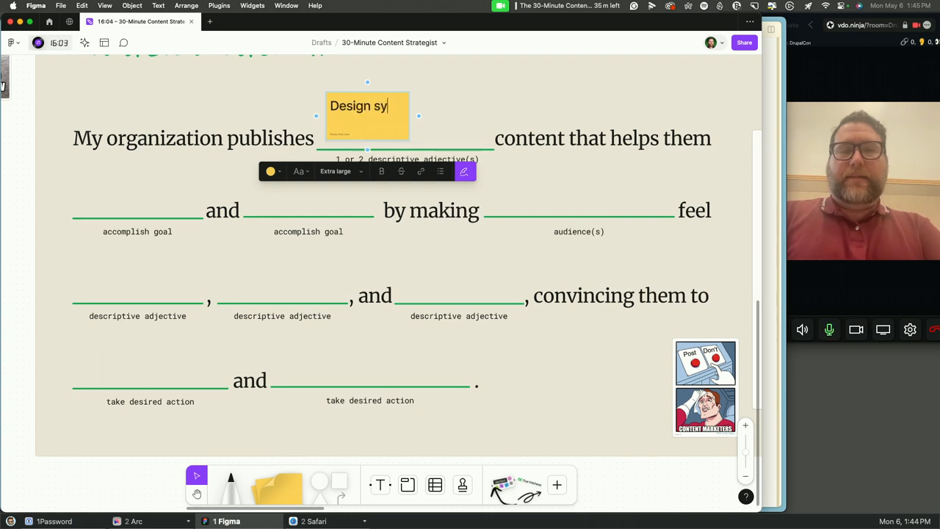
pyautogui.write('stem')
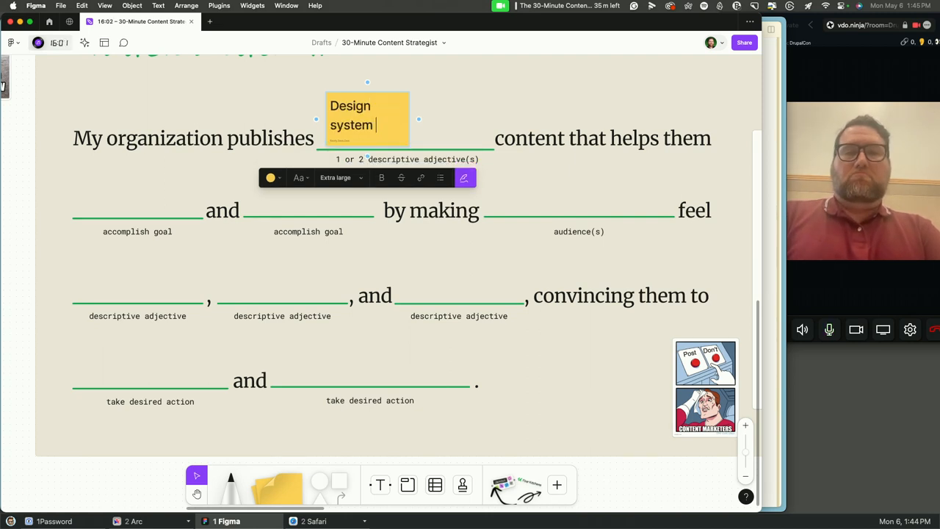
pyautogui.write('stuffs')
pyautogui.write('Content mC')
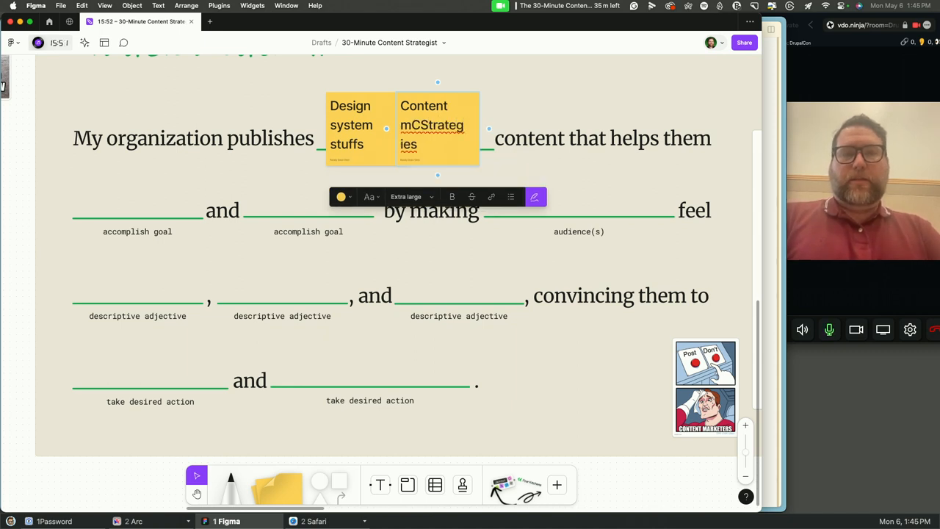
pyautogui.write('Strategies')
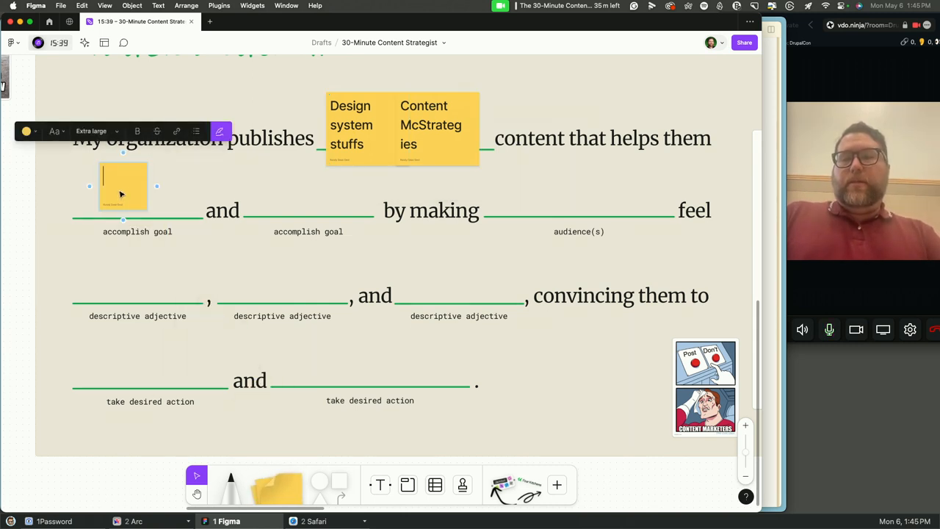
# - Write 'Help people create better content' on the first goal sticky
pyautogui.write('Reach')
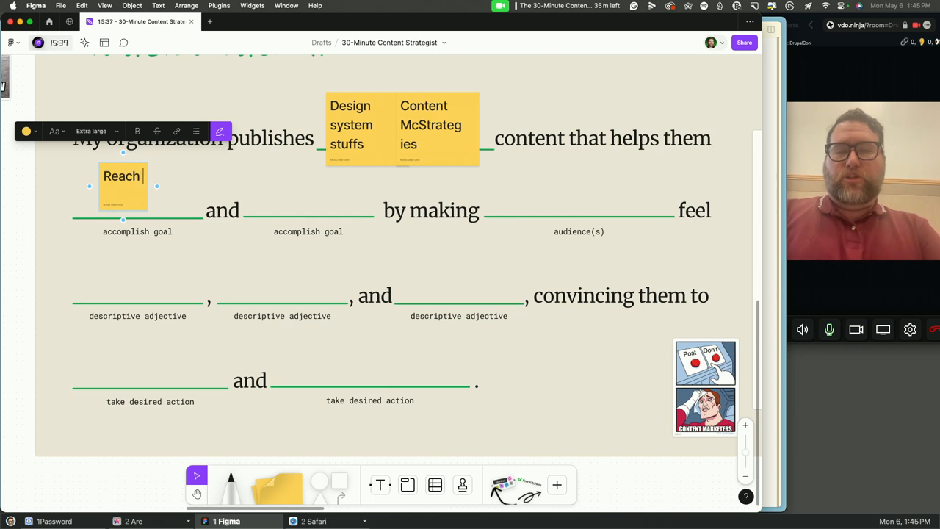
pyautogui.write('peo')
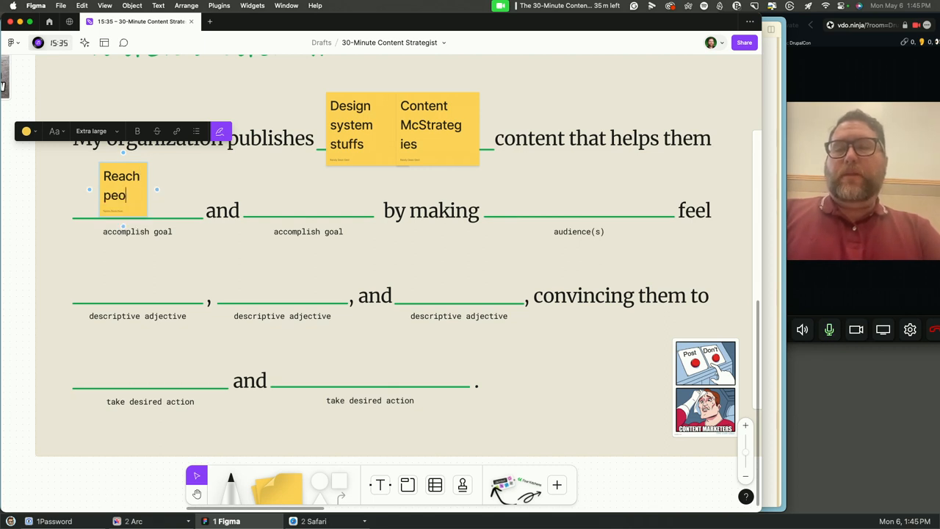
pyautogui.write('Help')
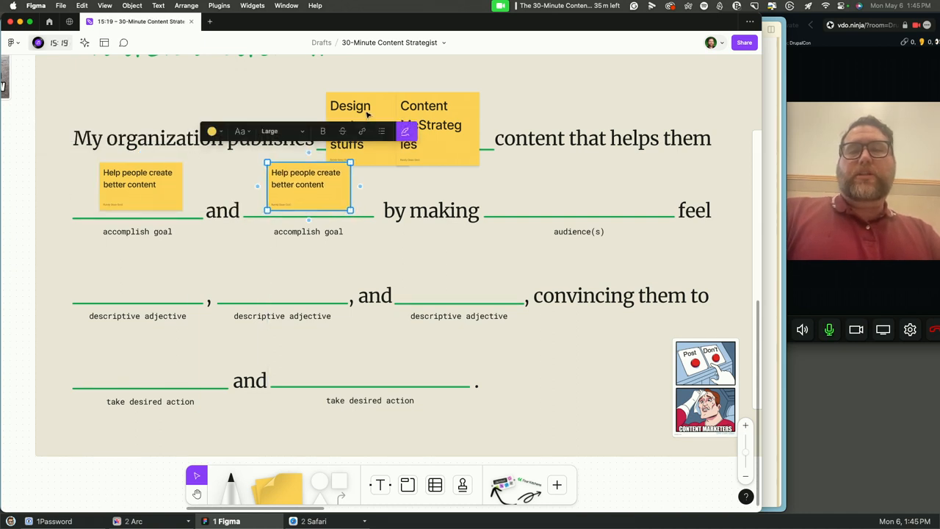
pyautogui.click(437, 125)
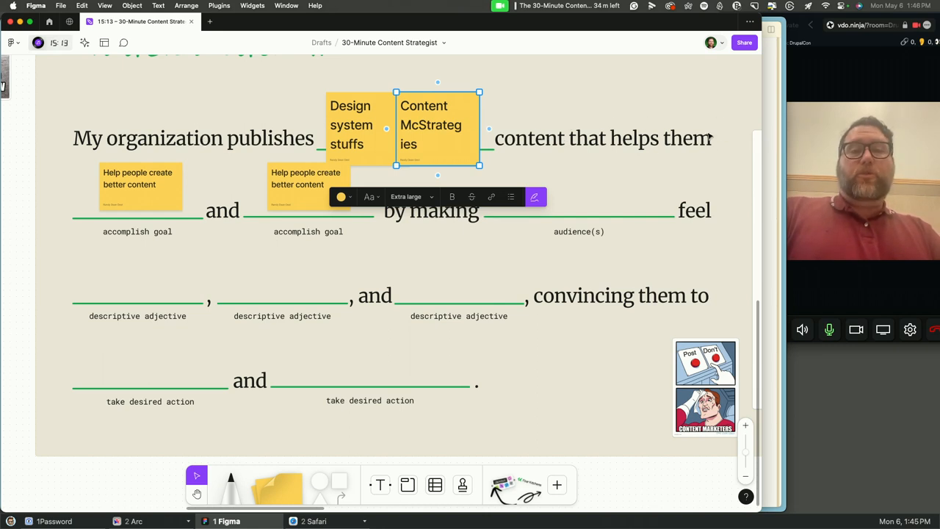
pyautogui.click(139, 185)
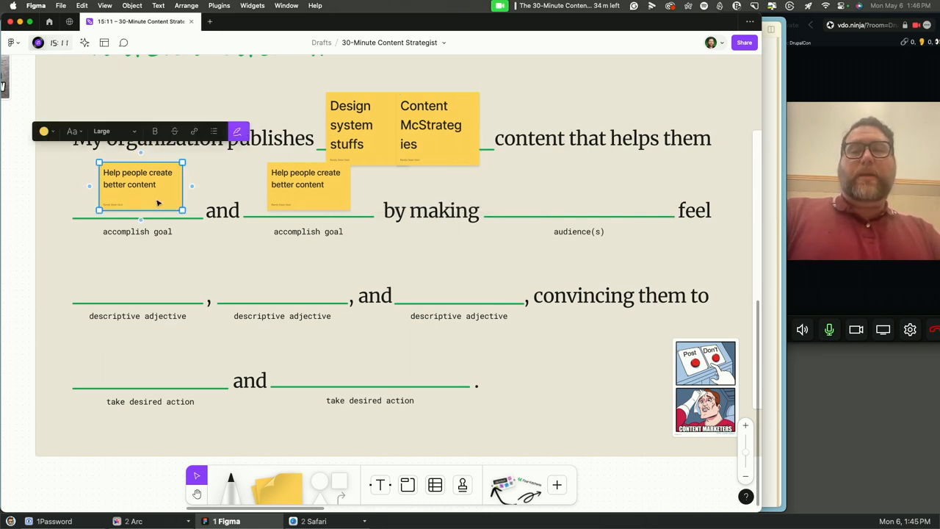
# - Write 'Display thought leadership' on the second goal sticky and copy it to the audience blank
pyautogui.click(306, 178)
pyautogui.write('Dsipla')
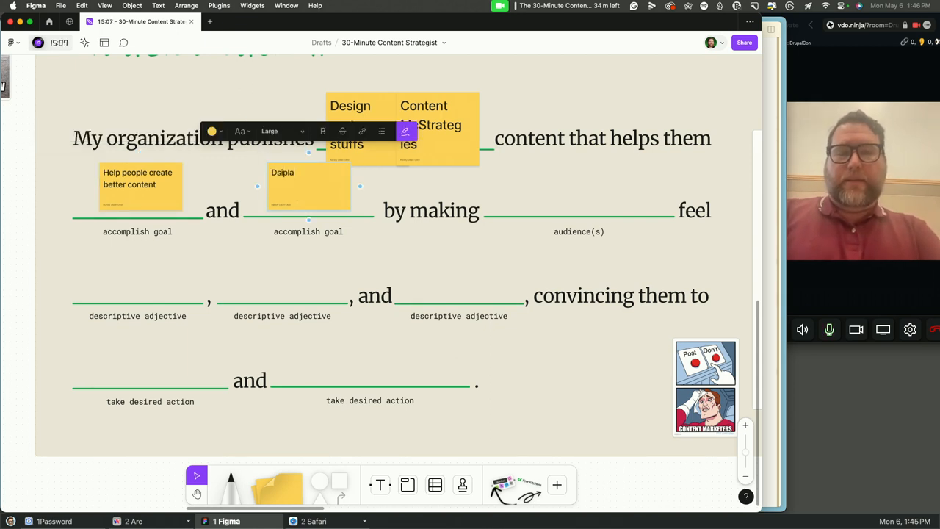
pyautogui.write('Display')
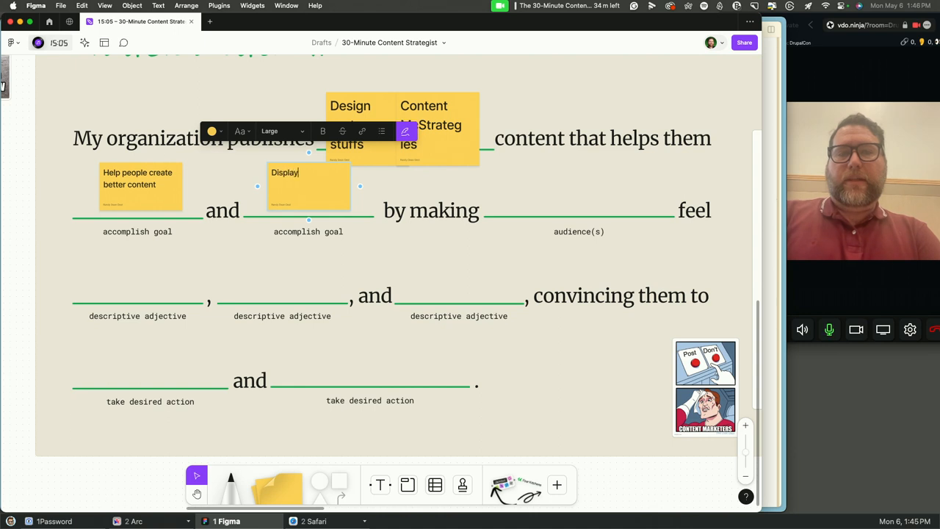
pyautogui.write('thought leaders')
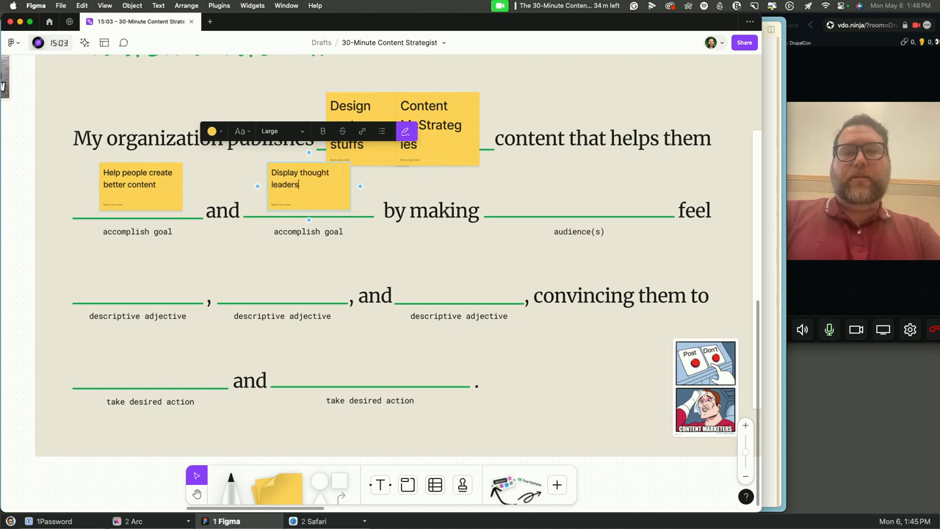
pyautogui.write('hip')
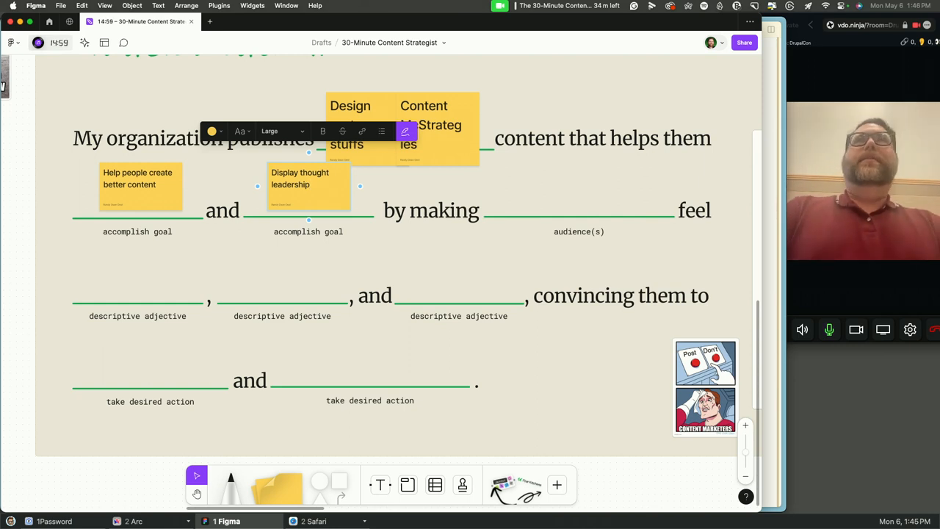
pyautogui.click(309, 184)
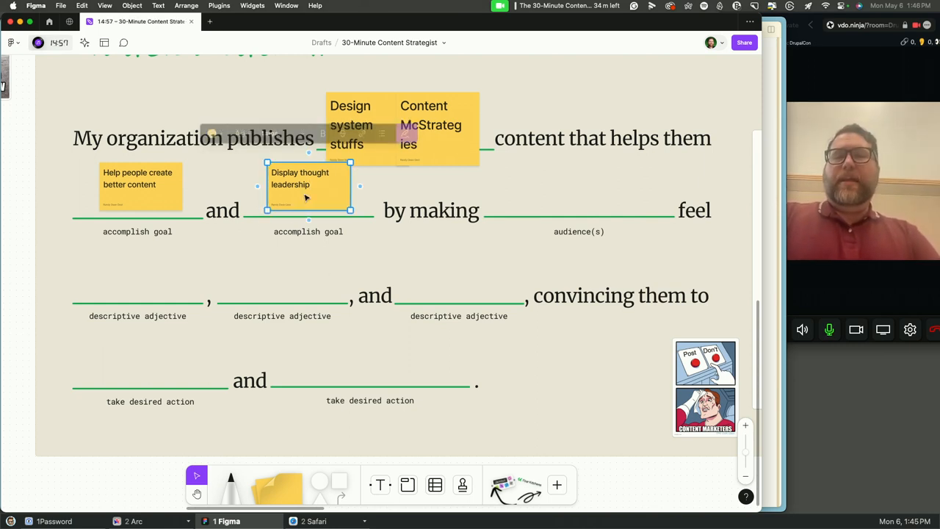
pyautogui.moveTo(309, 184); pyautogui.dragTo(535, 183)
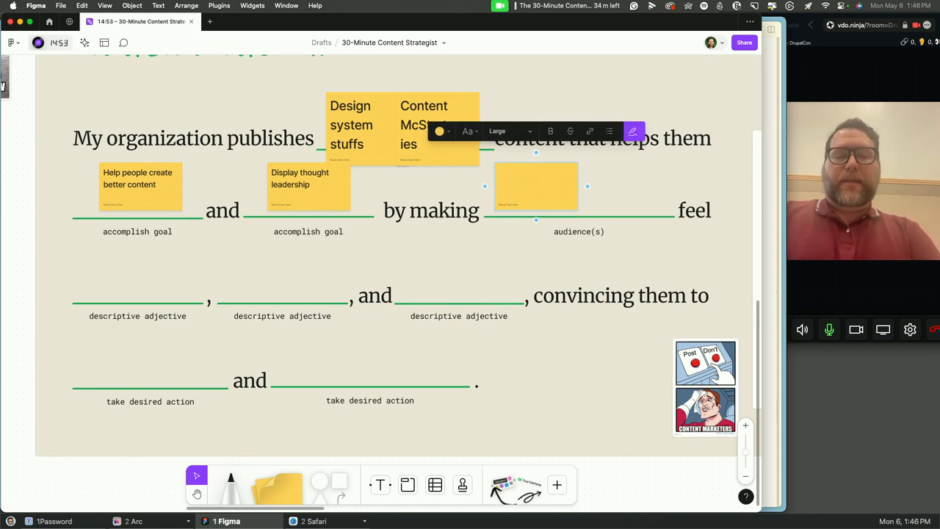
# - Fill the audience blank and the adjectives Empowered, Informed and Entertained
pyautogui.write('clients smaer')
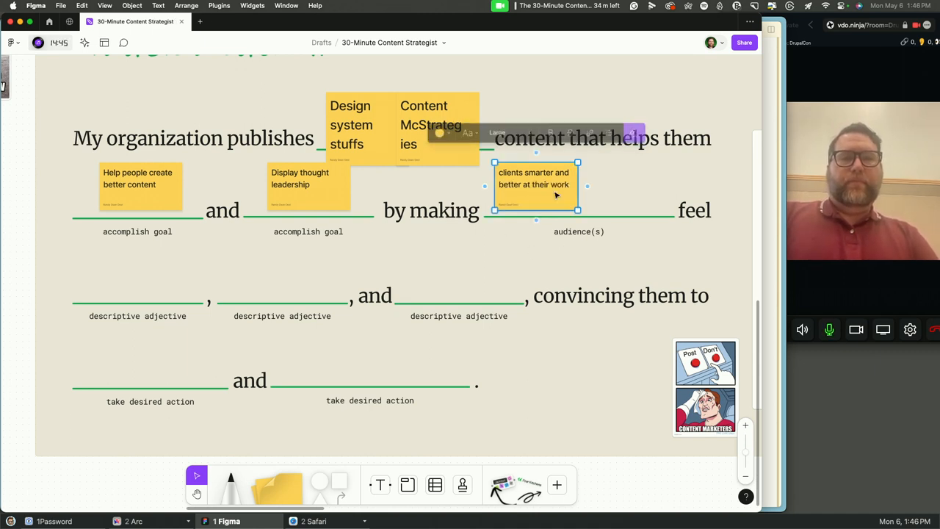
pyautogui.moveTo(537, 184); pyautogui.dragTo(128, 269)
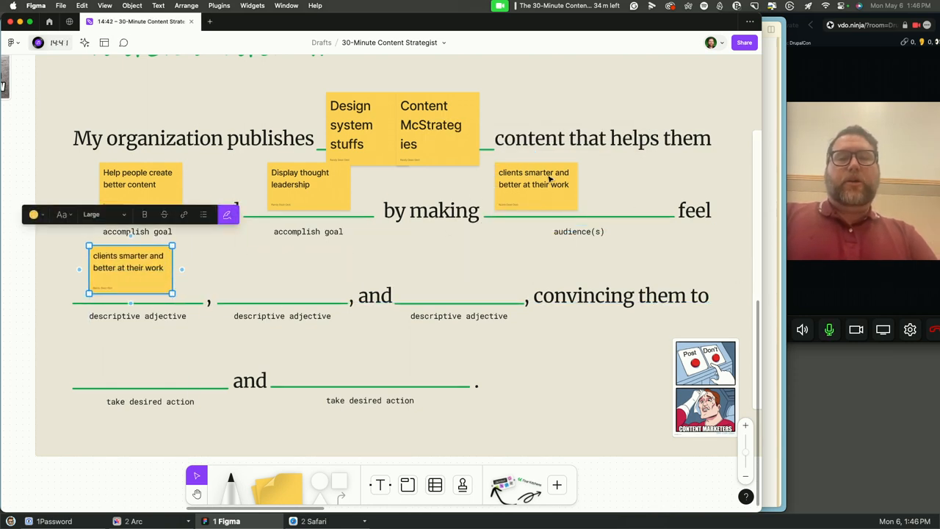
pyautogui.moveTo(569, 209)
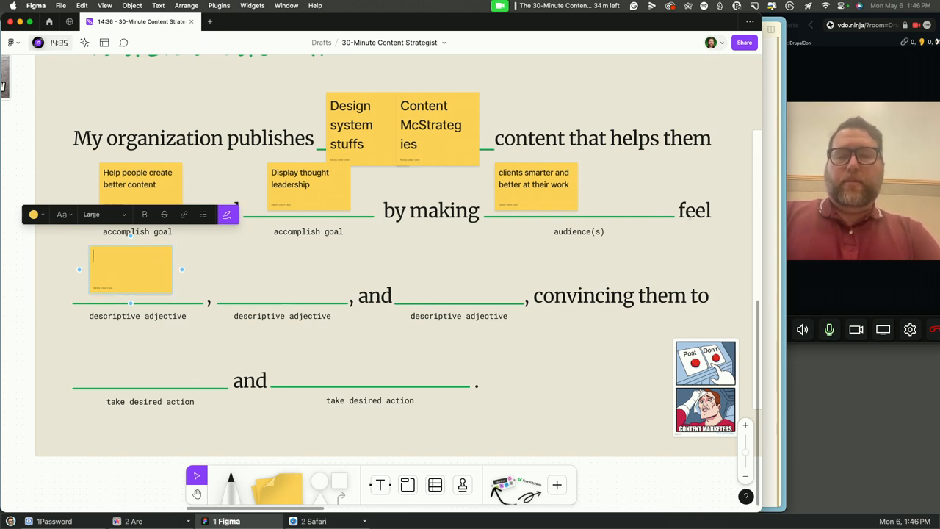
pyautogui.write('Empowered')
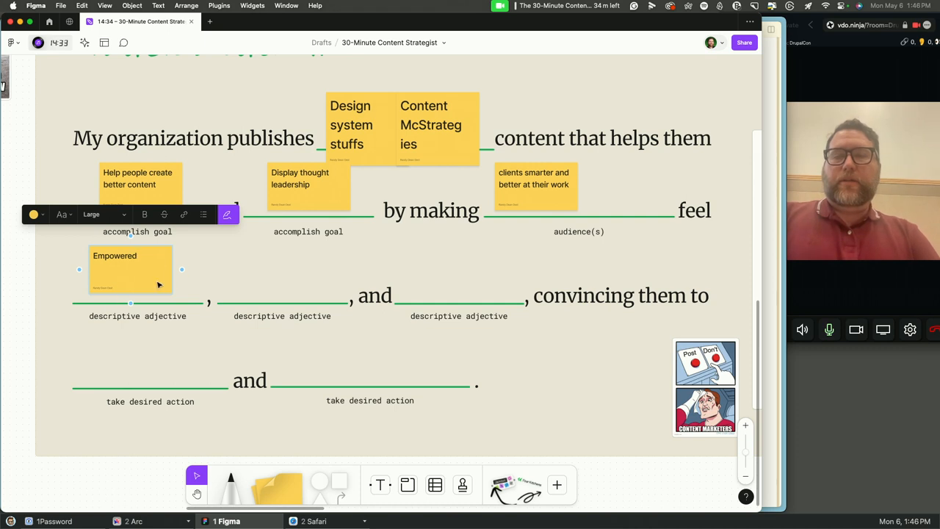
pyautogui.click(130, 272)
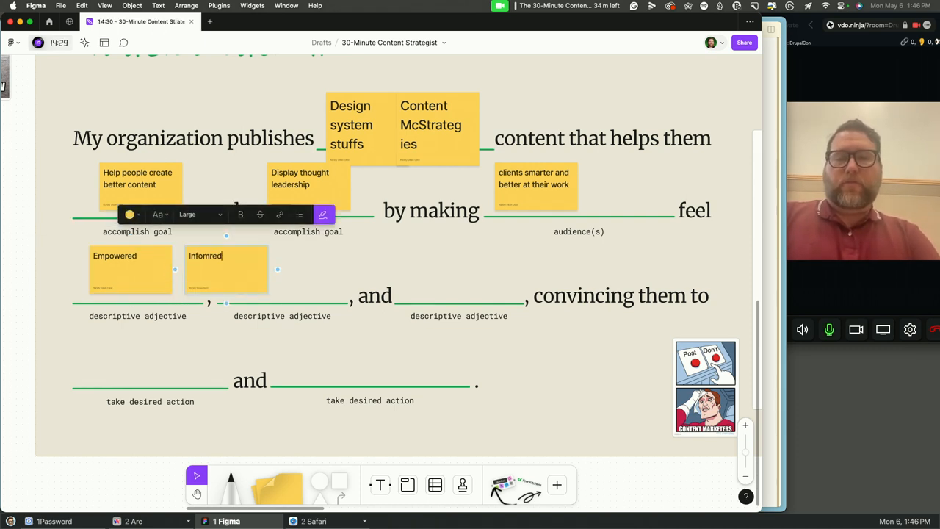
pyautogui.write('Informed')
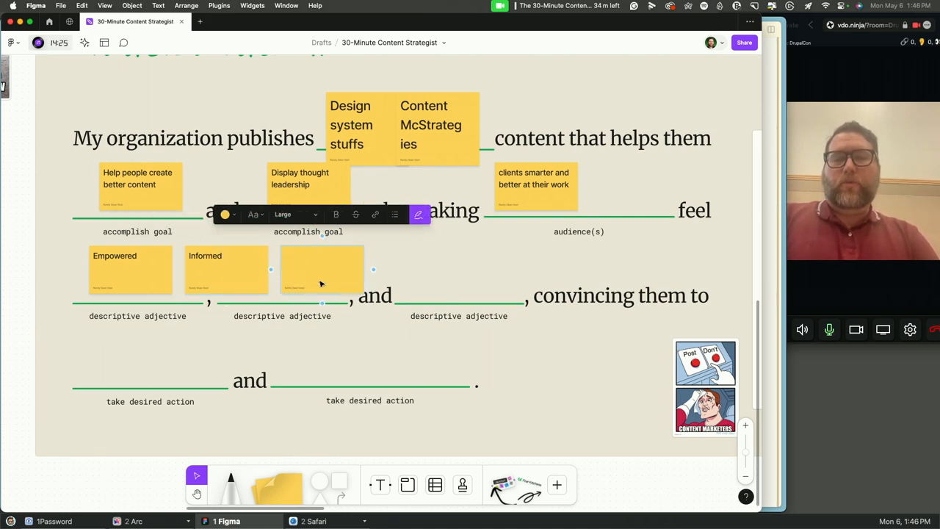
pyautogui.write('Entgertained')
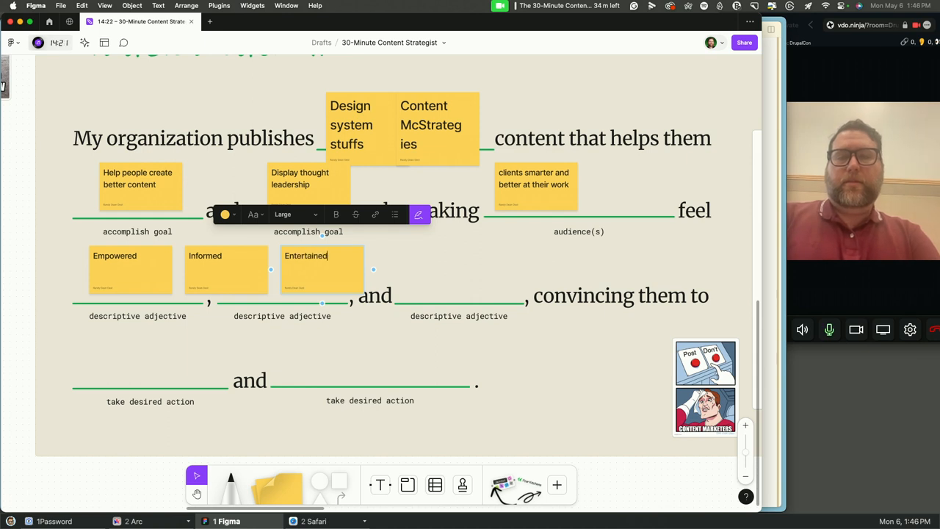
pyautogui.moveTo(322, 269); pyautogui.dragTo(459, 269)
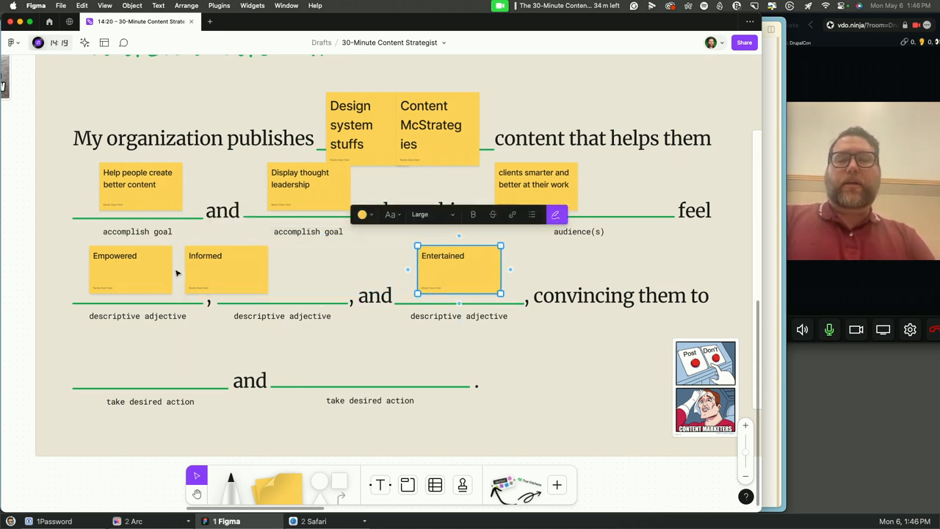
# - Fill the action blanks with 'Reach out with questions' and 'Work with us.'
pyautogui.click(274, 269)
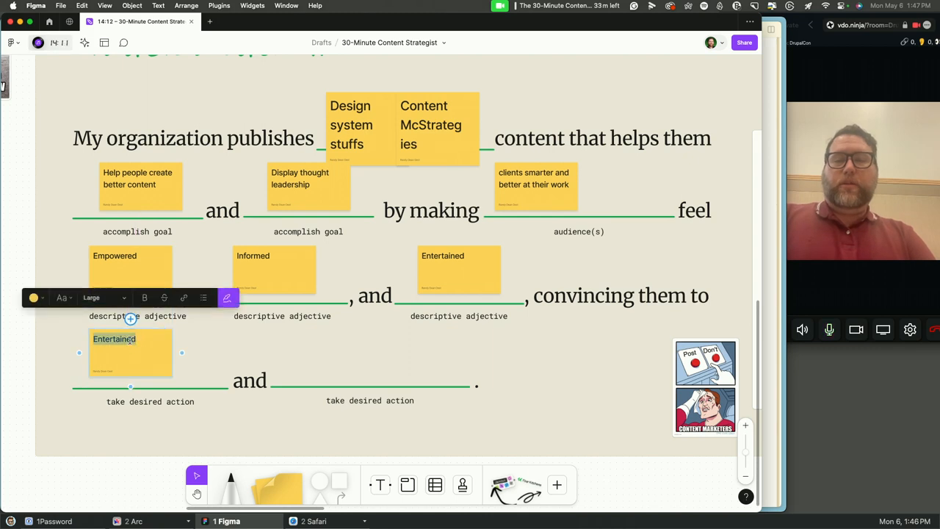
pyautogui.write('REach')
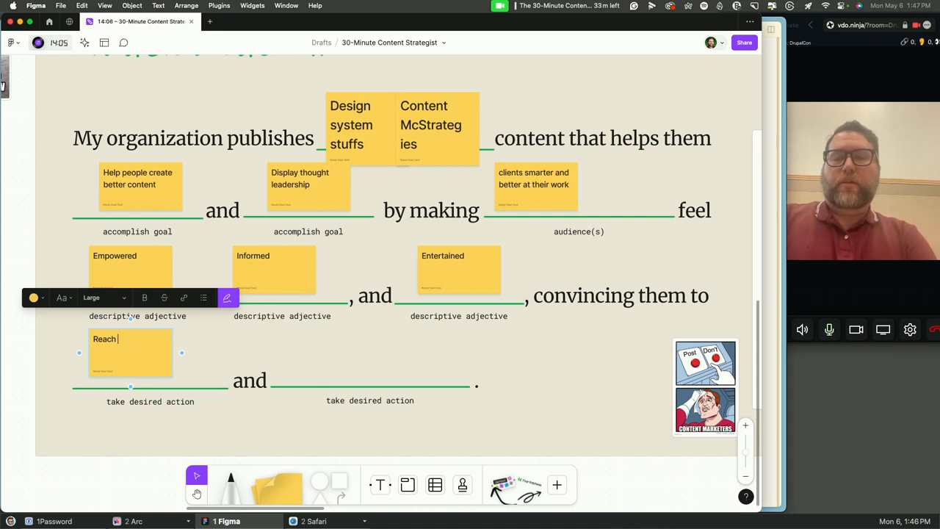
pyautogui.write('out with questions')
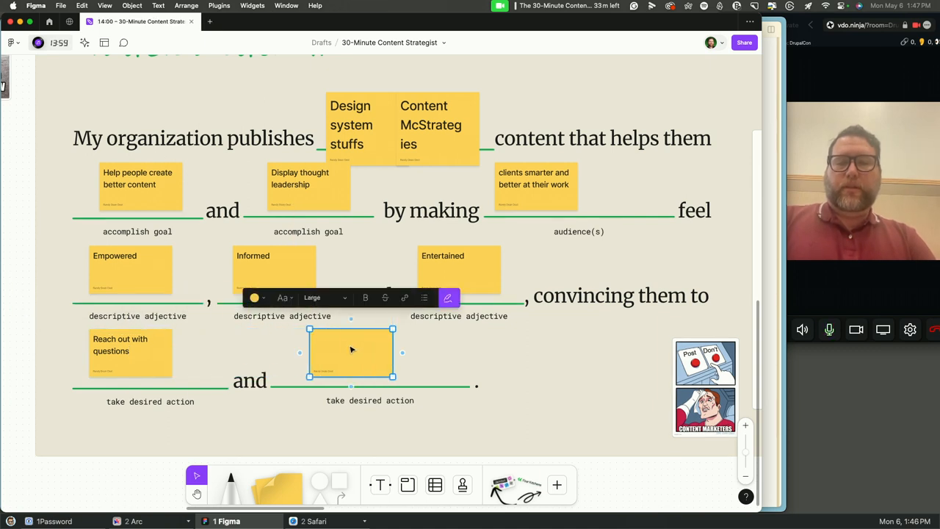
pyautogui.doubleClick(351, 350)
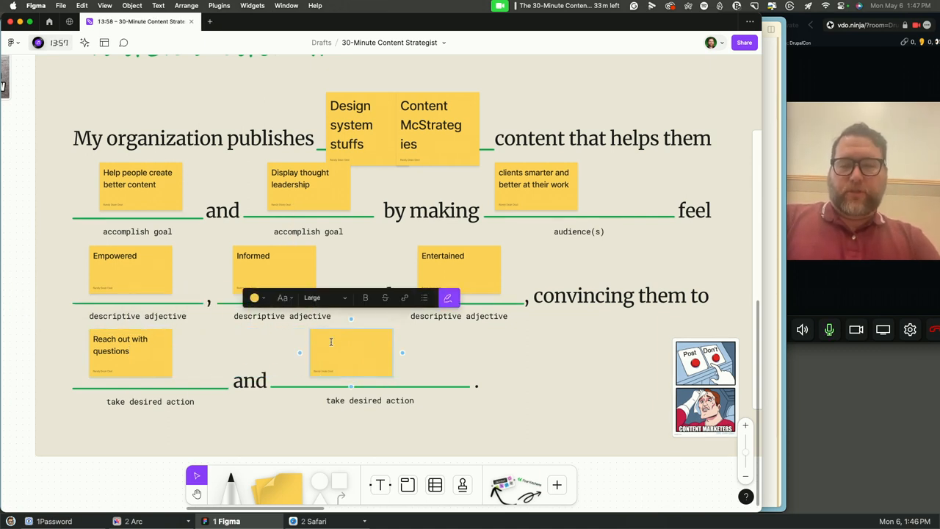
pyautogui.write('Work with us.')
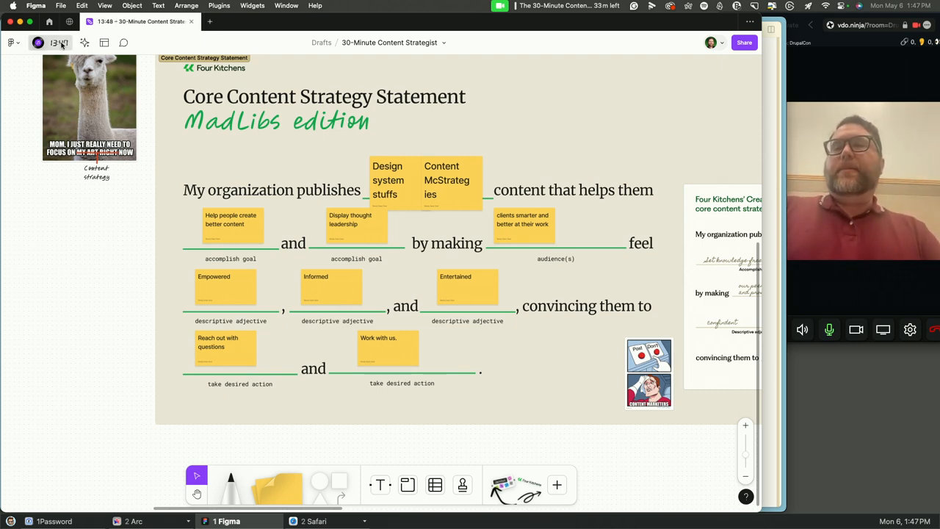
# - Open the Timer and music panel from the toolbar widget
pyautogui.click(59, 42)
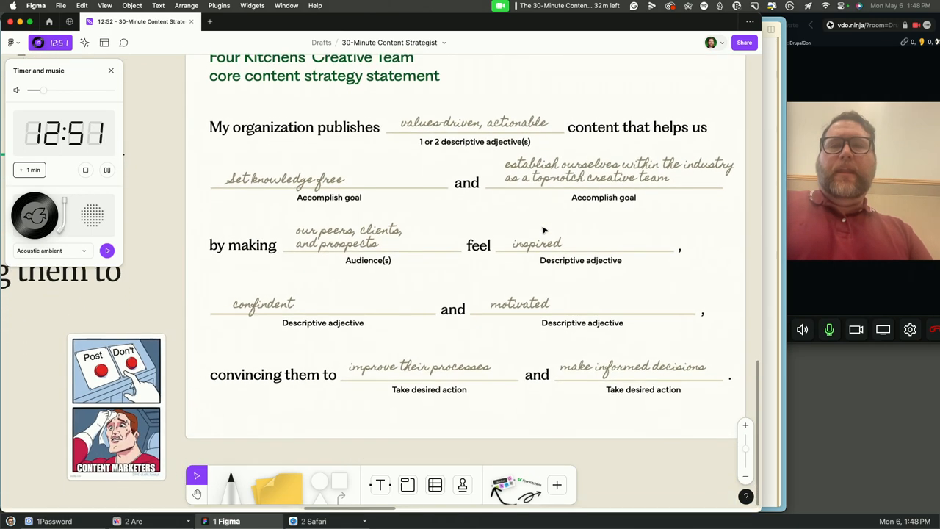
pyautogui.scroll(3)
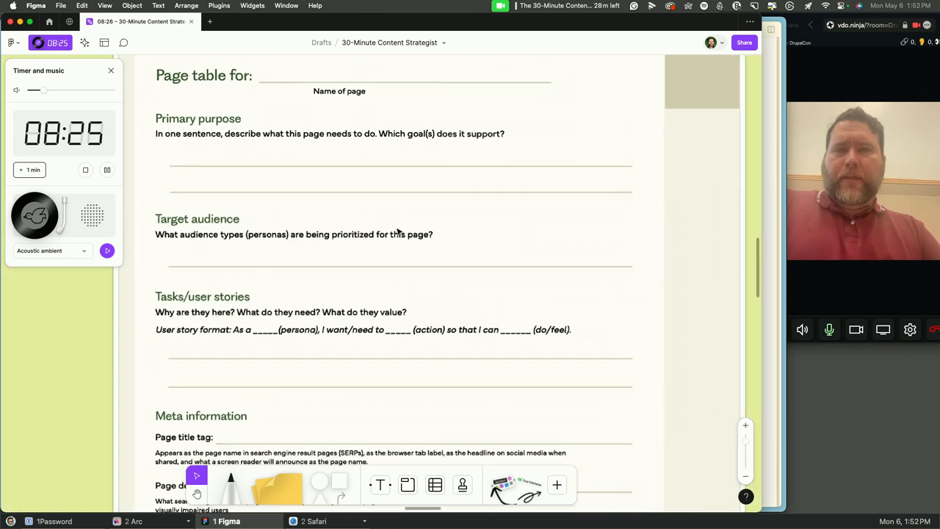
# - Scroll past Target audience to the title tag, description, social thumbnail and URL suffix fields
pyautogui.scroll(-3)
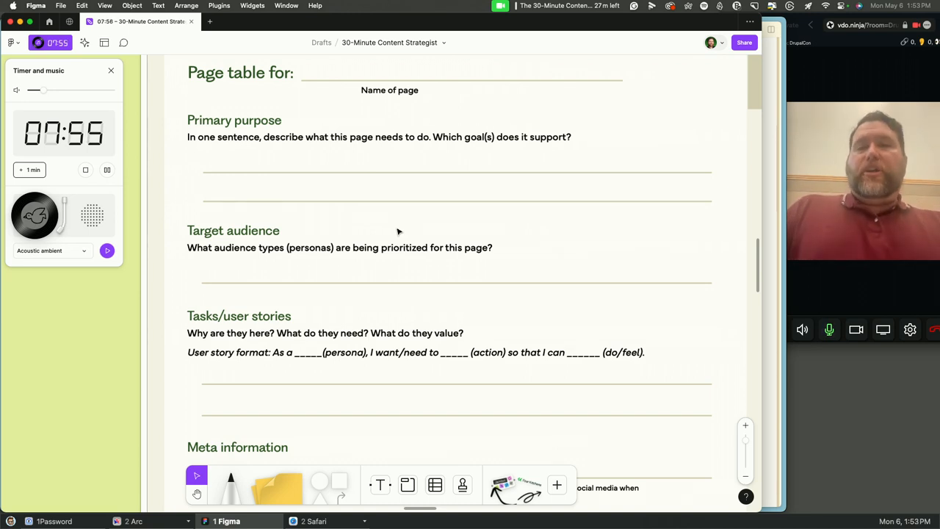
pyautogui.scroll(-3)
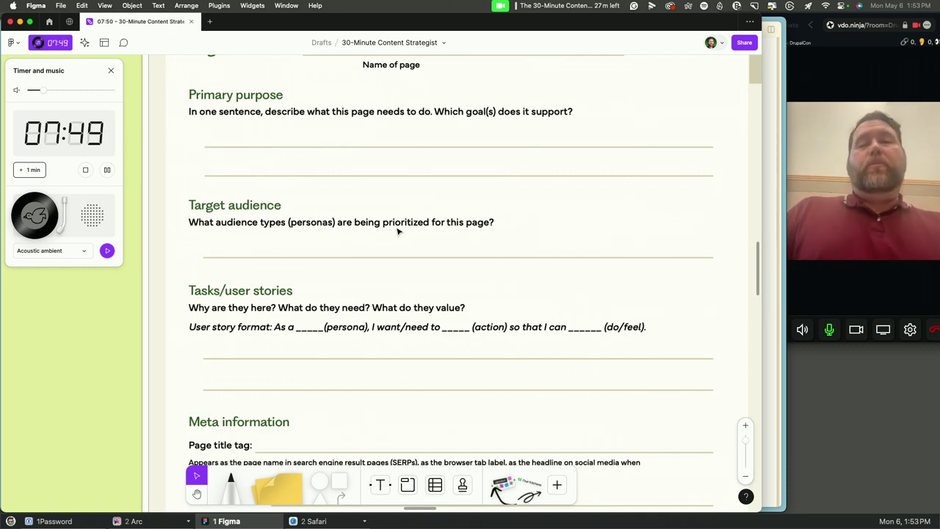
pyautogui.scroll(-3)
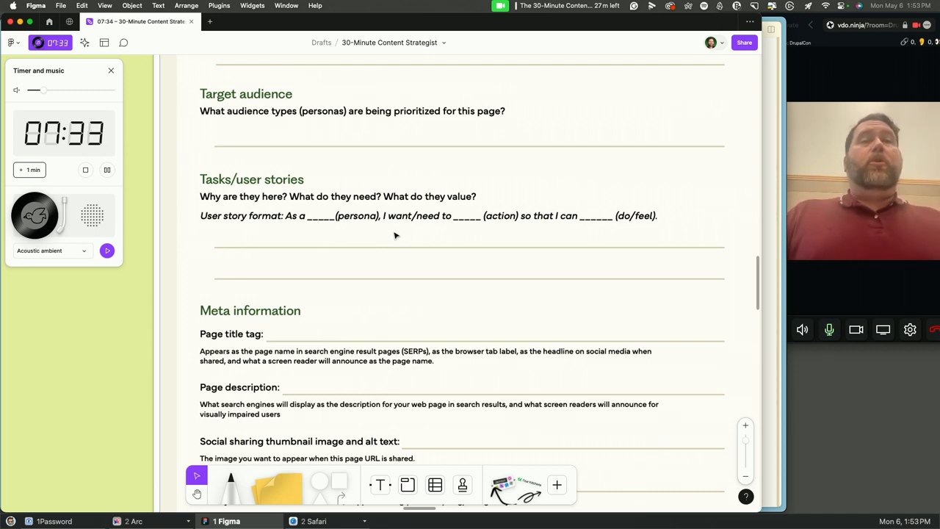
pyautogui.scroll(-3)
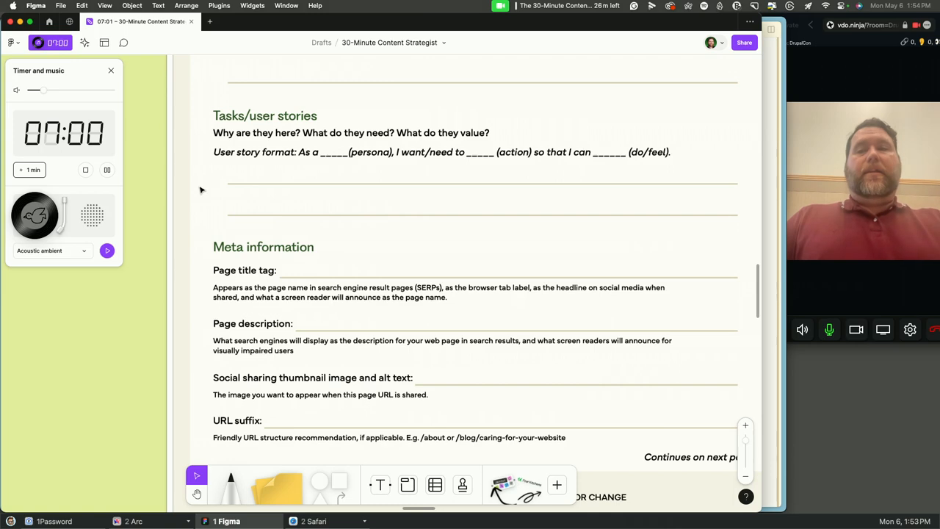
# - Scroll to the 'Creating page tables, continued' page with Source Content and Content Governance
pyautogui.scroll(-3)
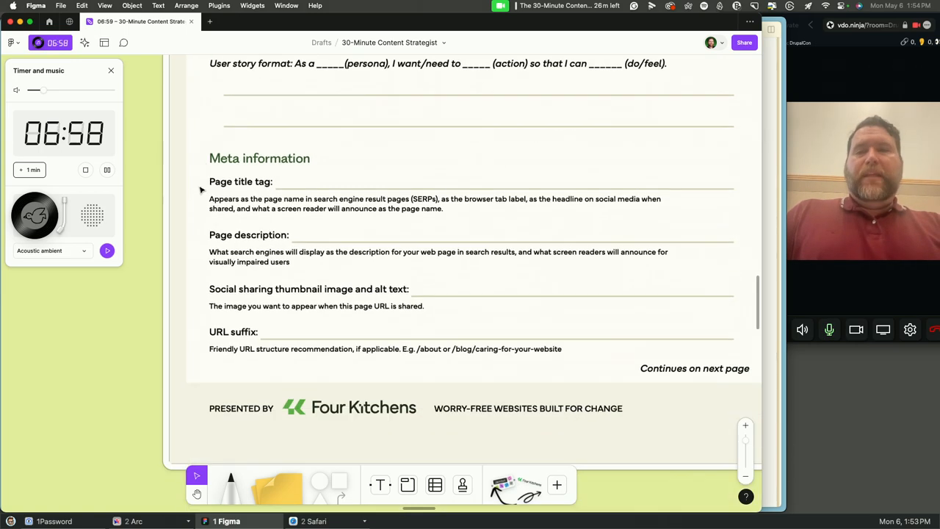
pyautogui.scroll(-3)
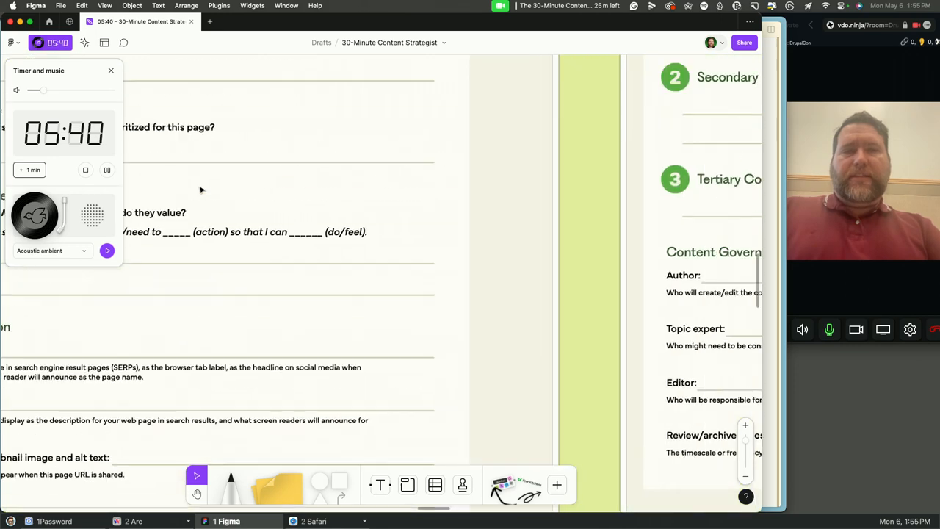
pyautogui.scroll(-3)
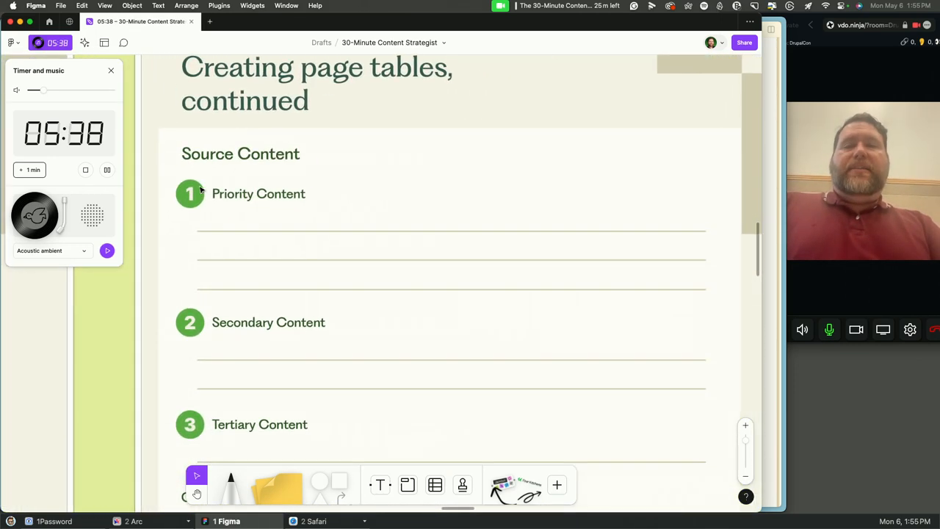
pyautogui.scroll(-3)
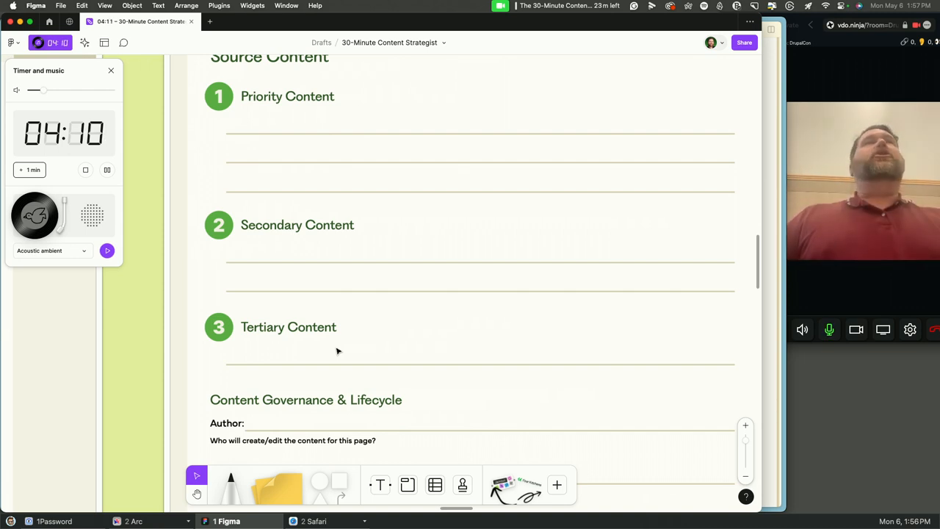
# - Scroll to the filled 'Agency about page' example with its handwritten answers
pyautogui.scroll(-3)
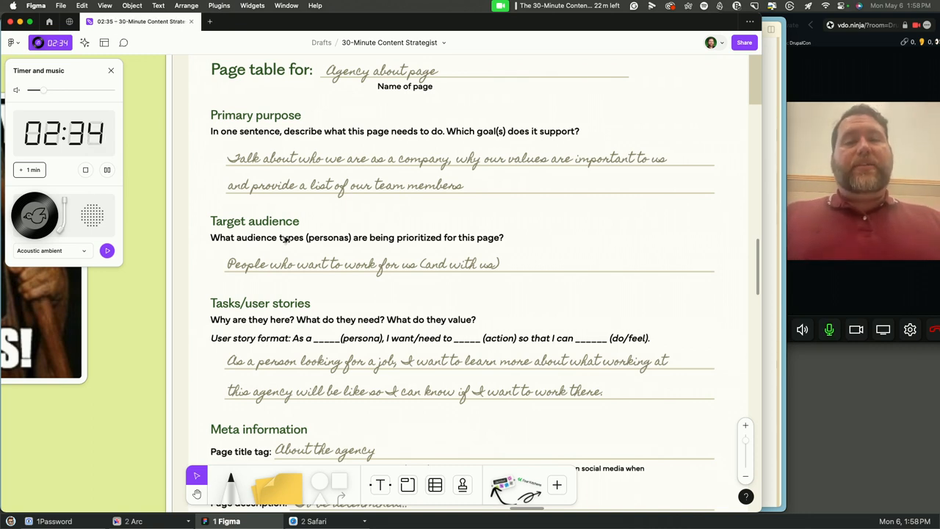
# - Scroll past Source Content to the author, topic expert, editor and quarterly review entries
pyautogui.scroll(-3)
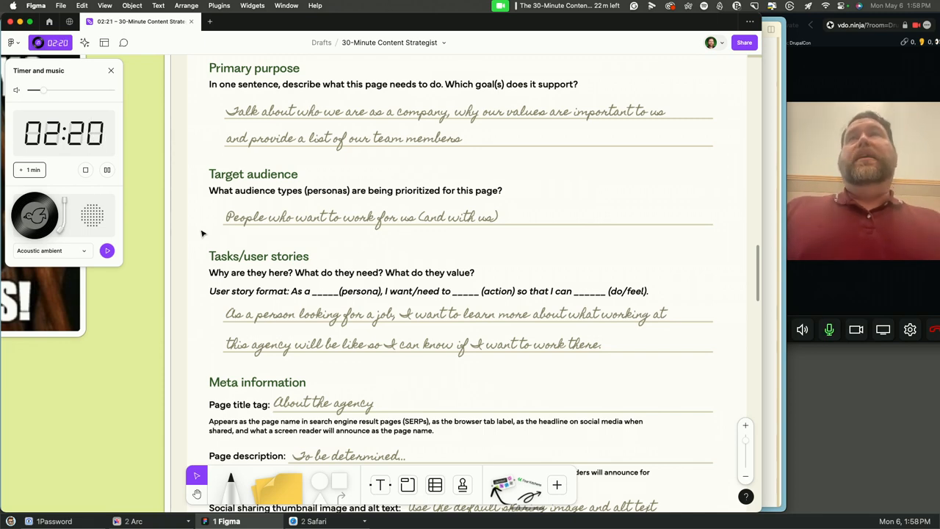
pyautogui.scroll(-3)
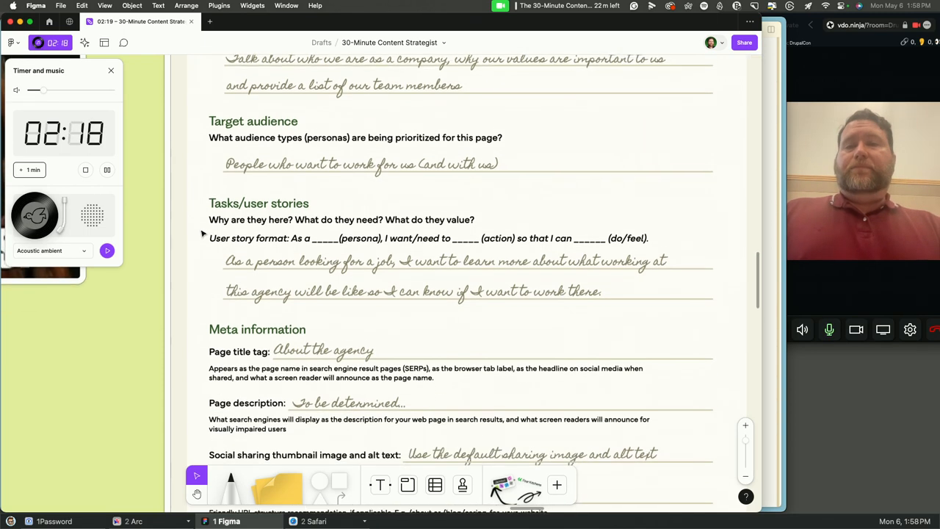
pyautogui.scroll(-3)
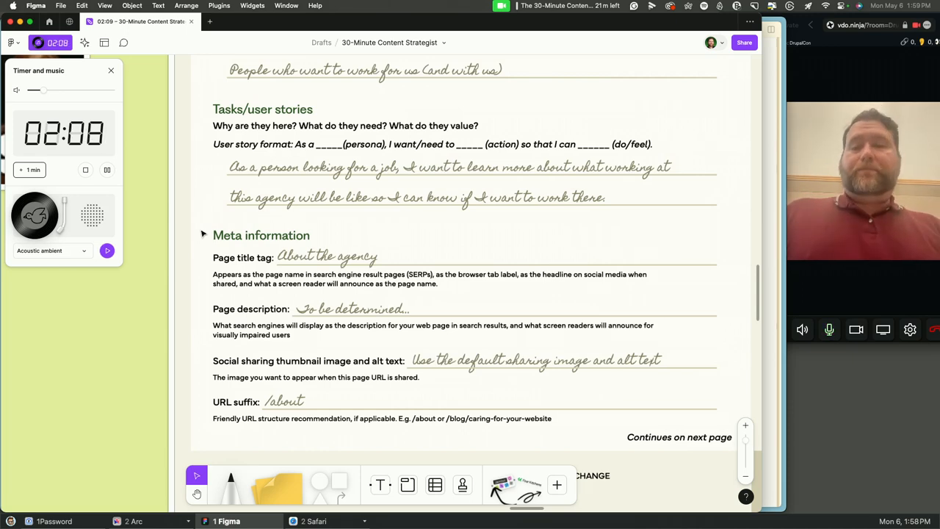
pyautogui.scroll(-3)
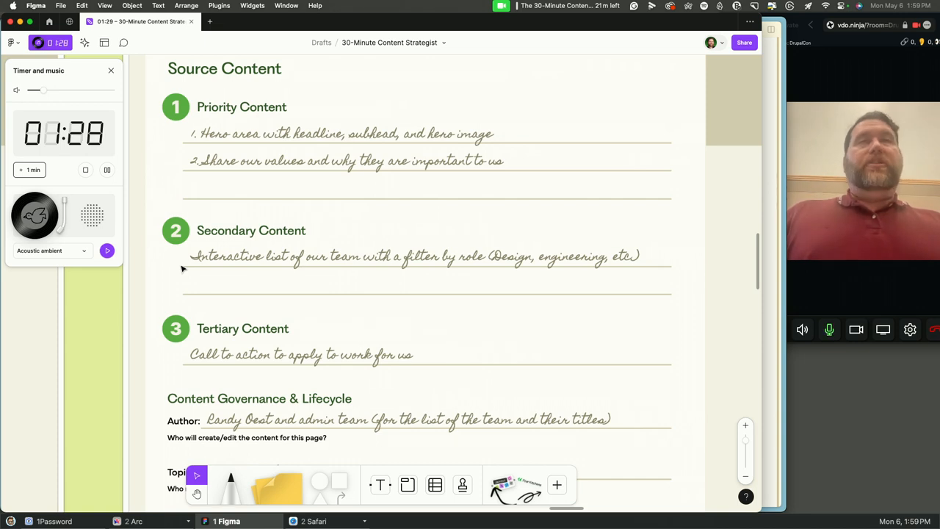
pyautogui.scroll(-3)
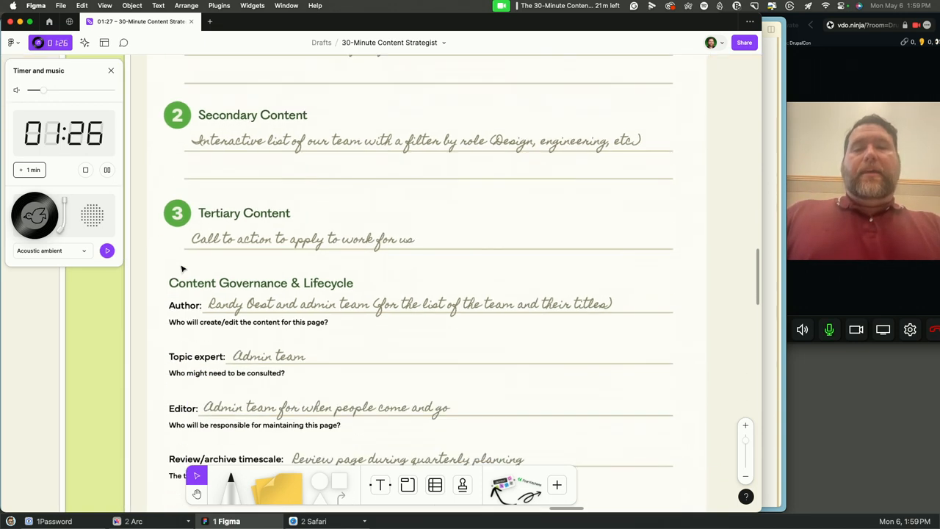
pyautogui.scroll(3)
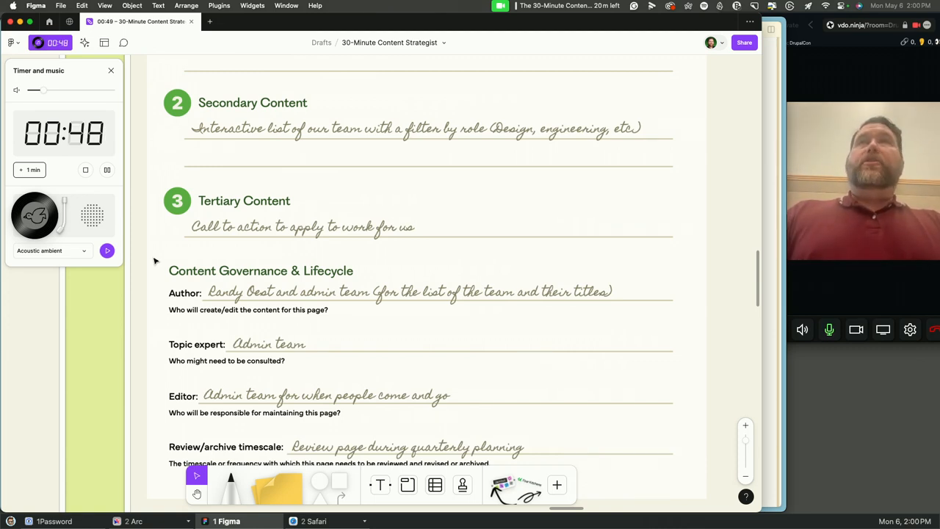
# - Bring the 'Did we meet our goals today?' recap frame into view as the countdown ends
pyautogui.scroll(3)
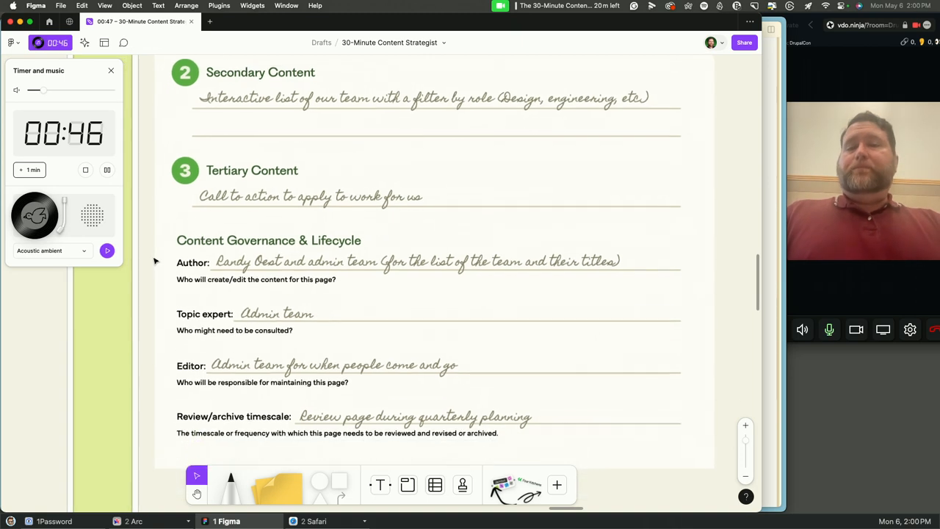
pyautogui.scroll(-3)
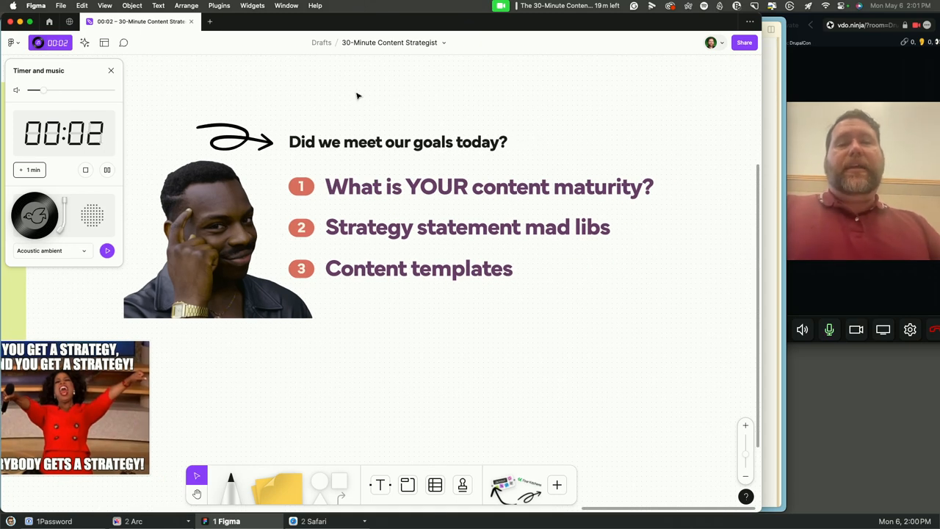
pyautogui.click(85, 170)
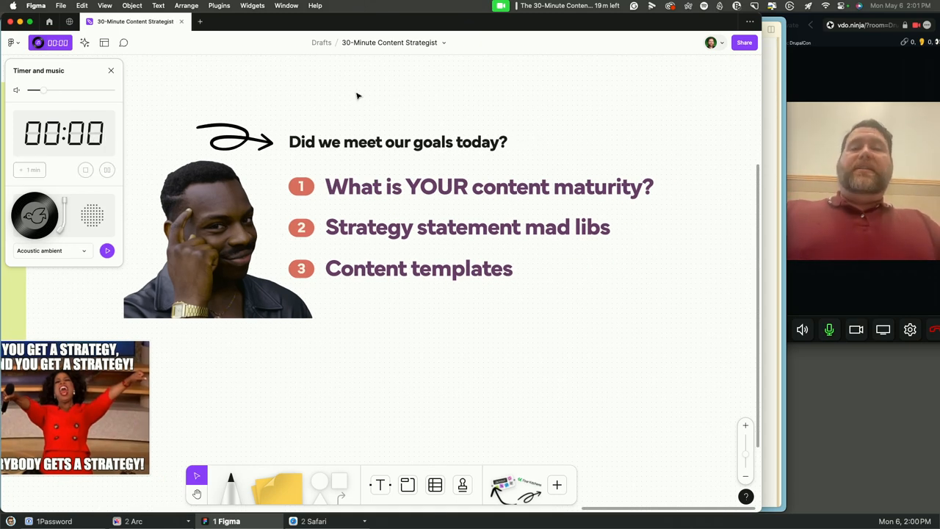